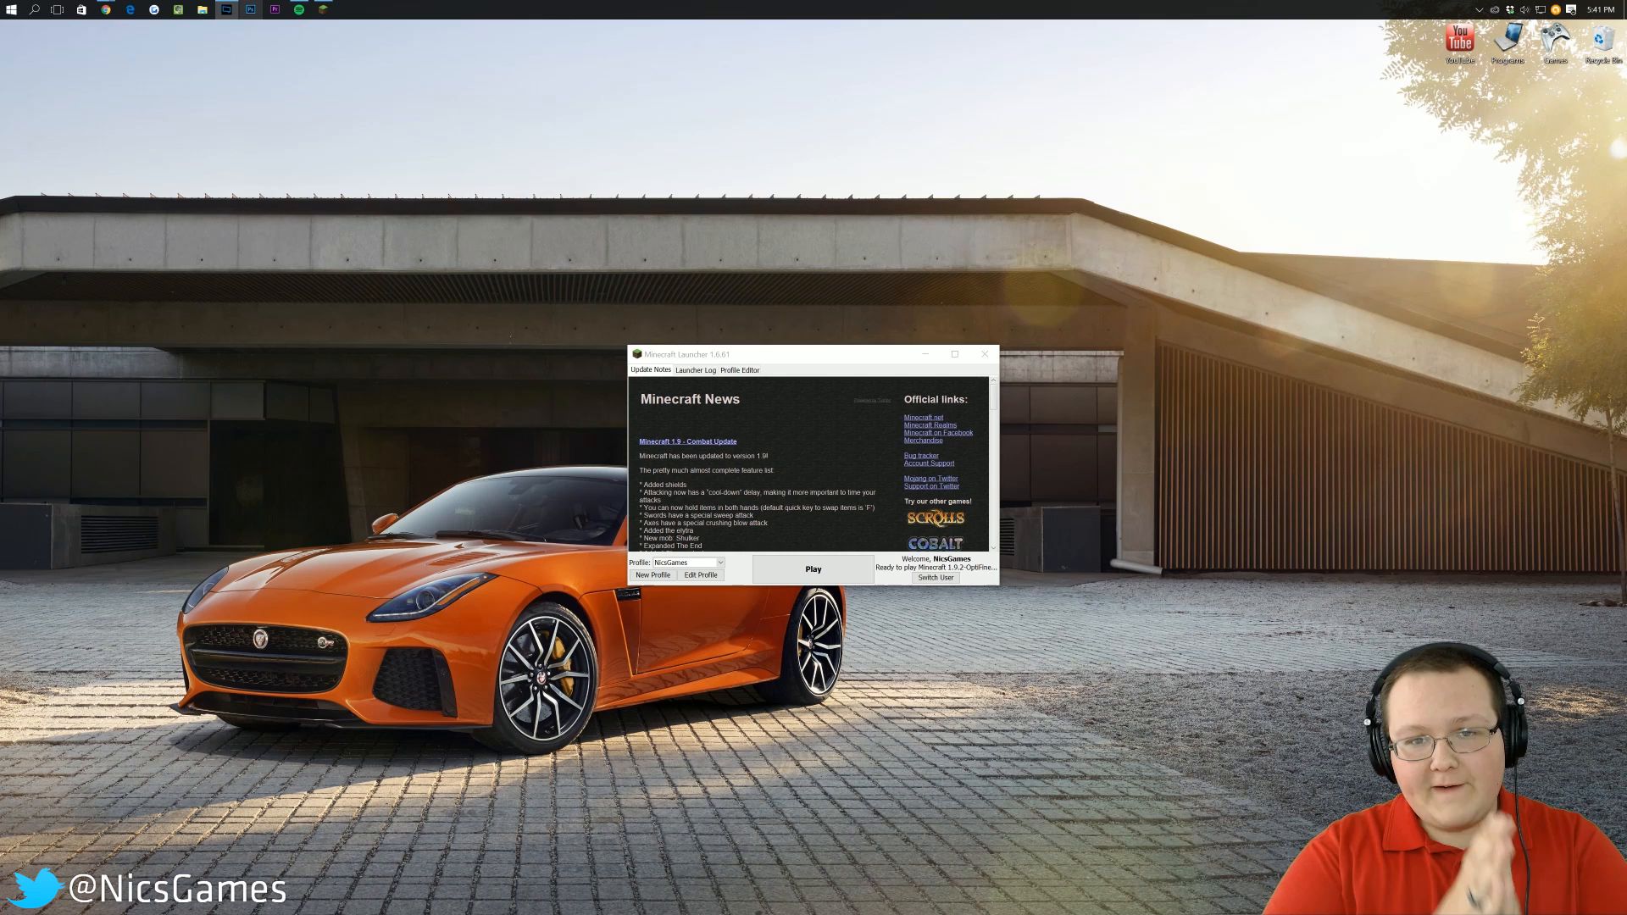
mouse_move(911, 18)
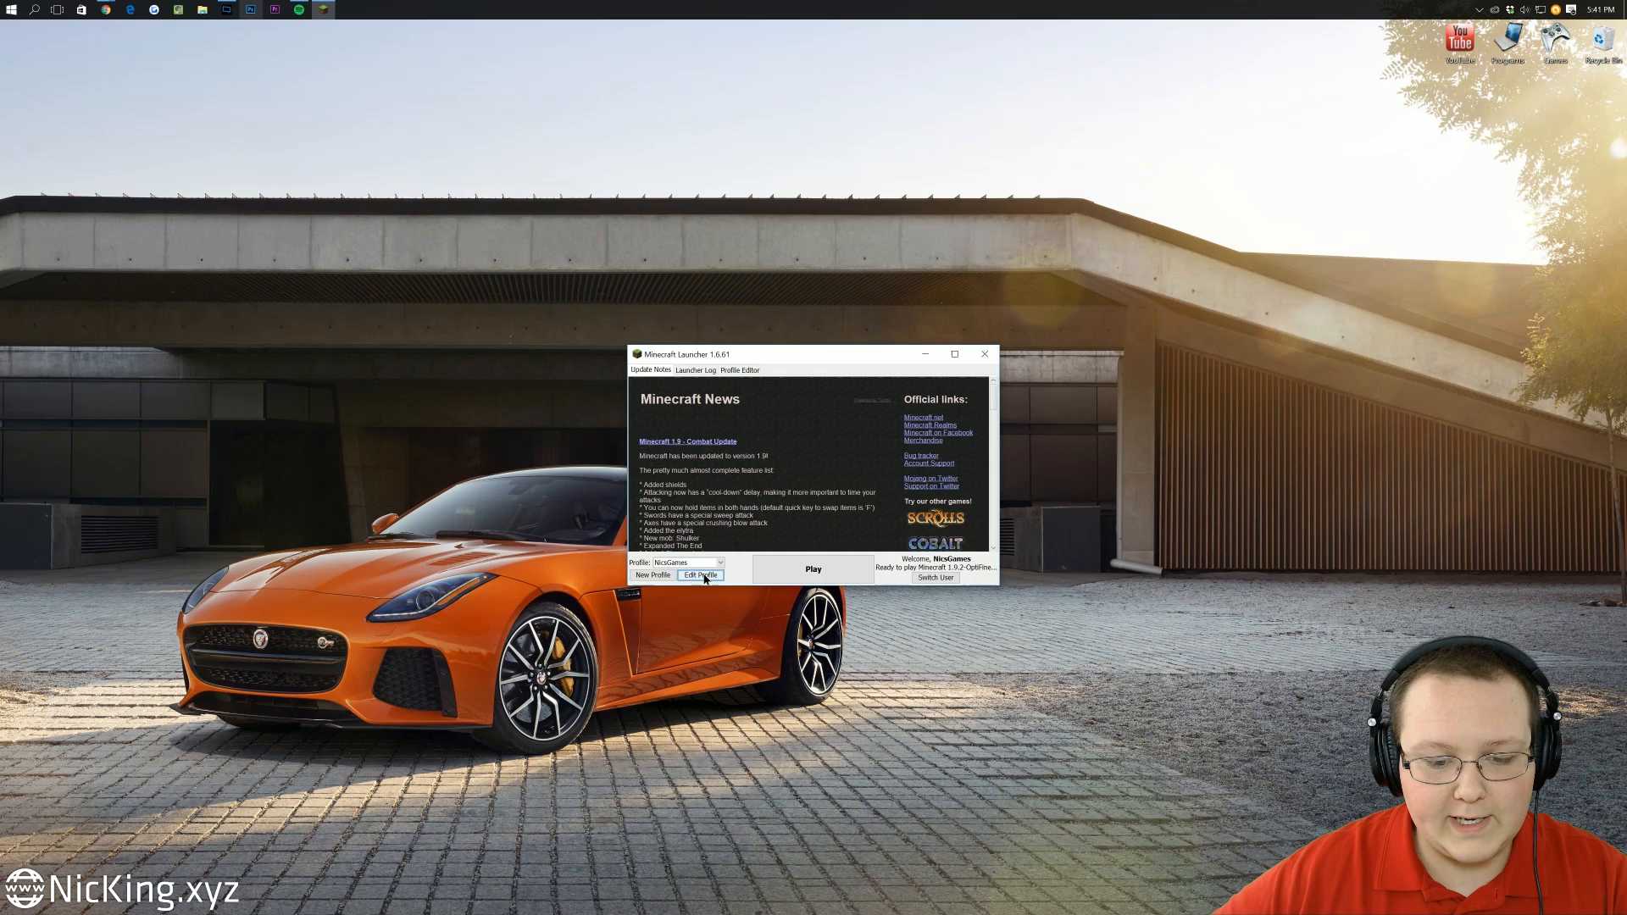
- Launch Minecraft 1.9.2 from the launcher profile
left_click(700, 574)
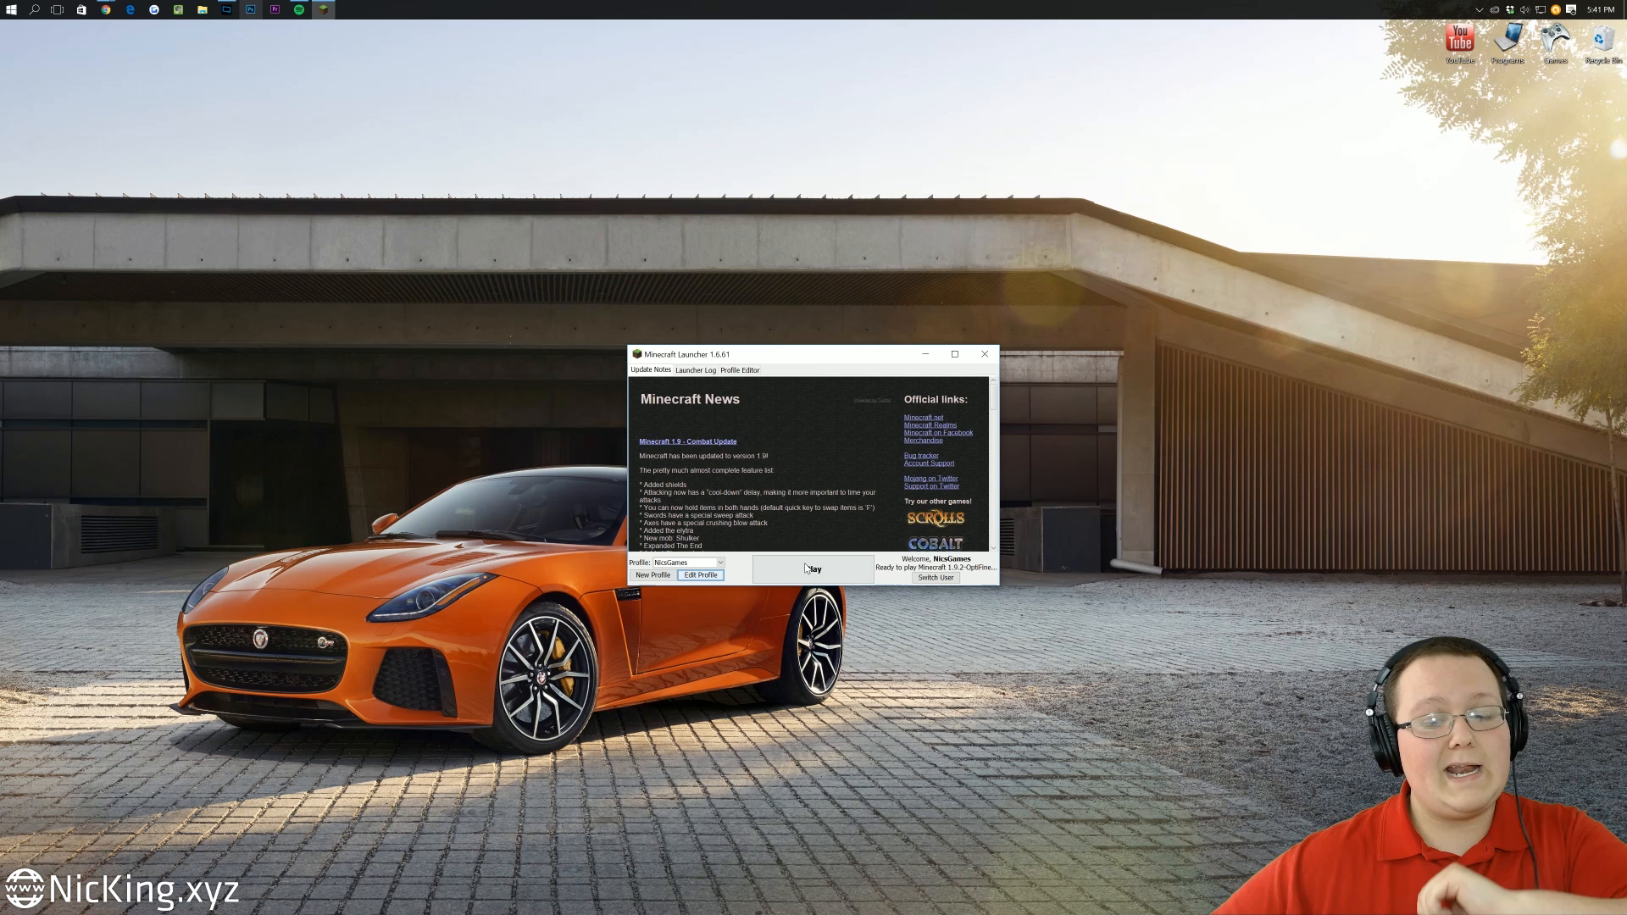
left_click(813, 568)
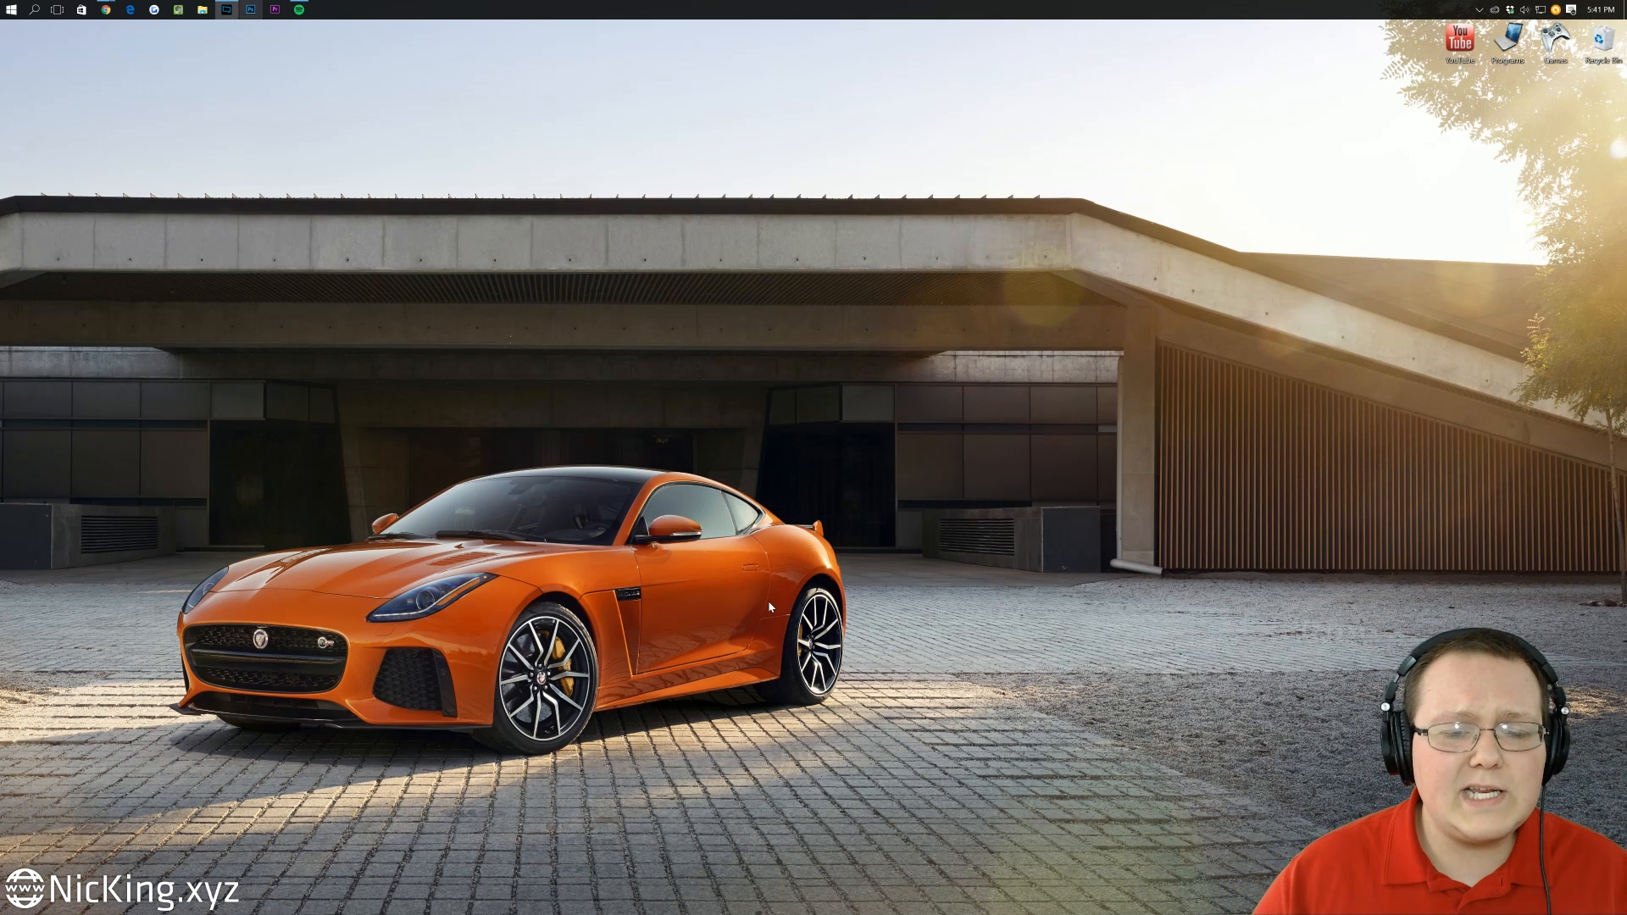
left_click(318, 10)
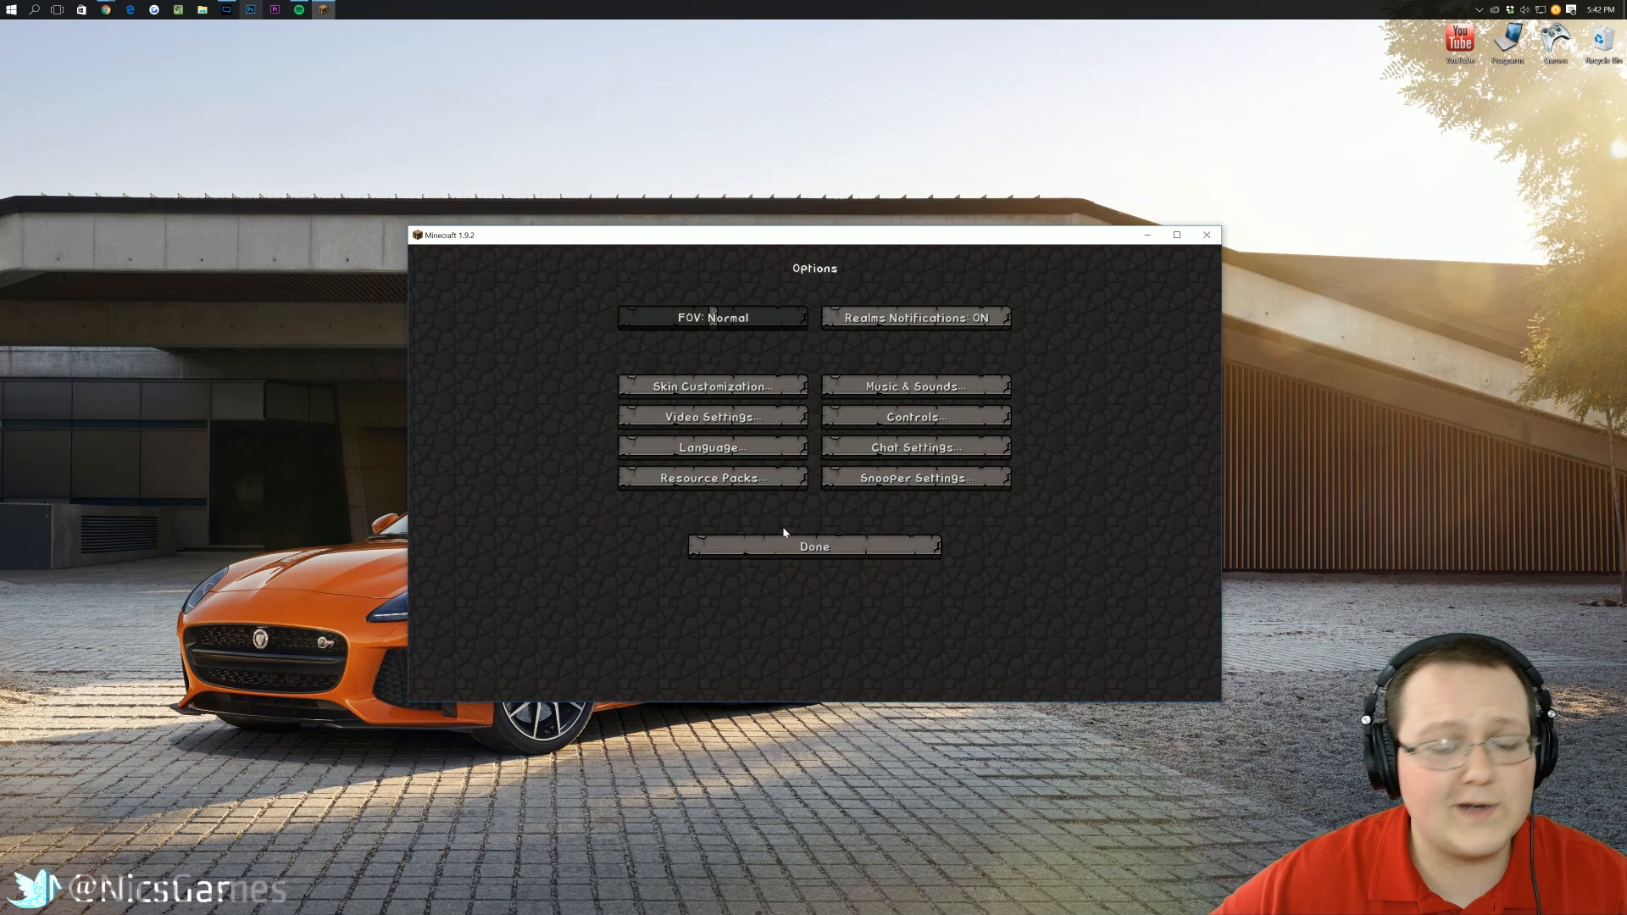
- Remove the PureBDcraft 256x resource pack so only Default stays active
left_click(713, 477)
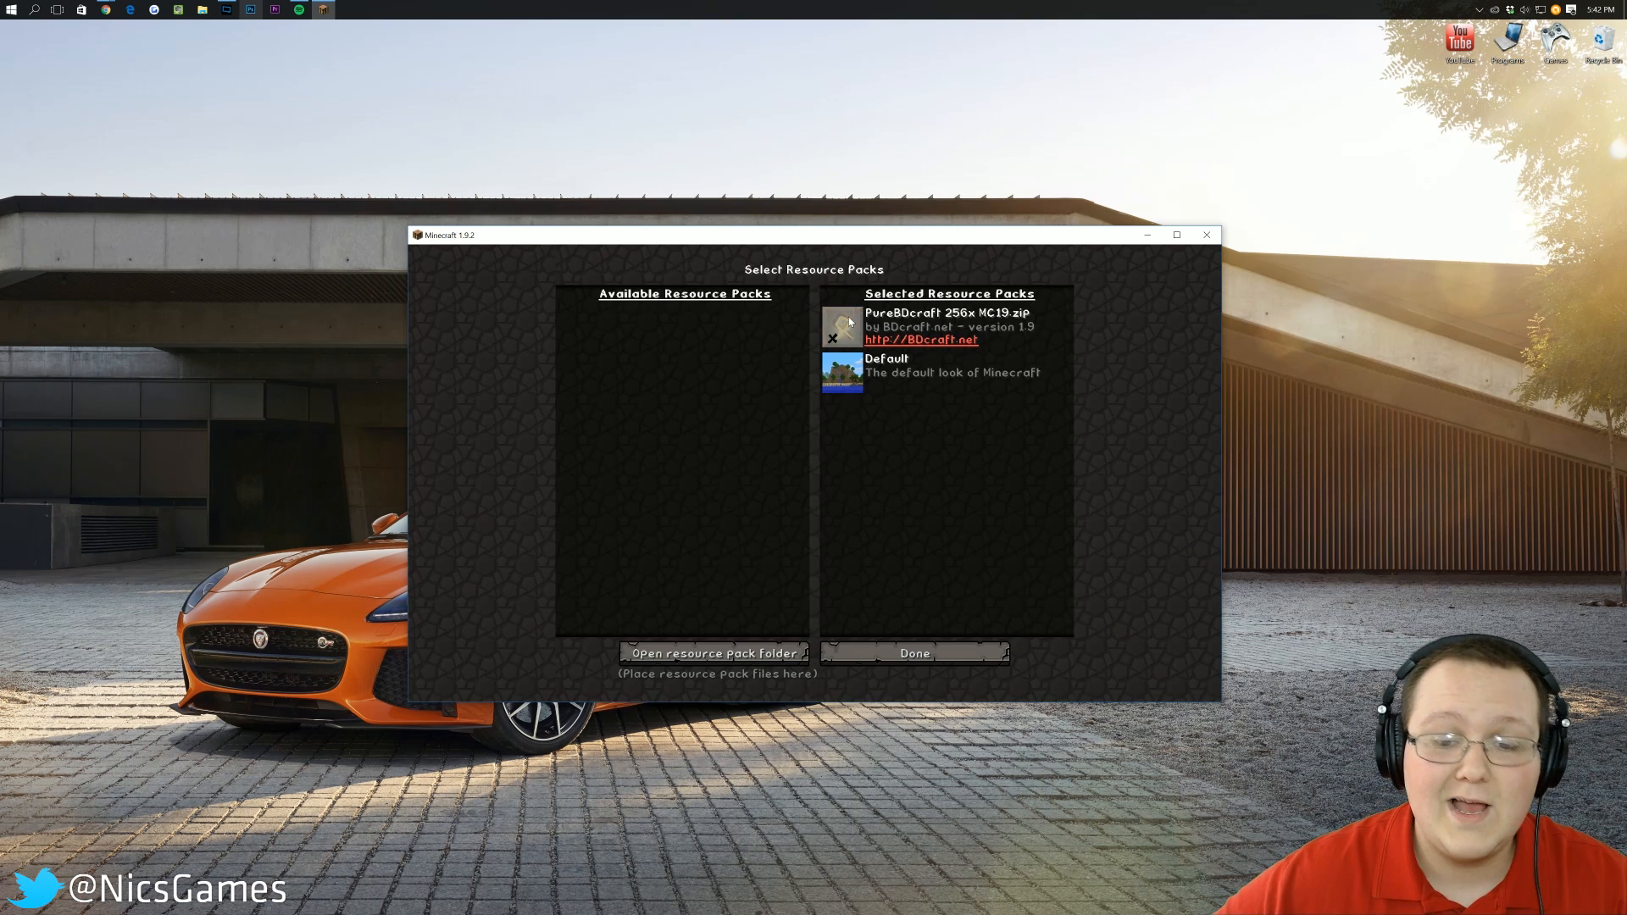
left_click(844, 327)
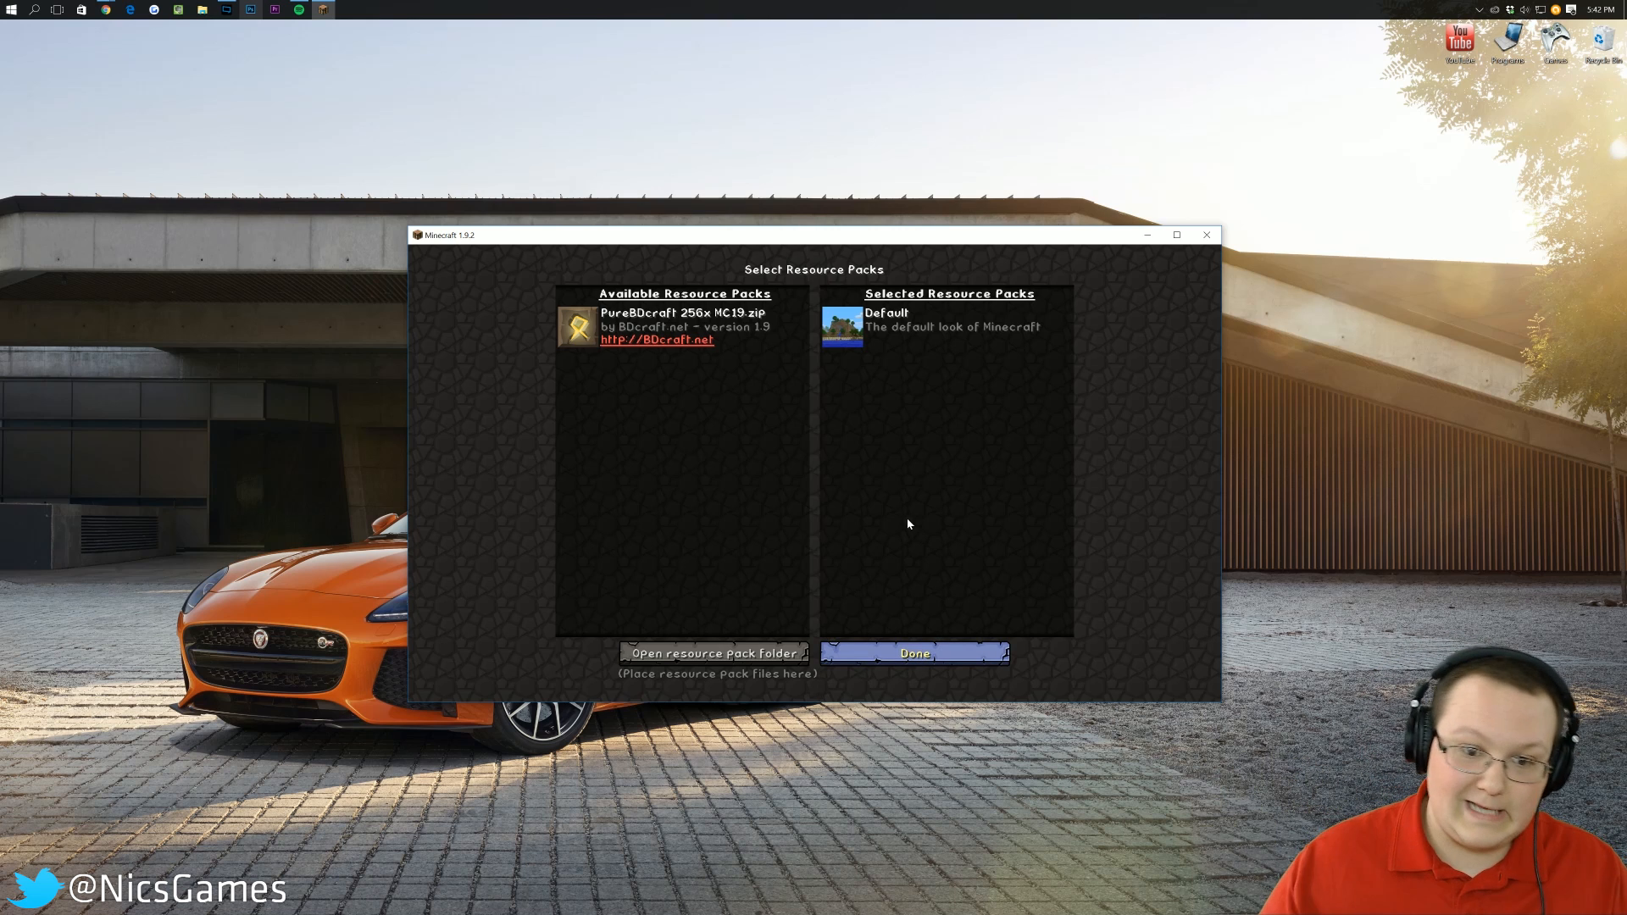
left_click(914, 652)
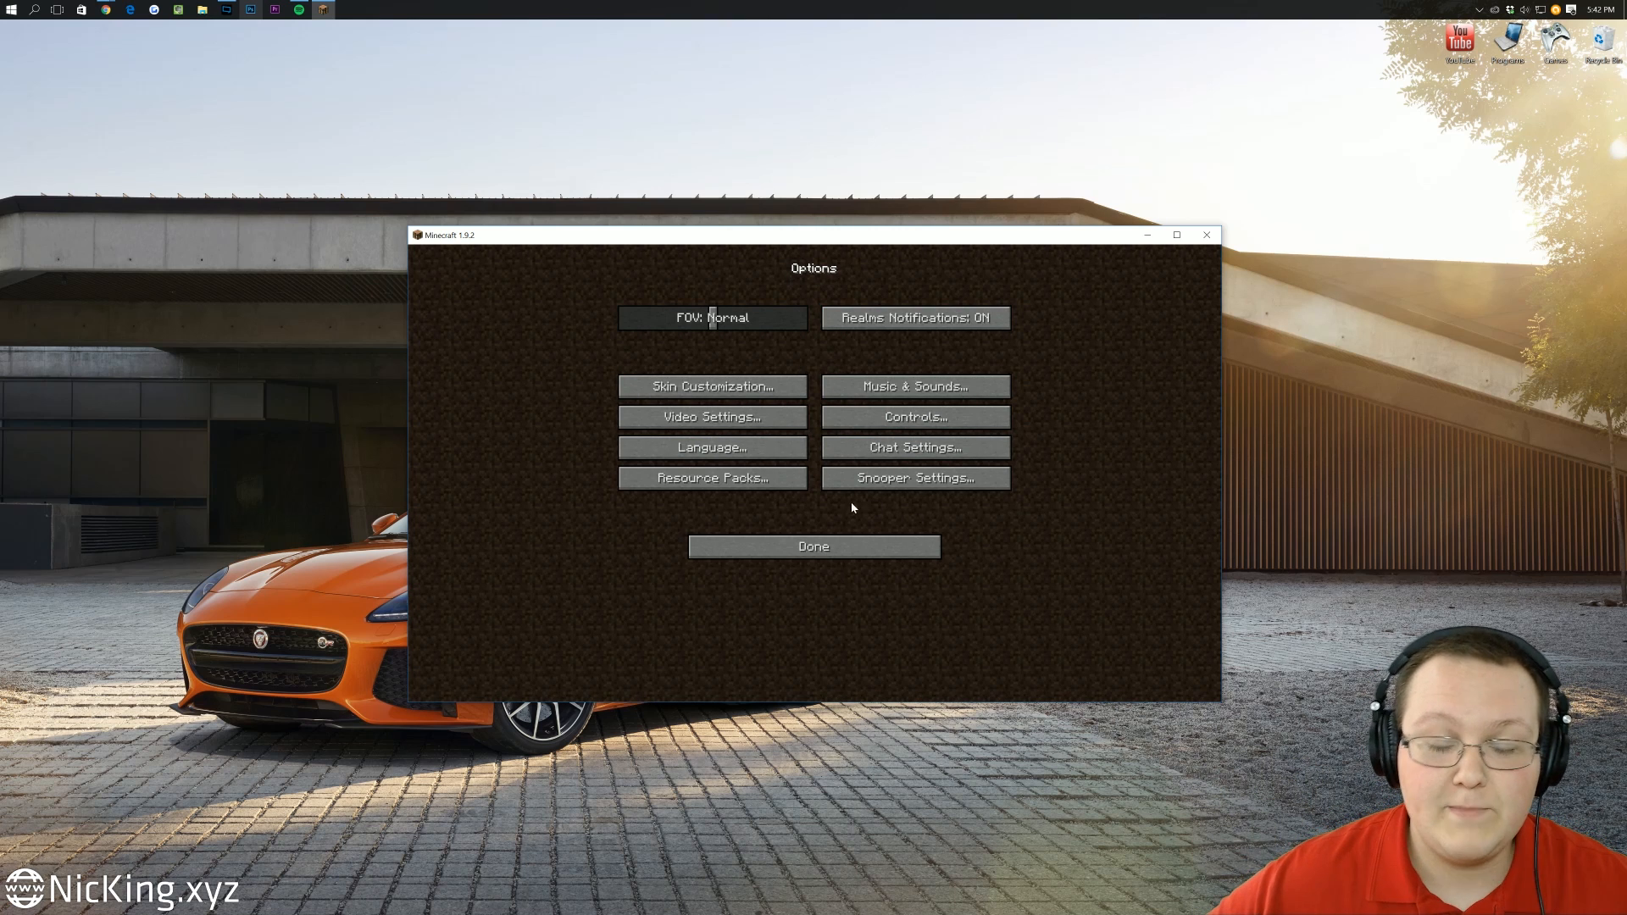
- In Video Settings, set Graphics to Fast, Render Distance 2 (Tiny), Smooth Lighting OFF
left_click(712, 417)
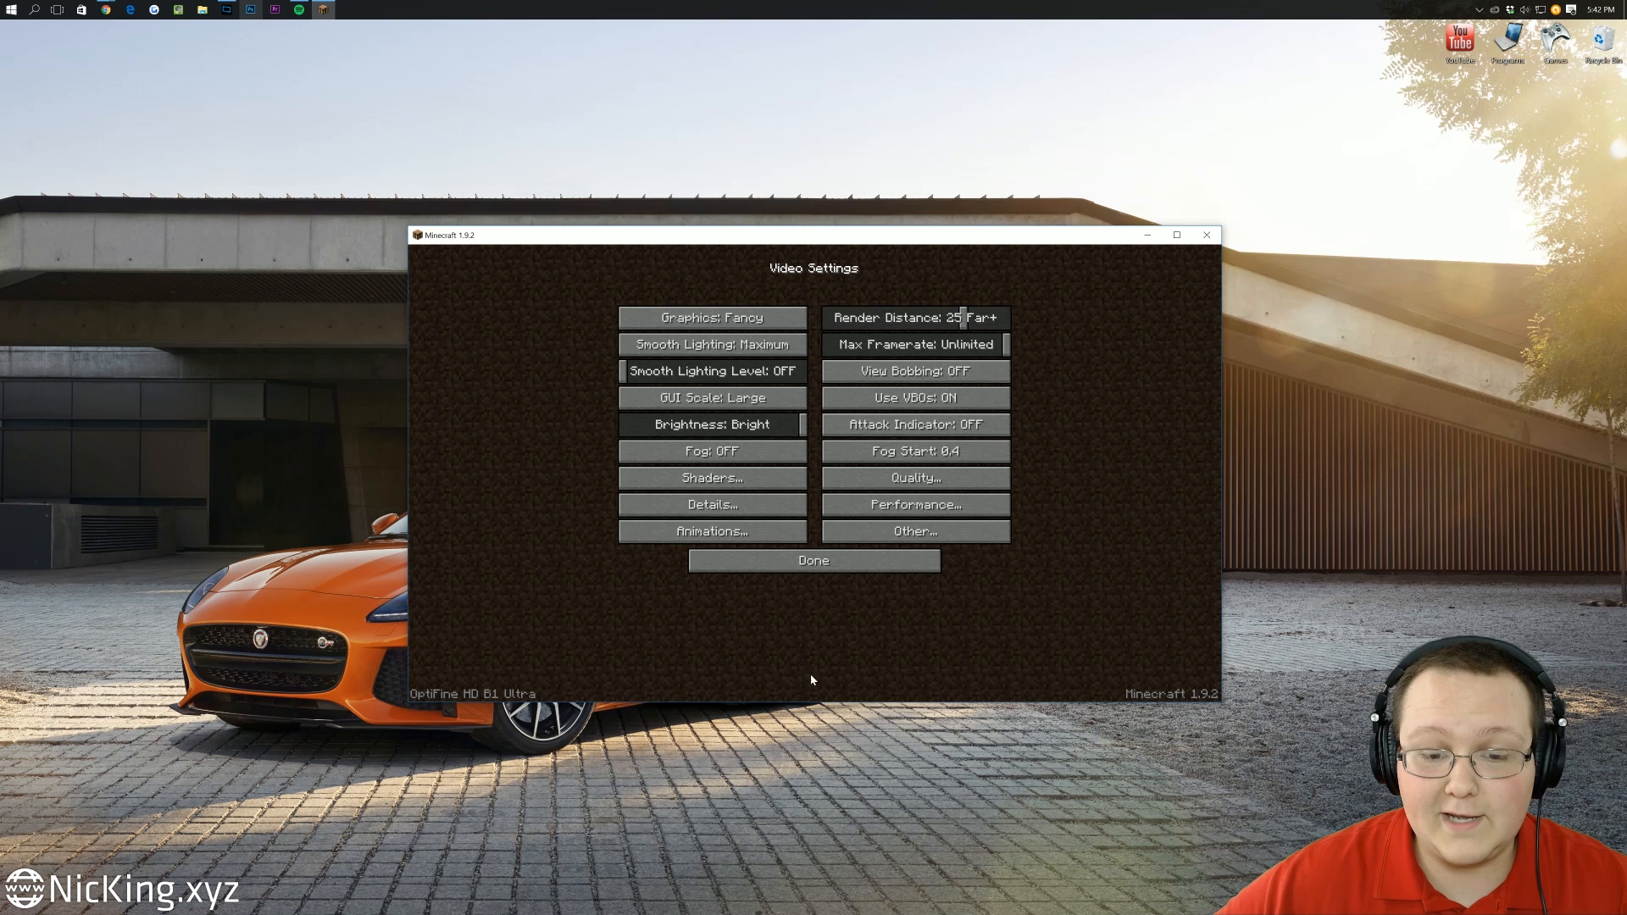
mouse_move(814, 674)
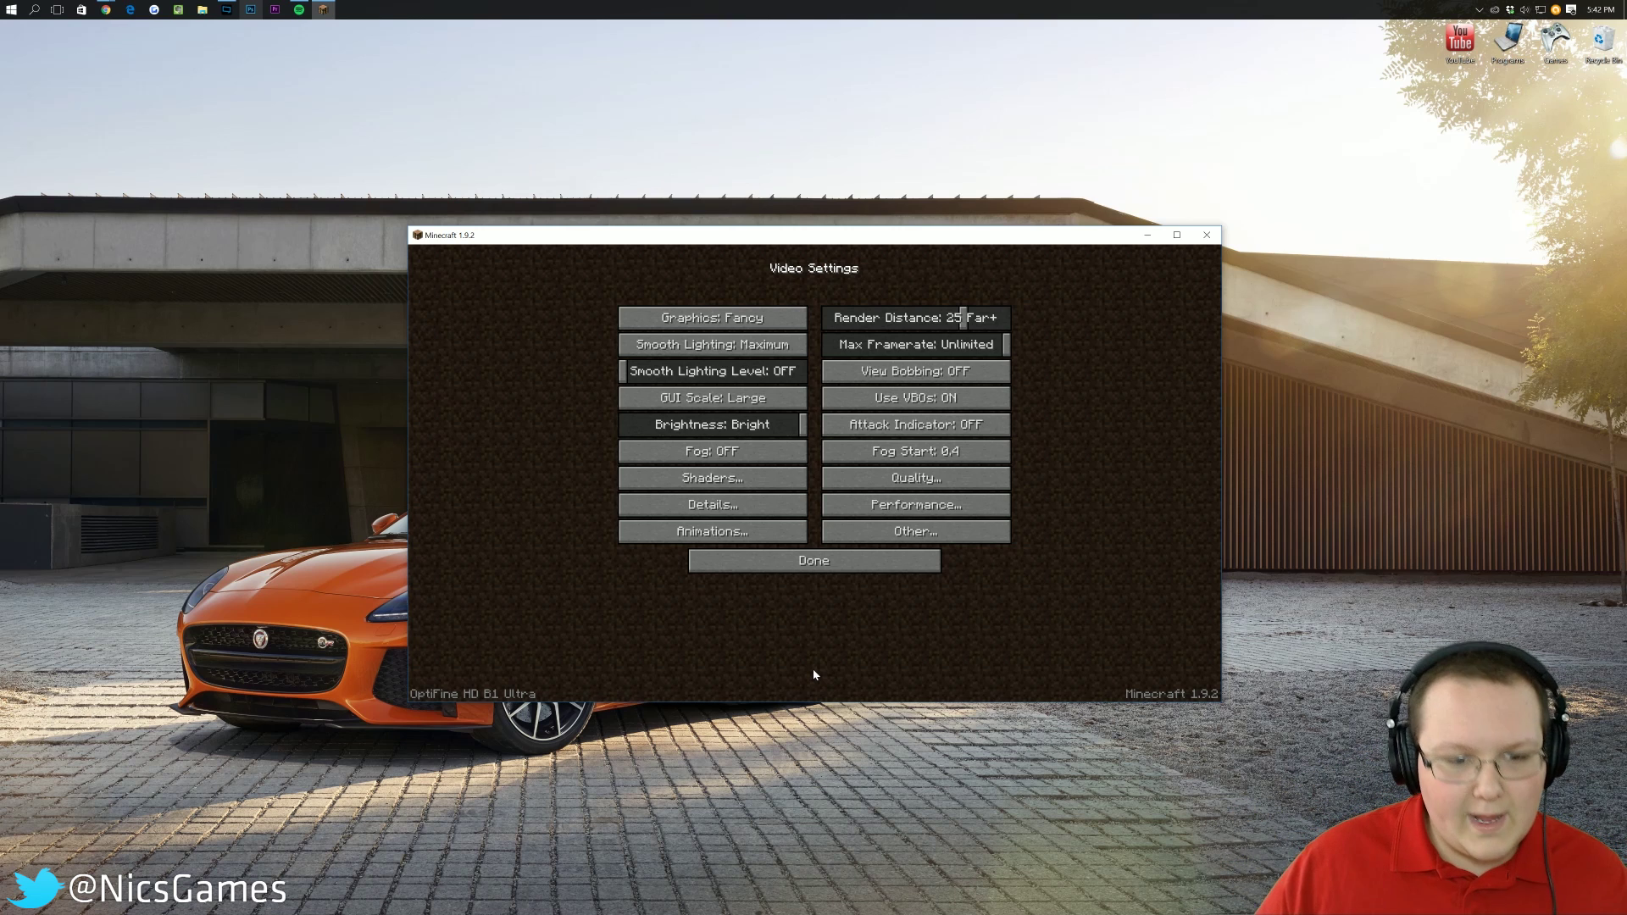
left_click(712, 318)
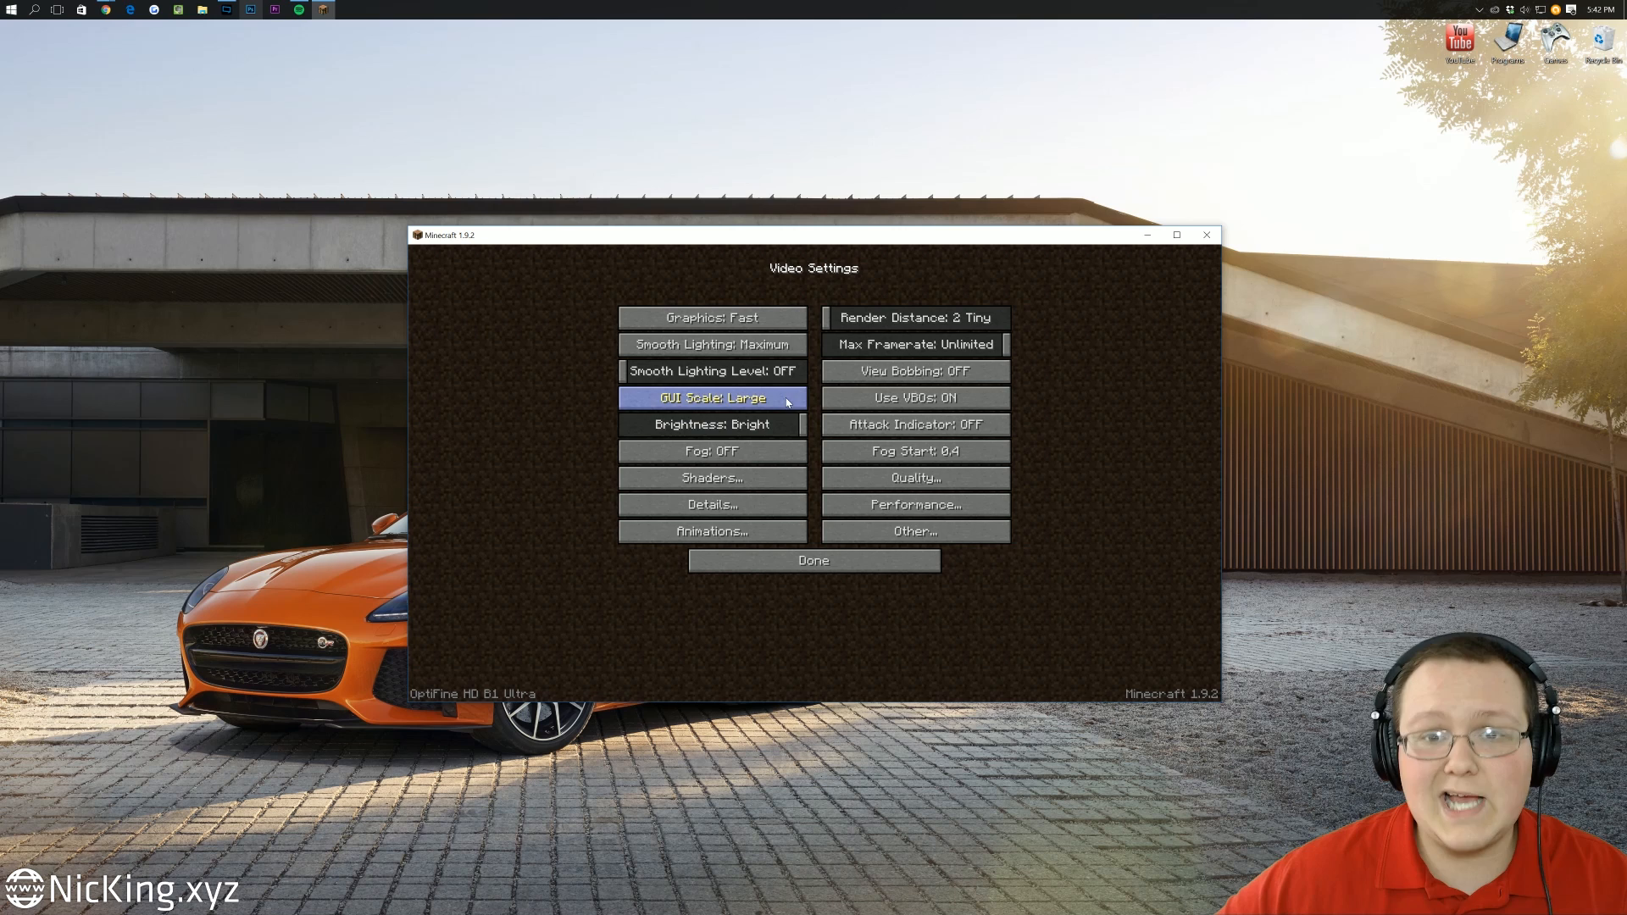
left_click(915, 318)
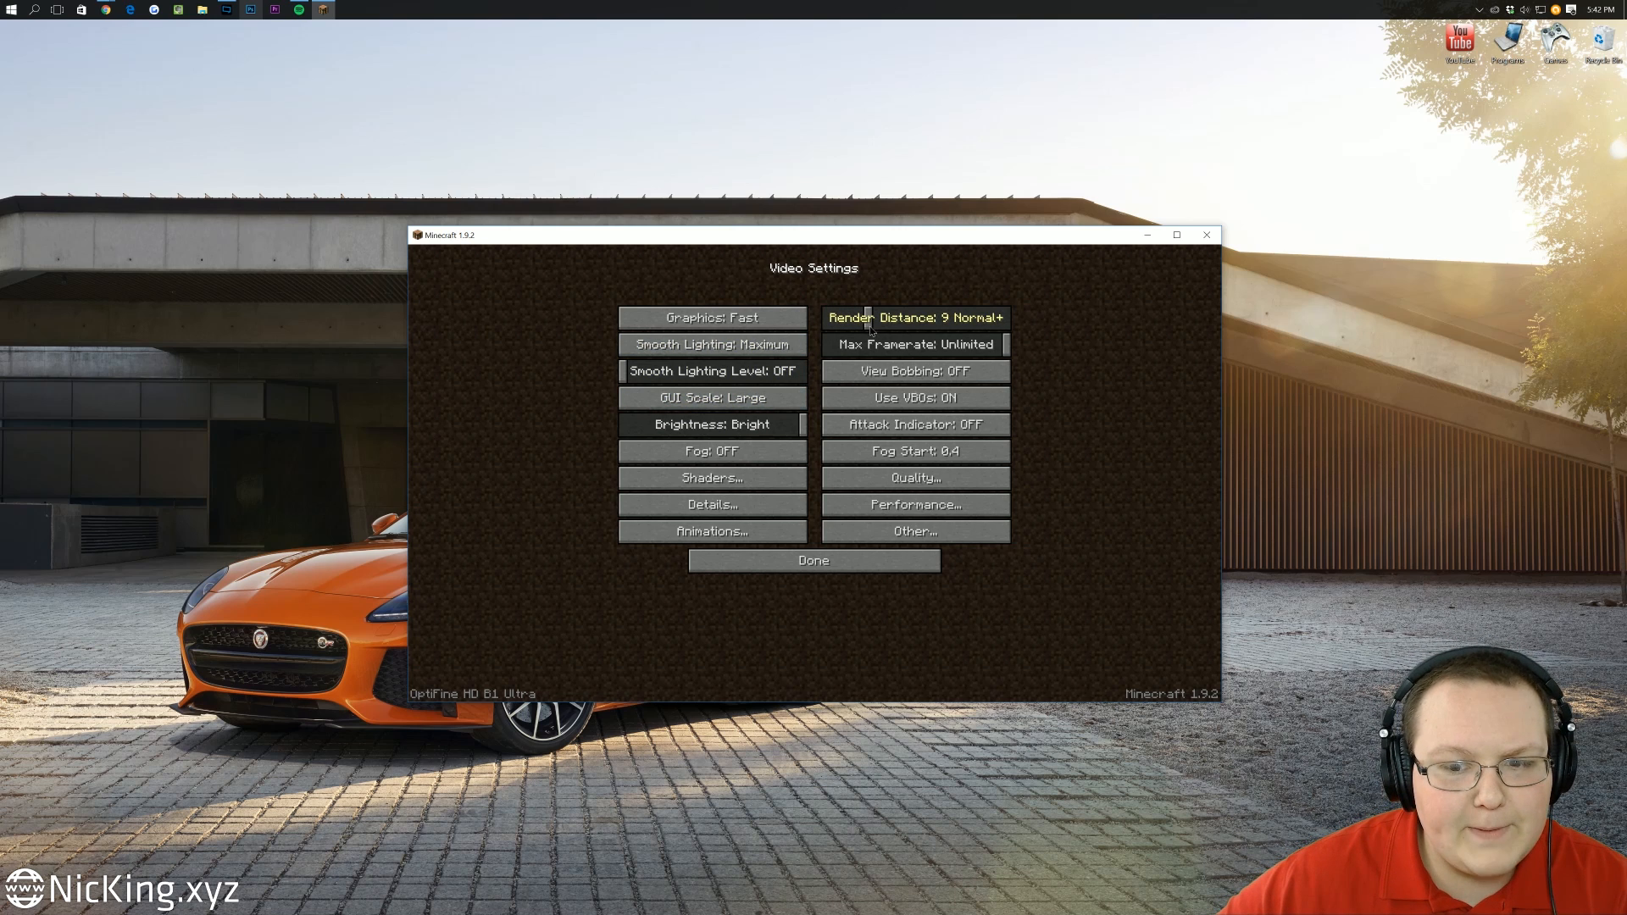
mouse_move(1137, 479)
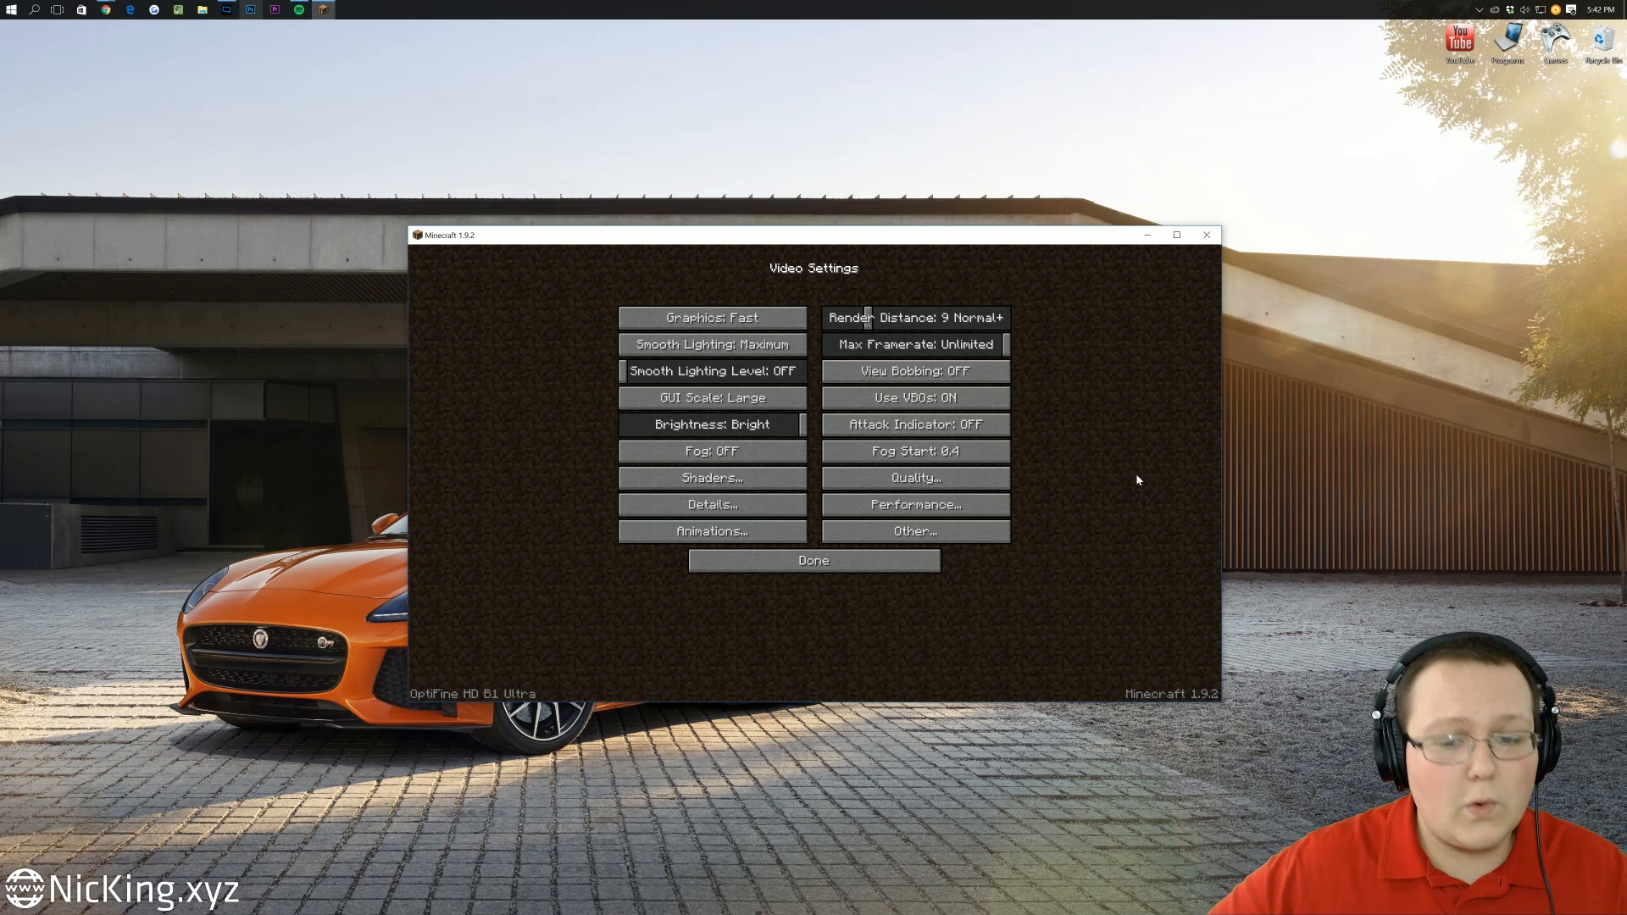
left_click(915, 318)
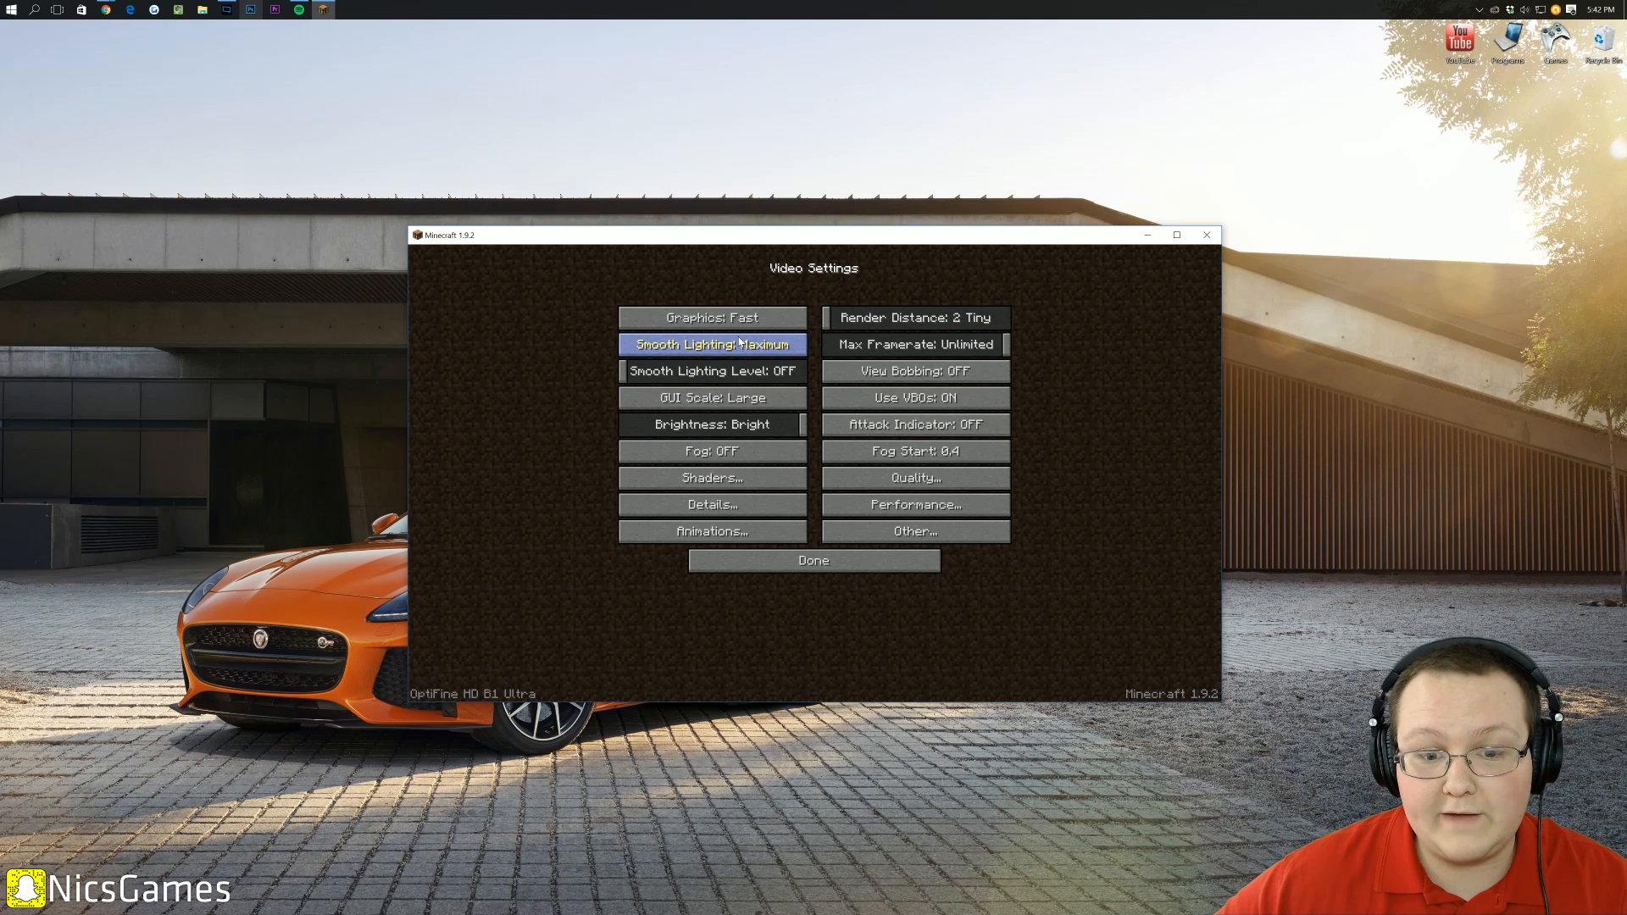
left_click(712, 344)
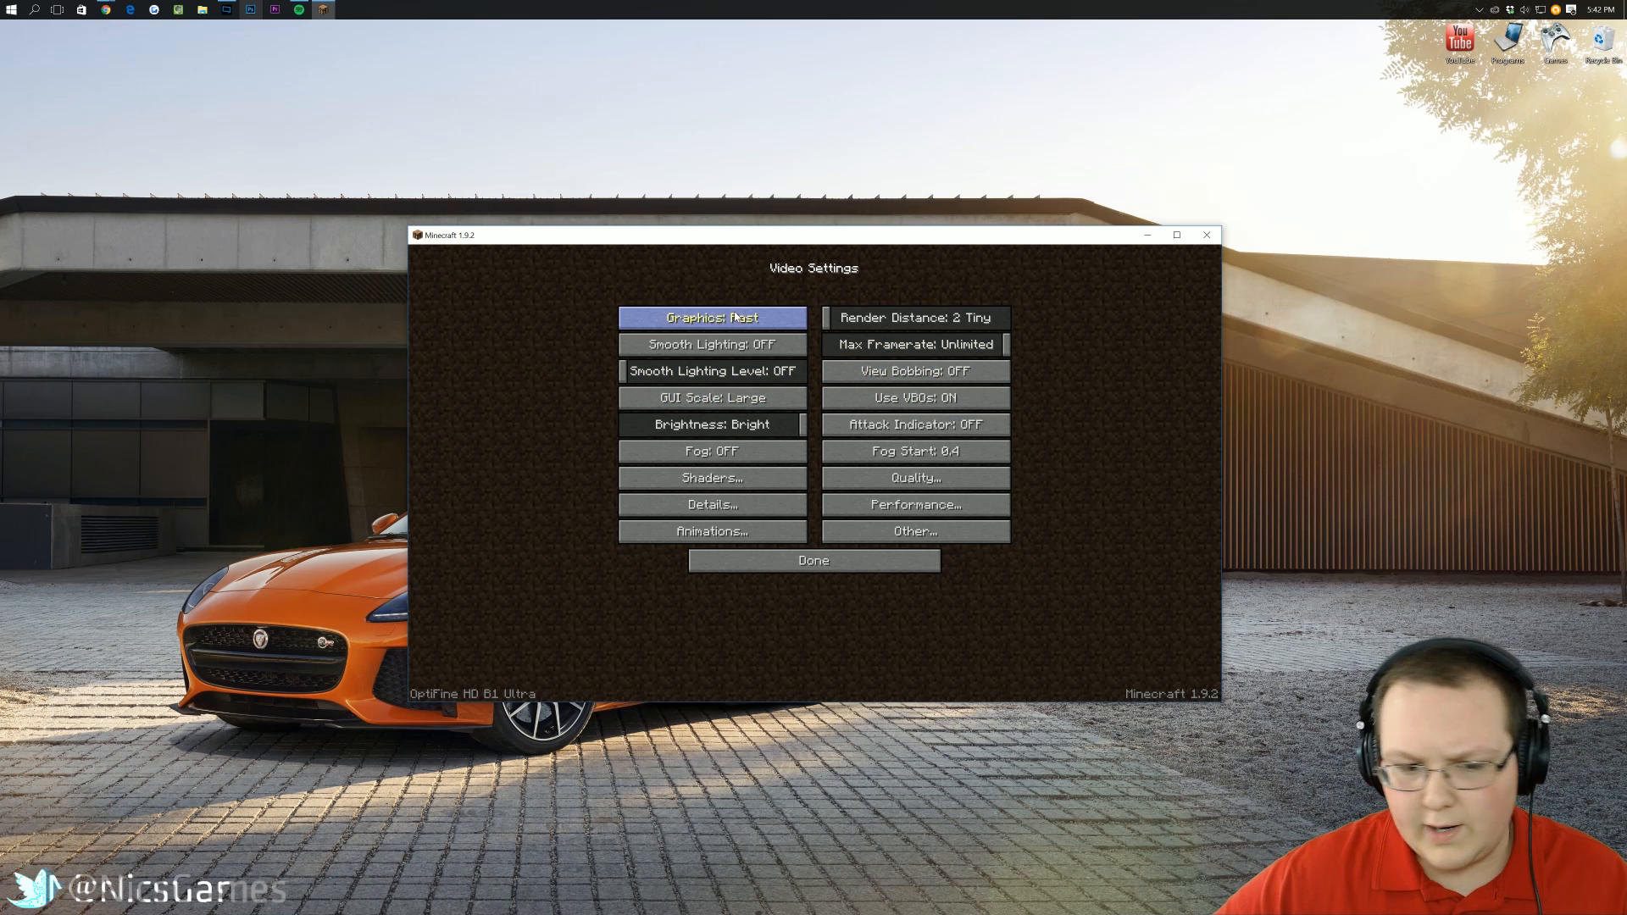
mouse_move(712, 371)
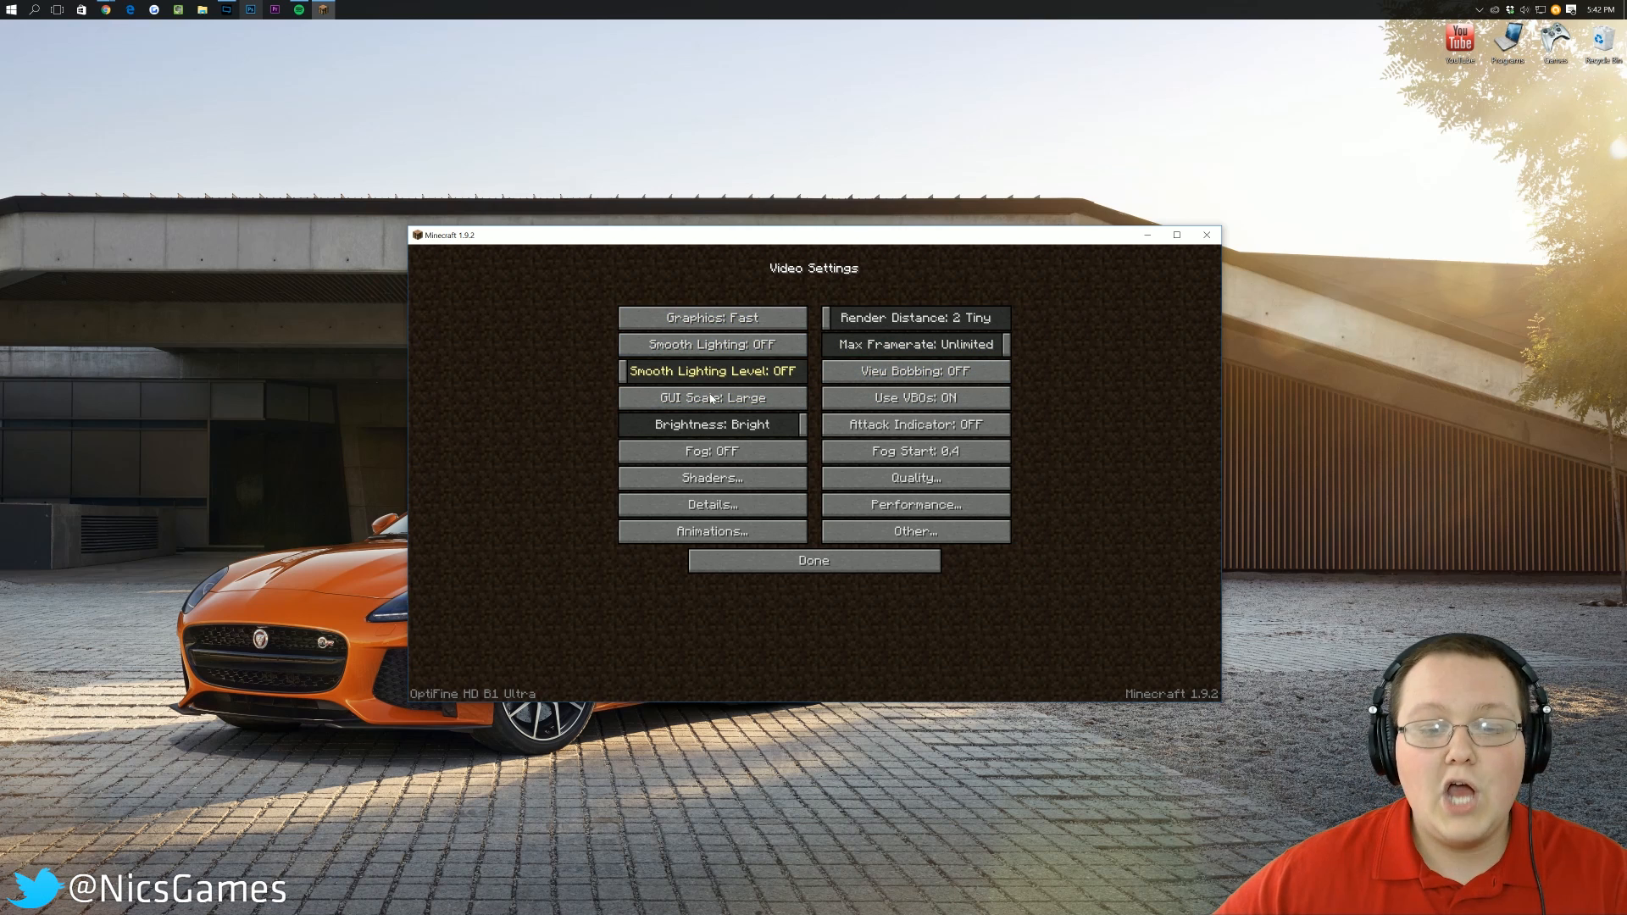
mouse_move(711, 398)
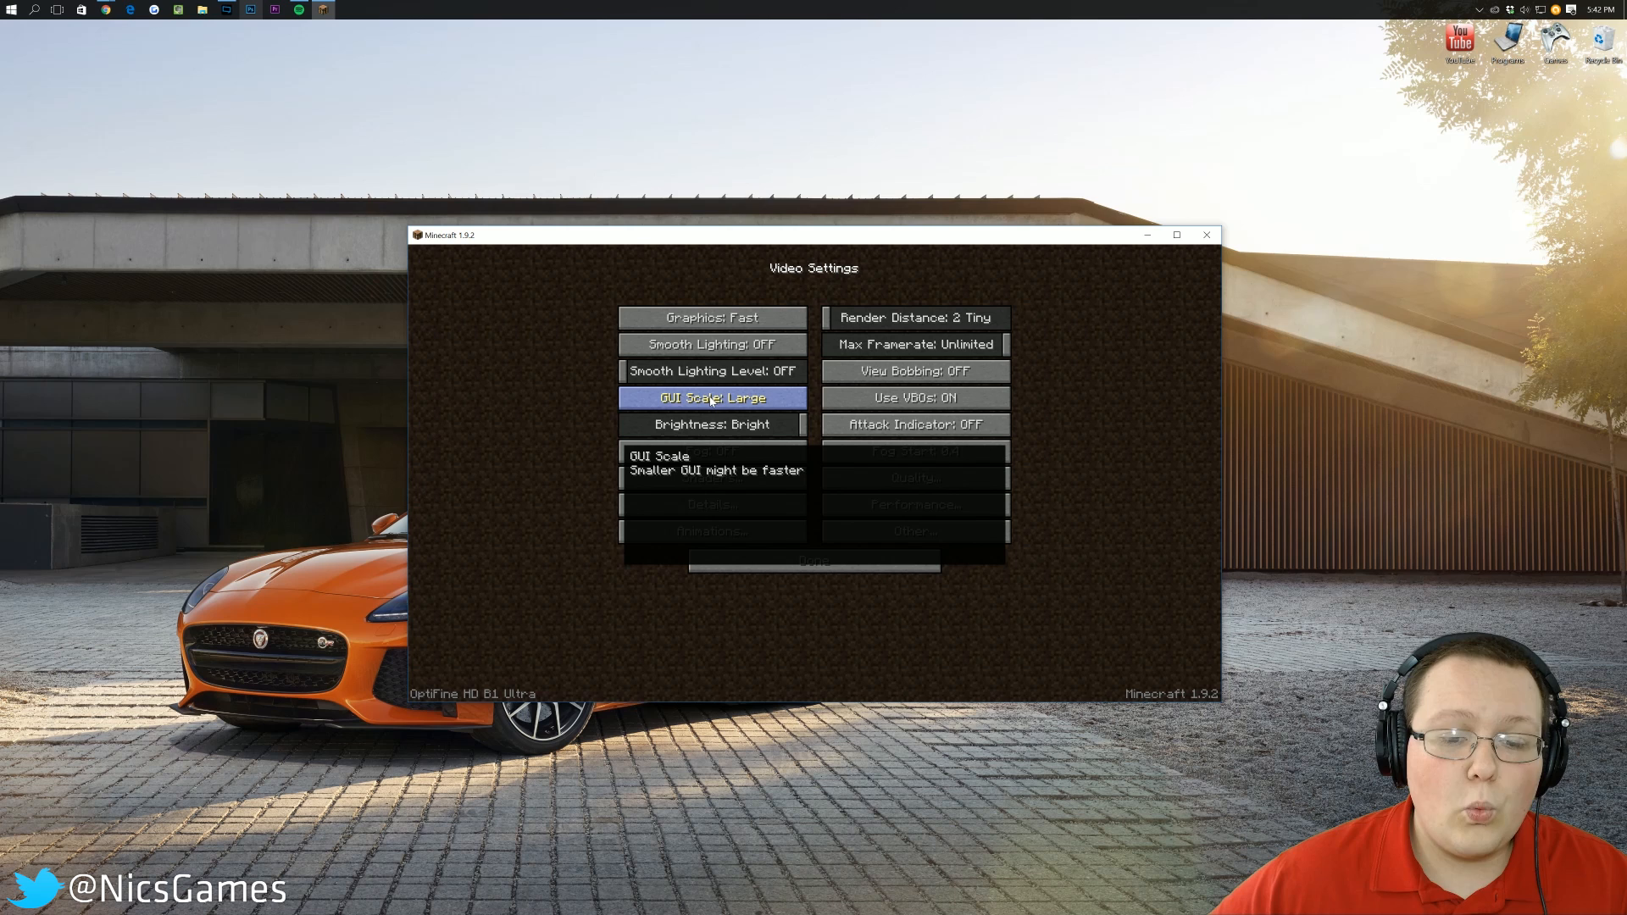
- Set GUI Scale to Large, Fog Start to 0.6, and Use VBOs to OFF
left_click(712, 398)
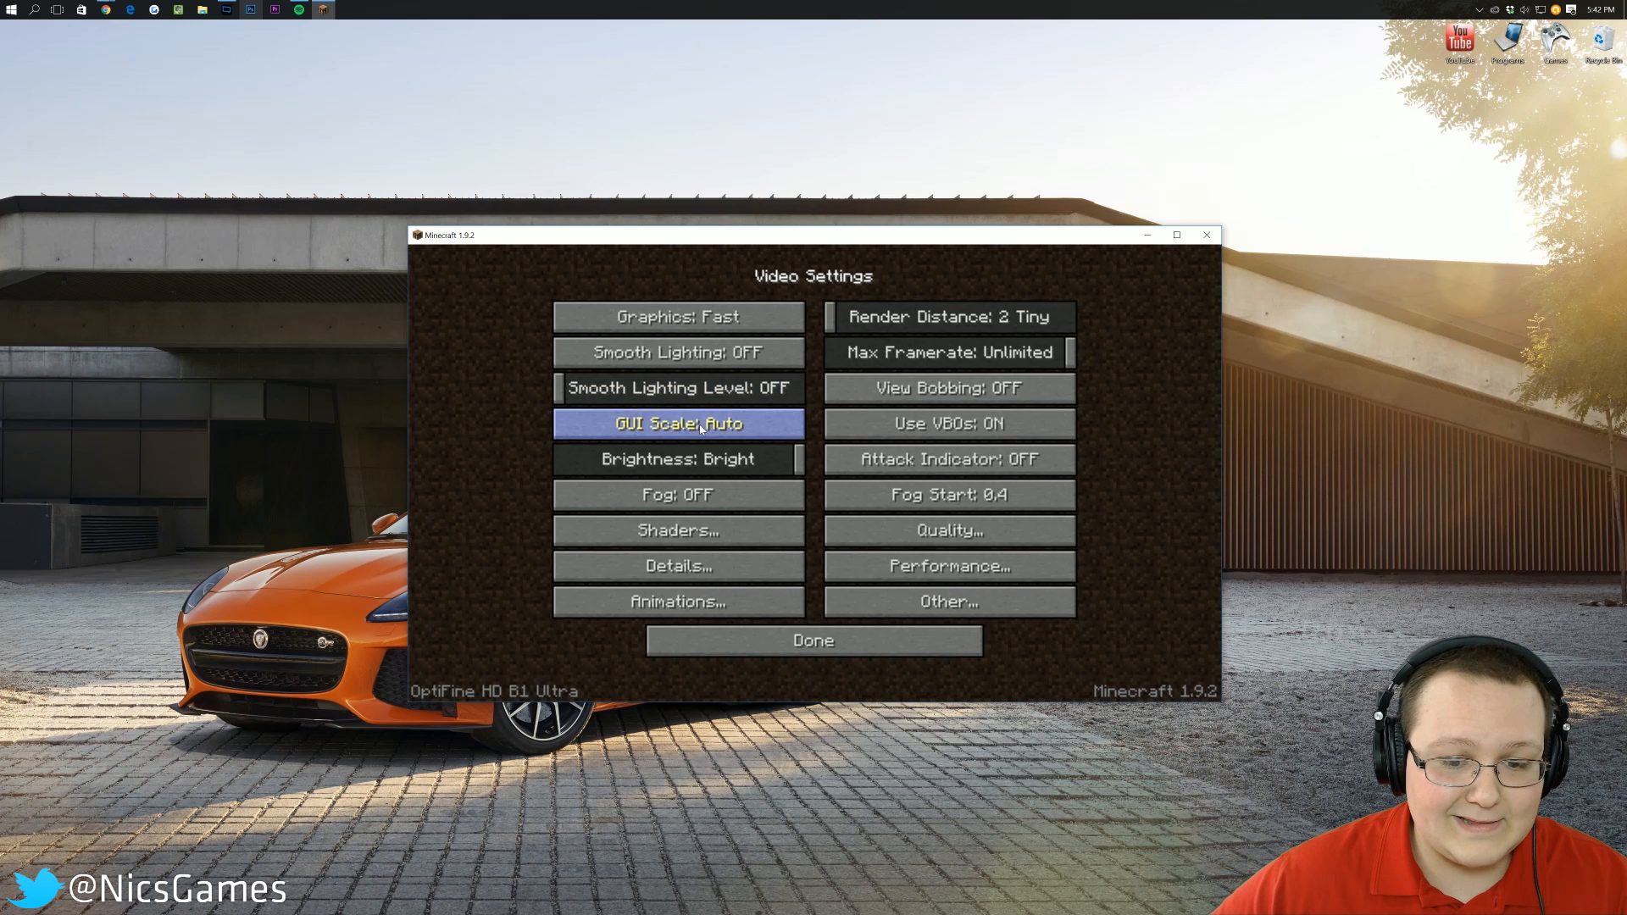
left_click(678, 424)
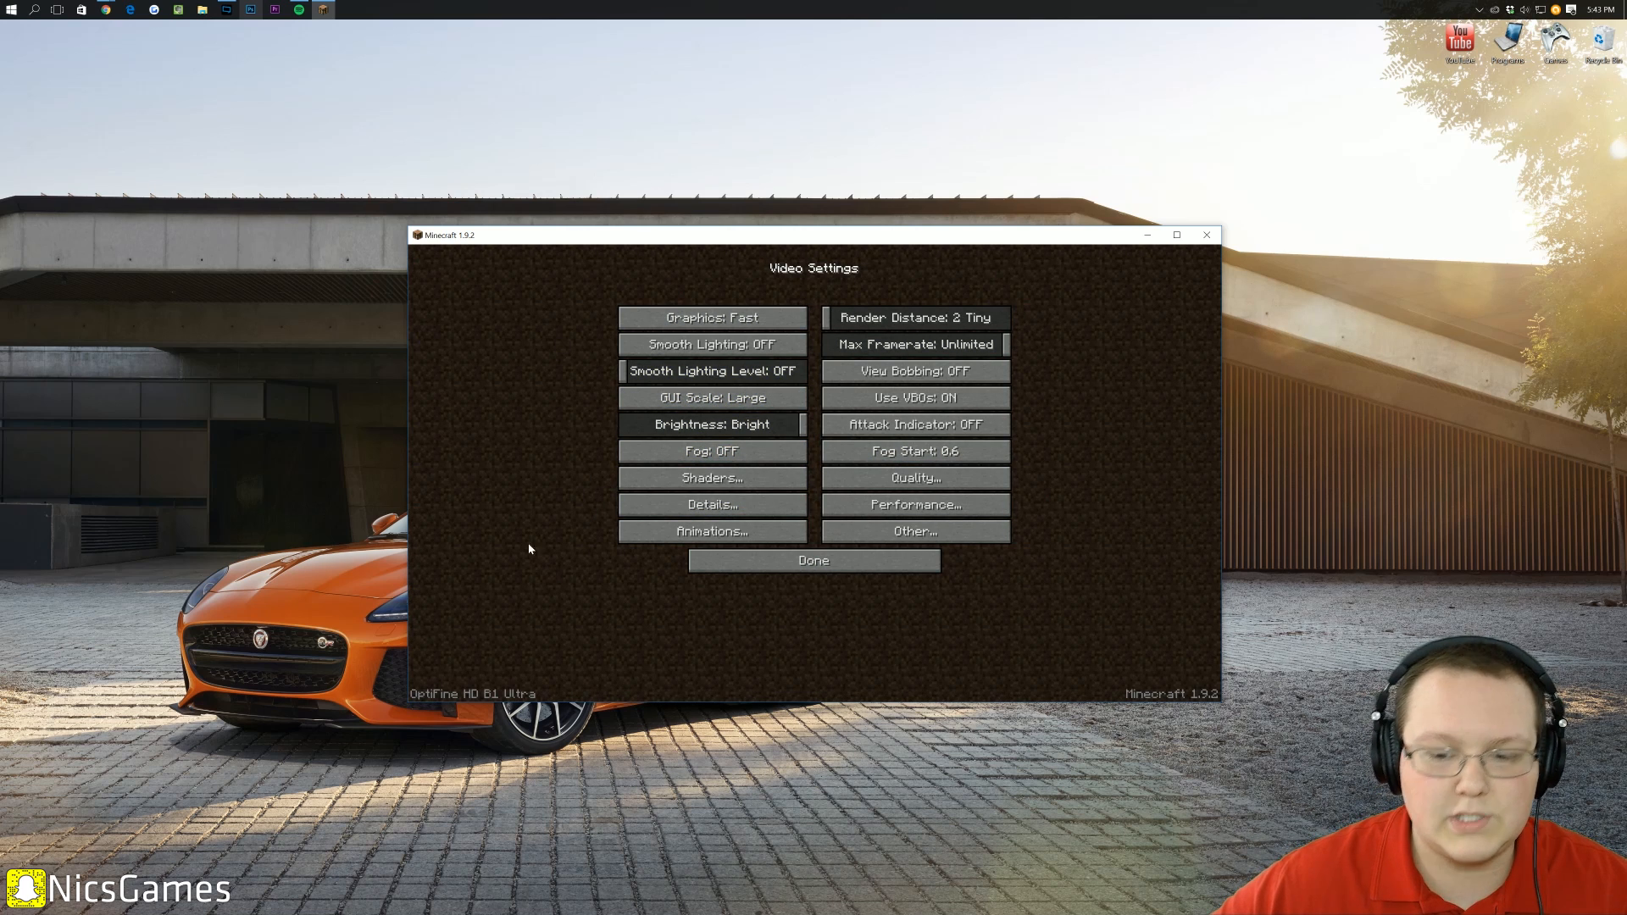
mouse_move(915, 397)
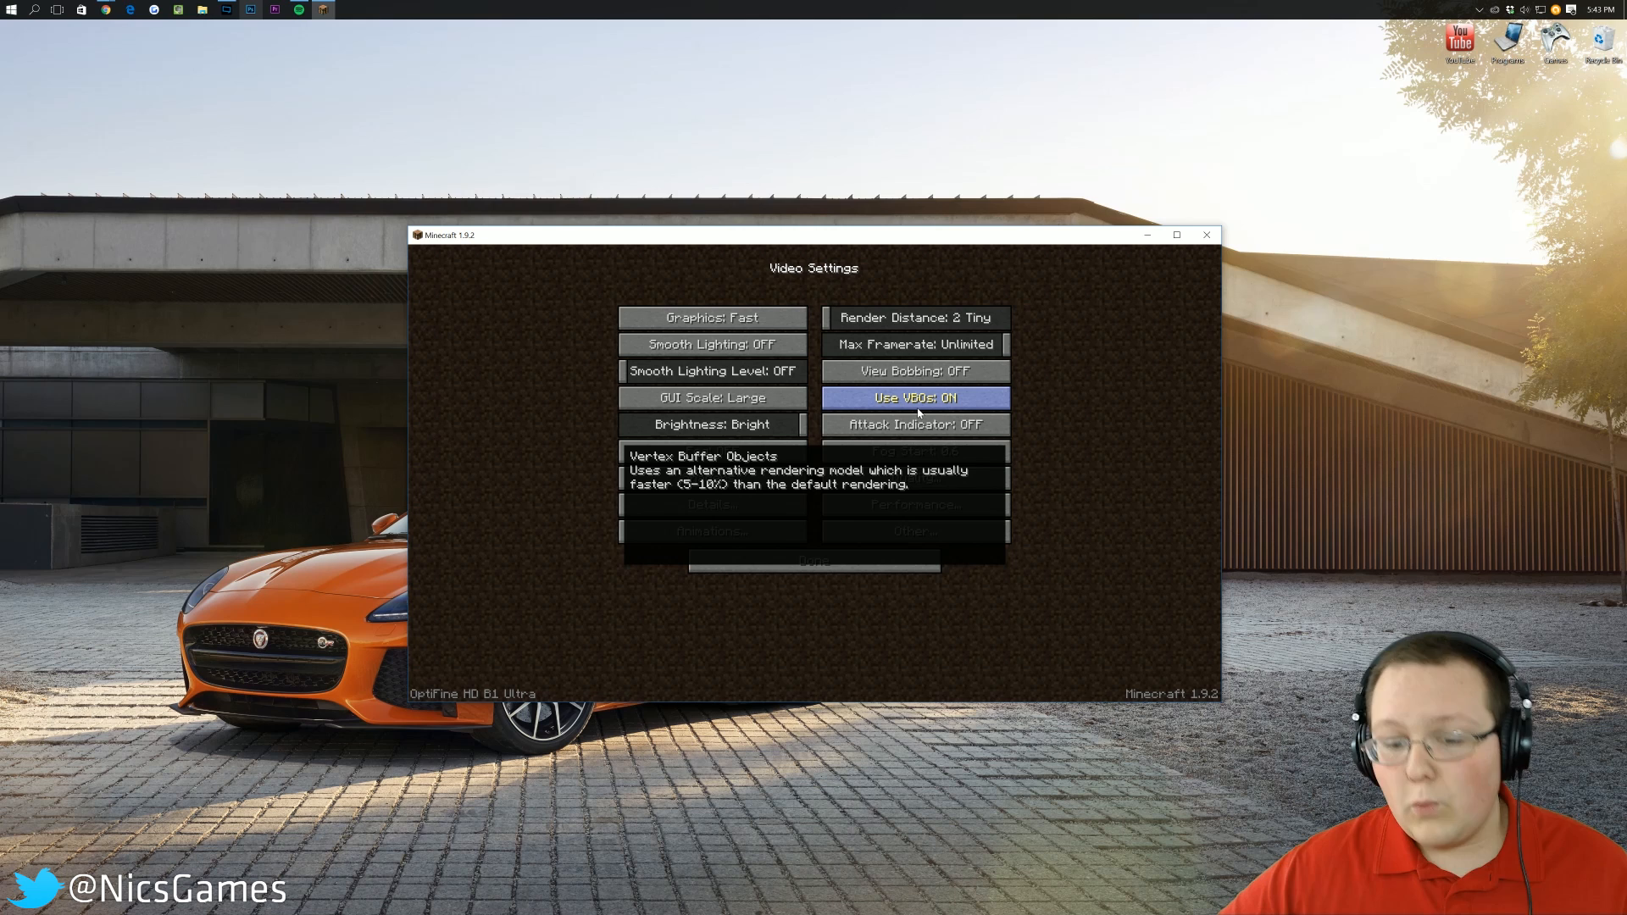
left_click(916, 397)
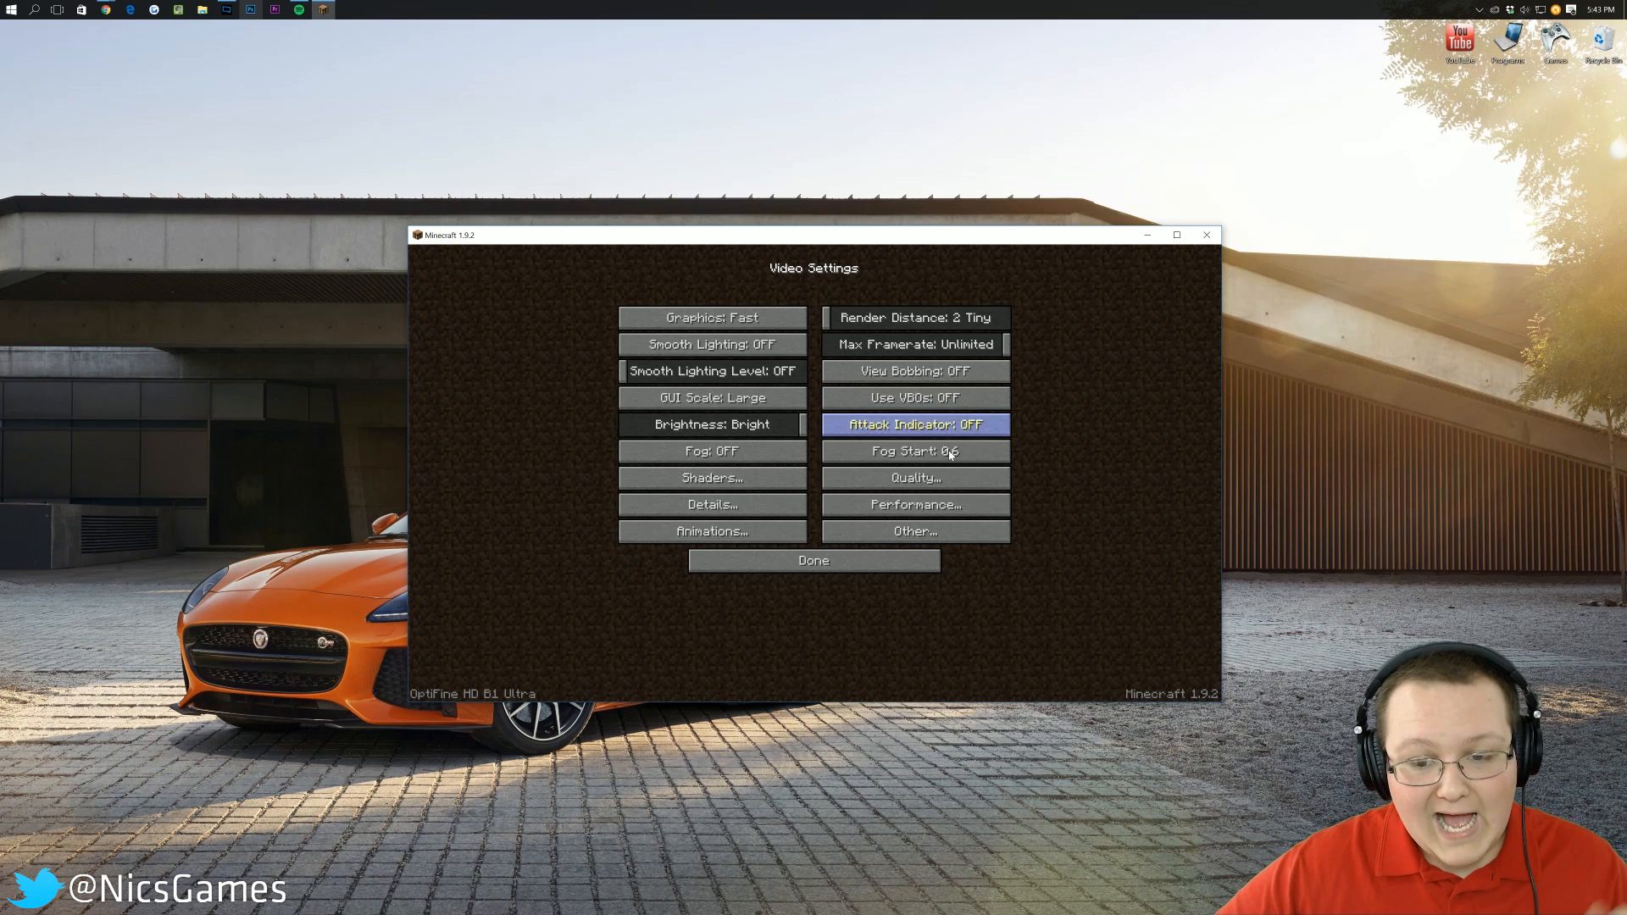
mouse_move(937, 407)
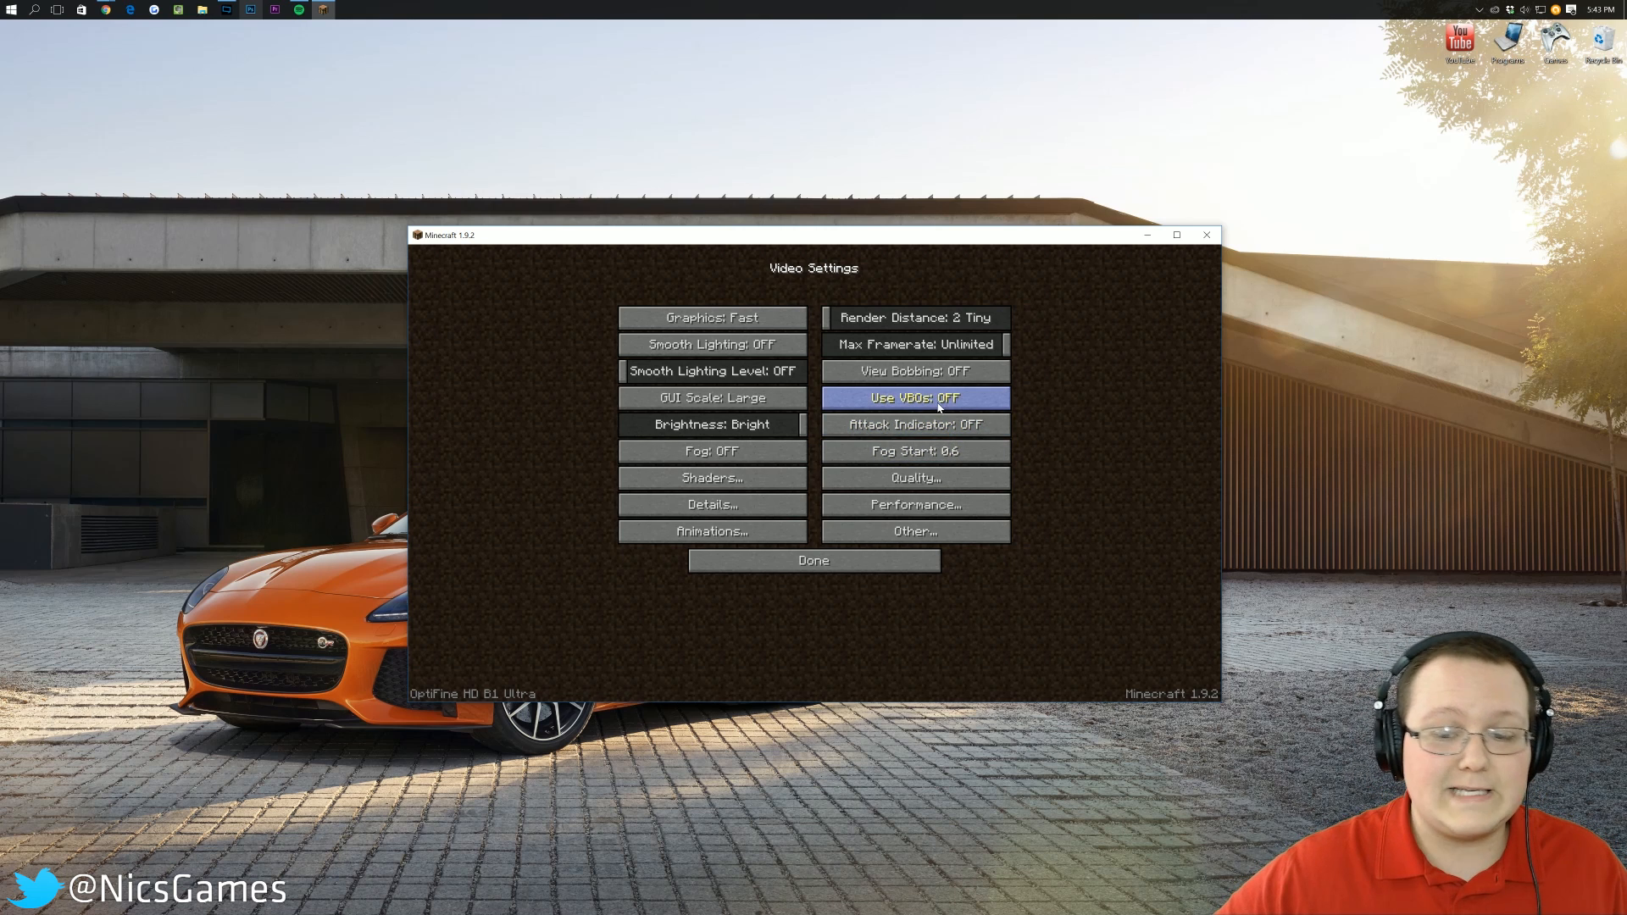
left_click(915, 397)
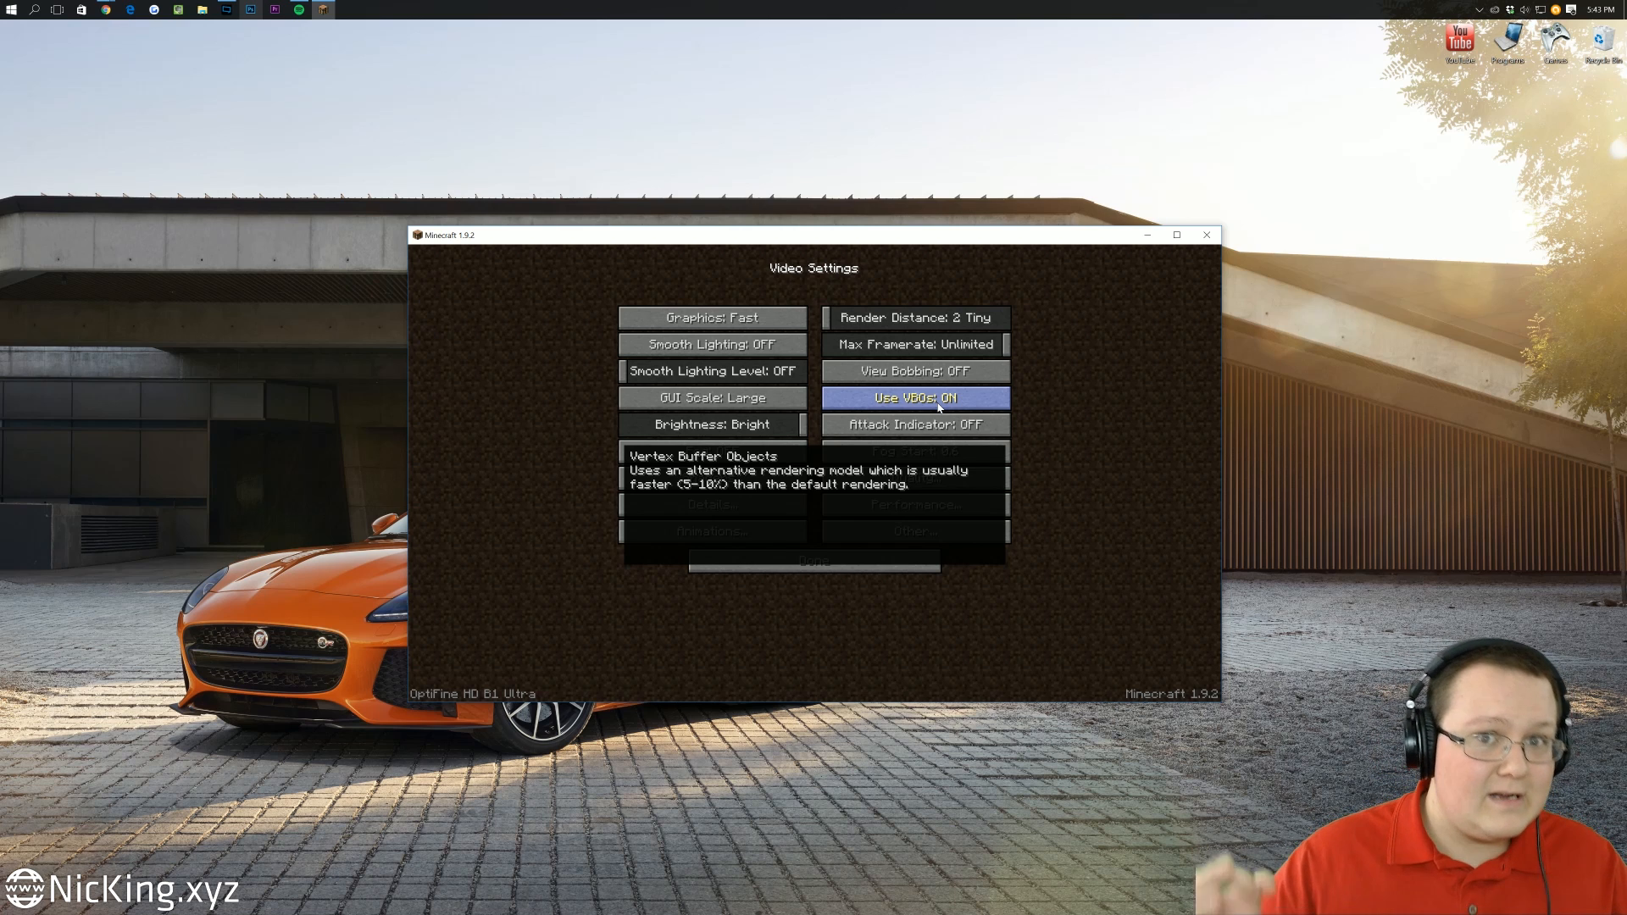
left_click(914, 398)
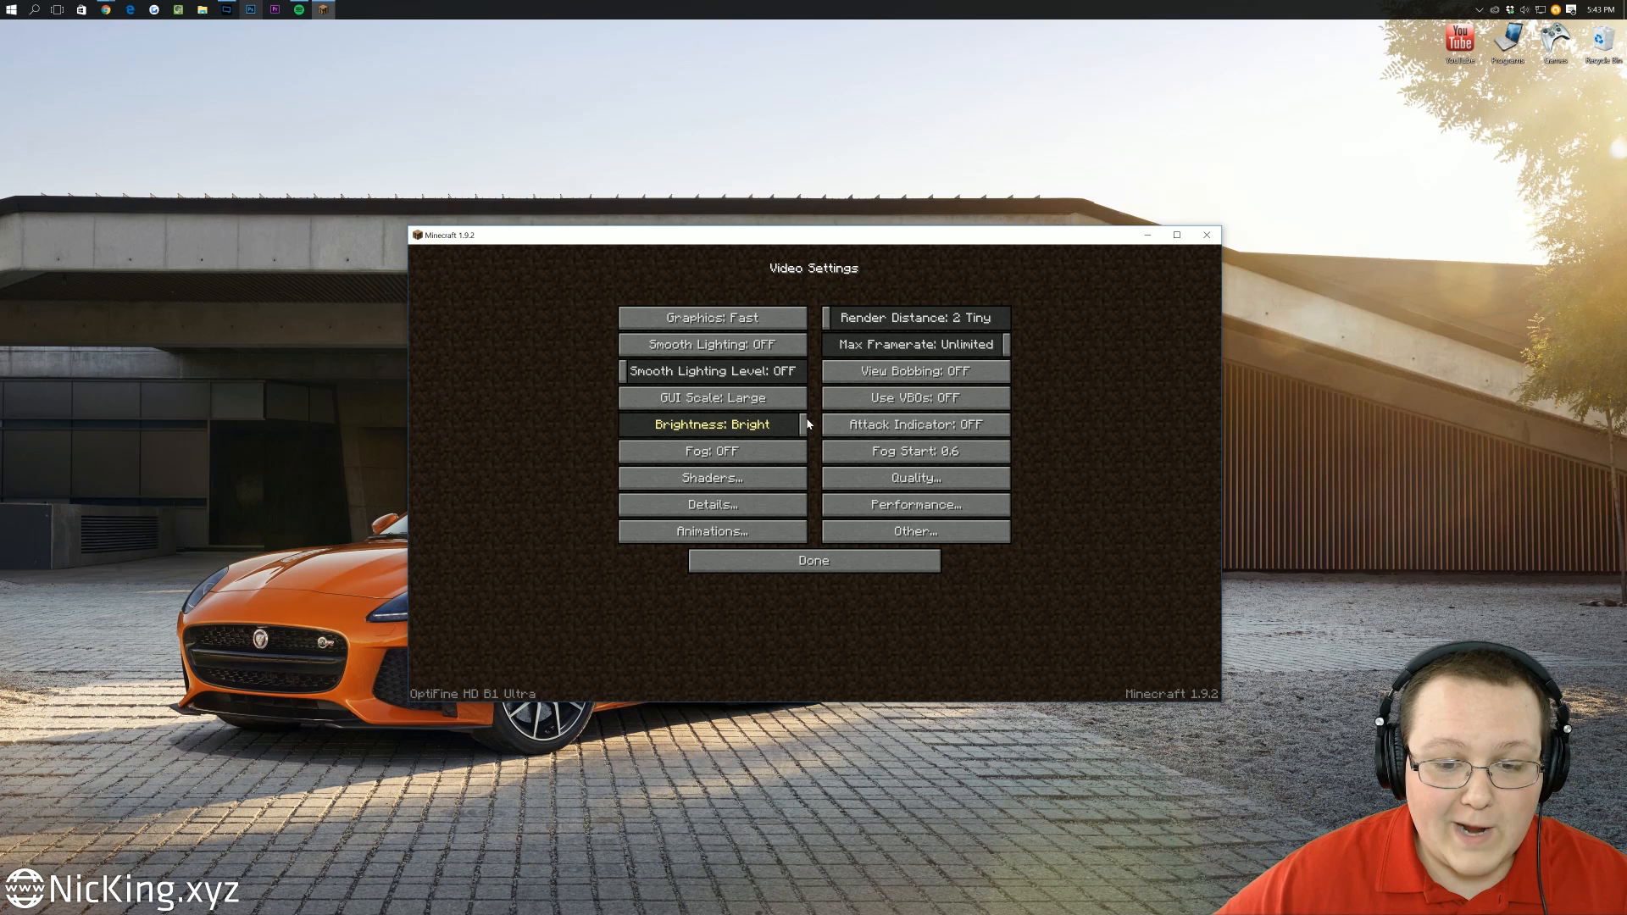
mouse_move(897, 424)
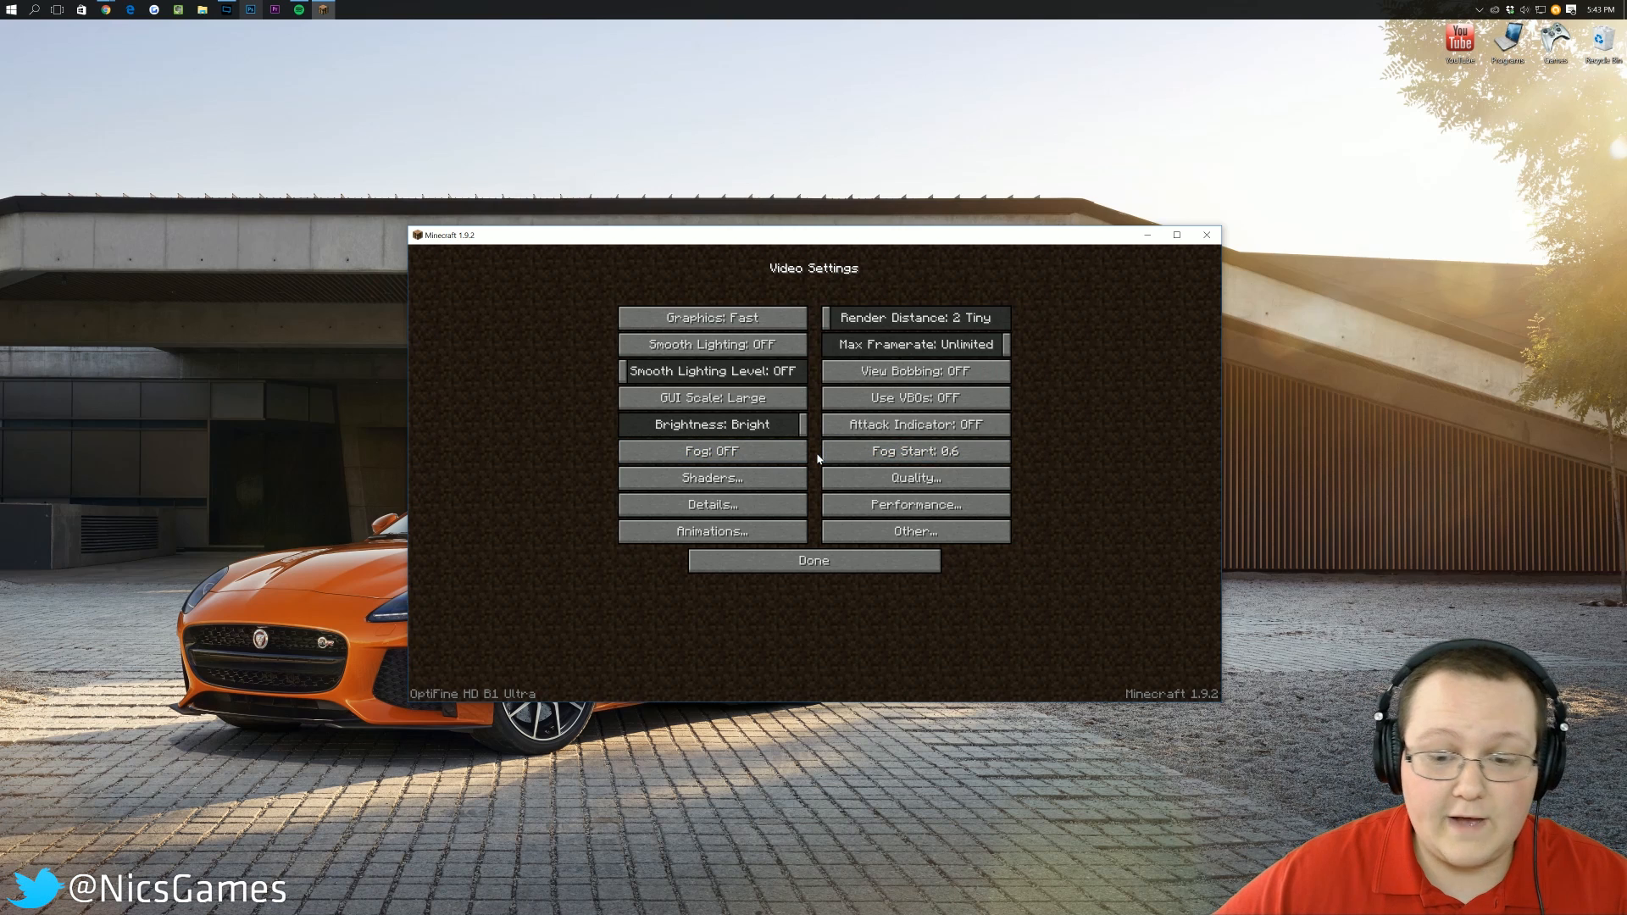
- Try opening Shaders and dismiss the Fast Render incompatibility notice
left_click(712, 478)
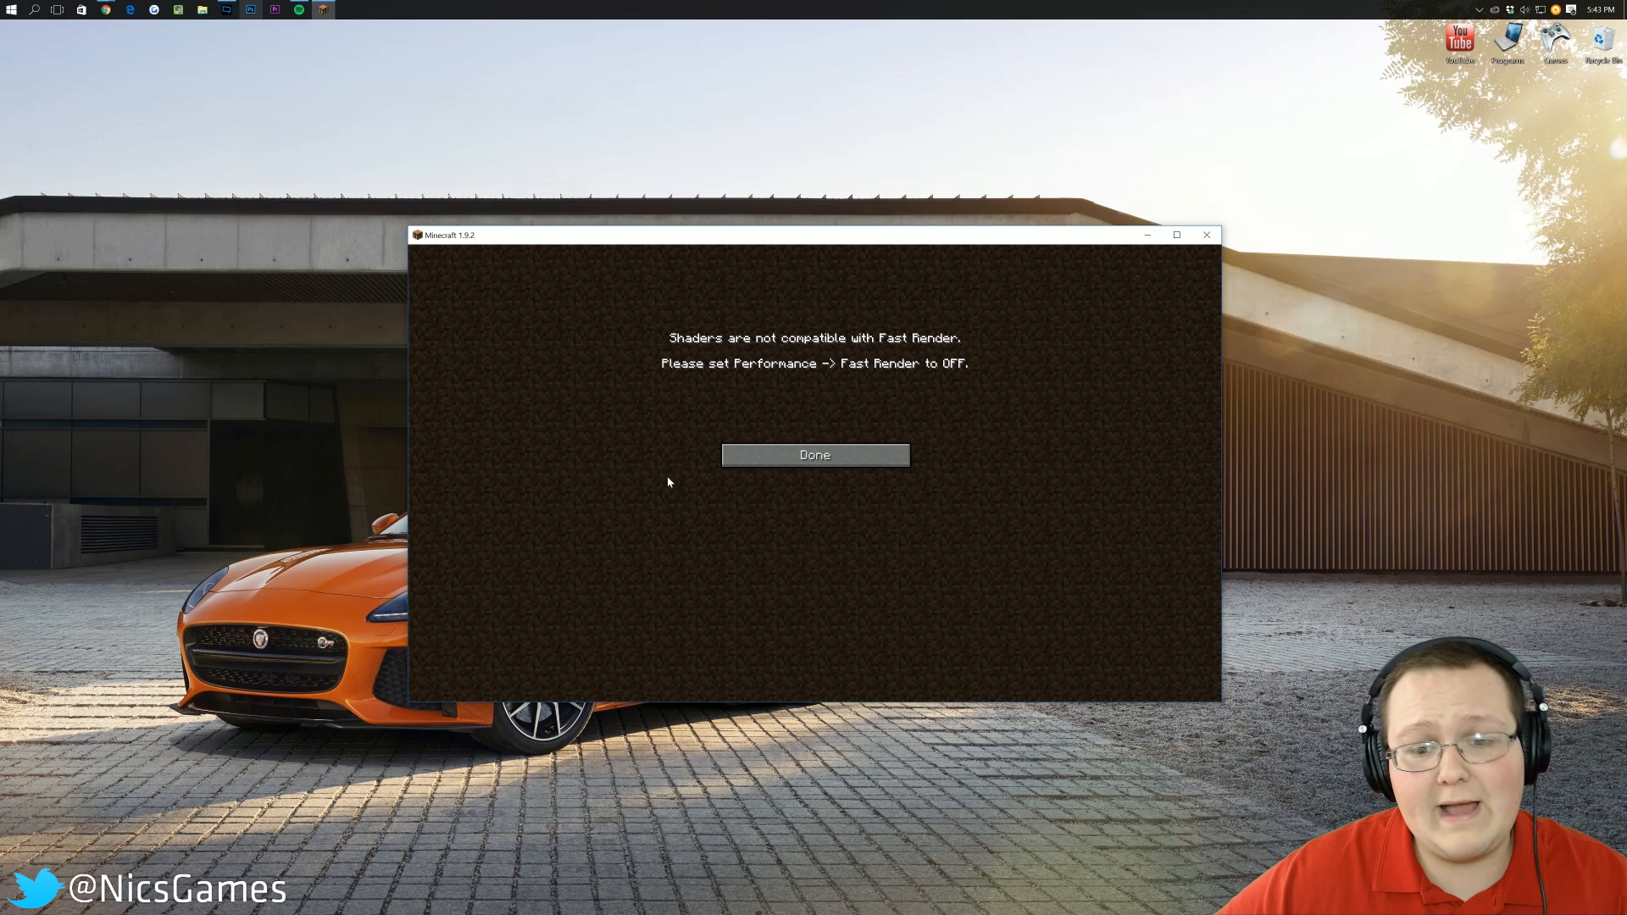
mouse_move(761, 459)
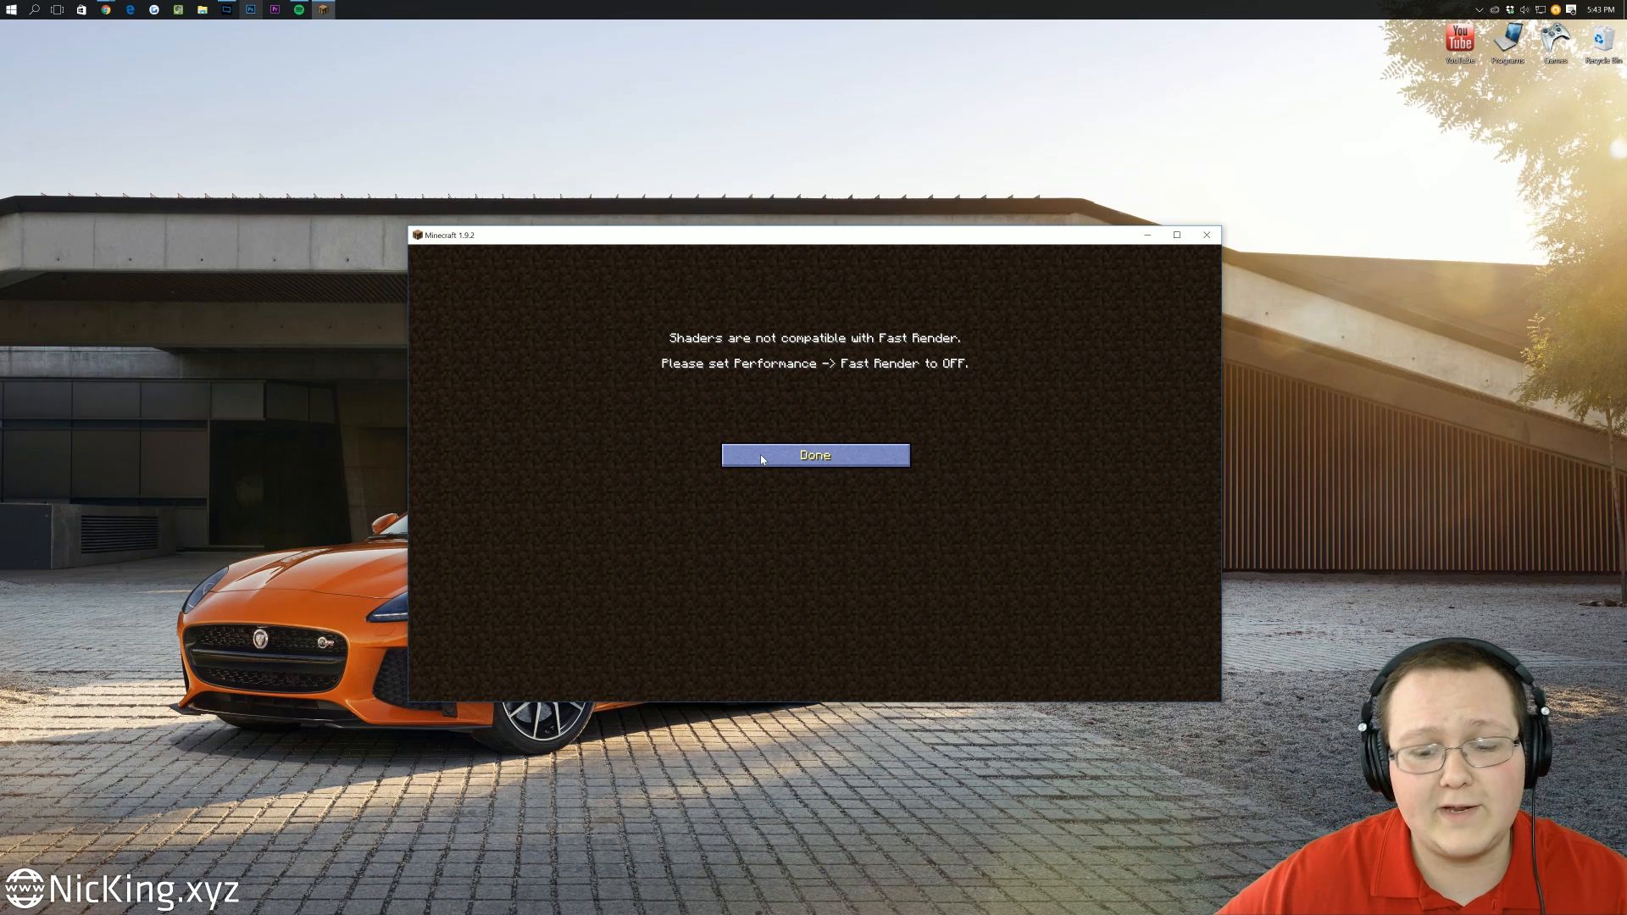
left_click(813, 455)
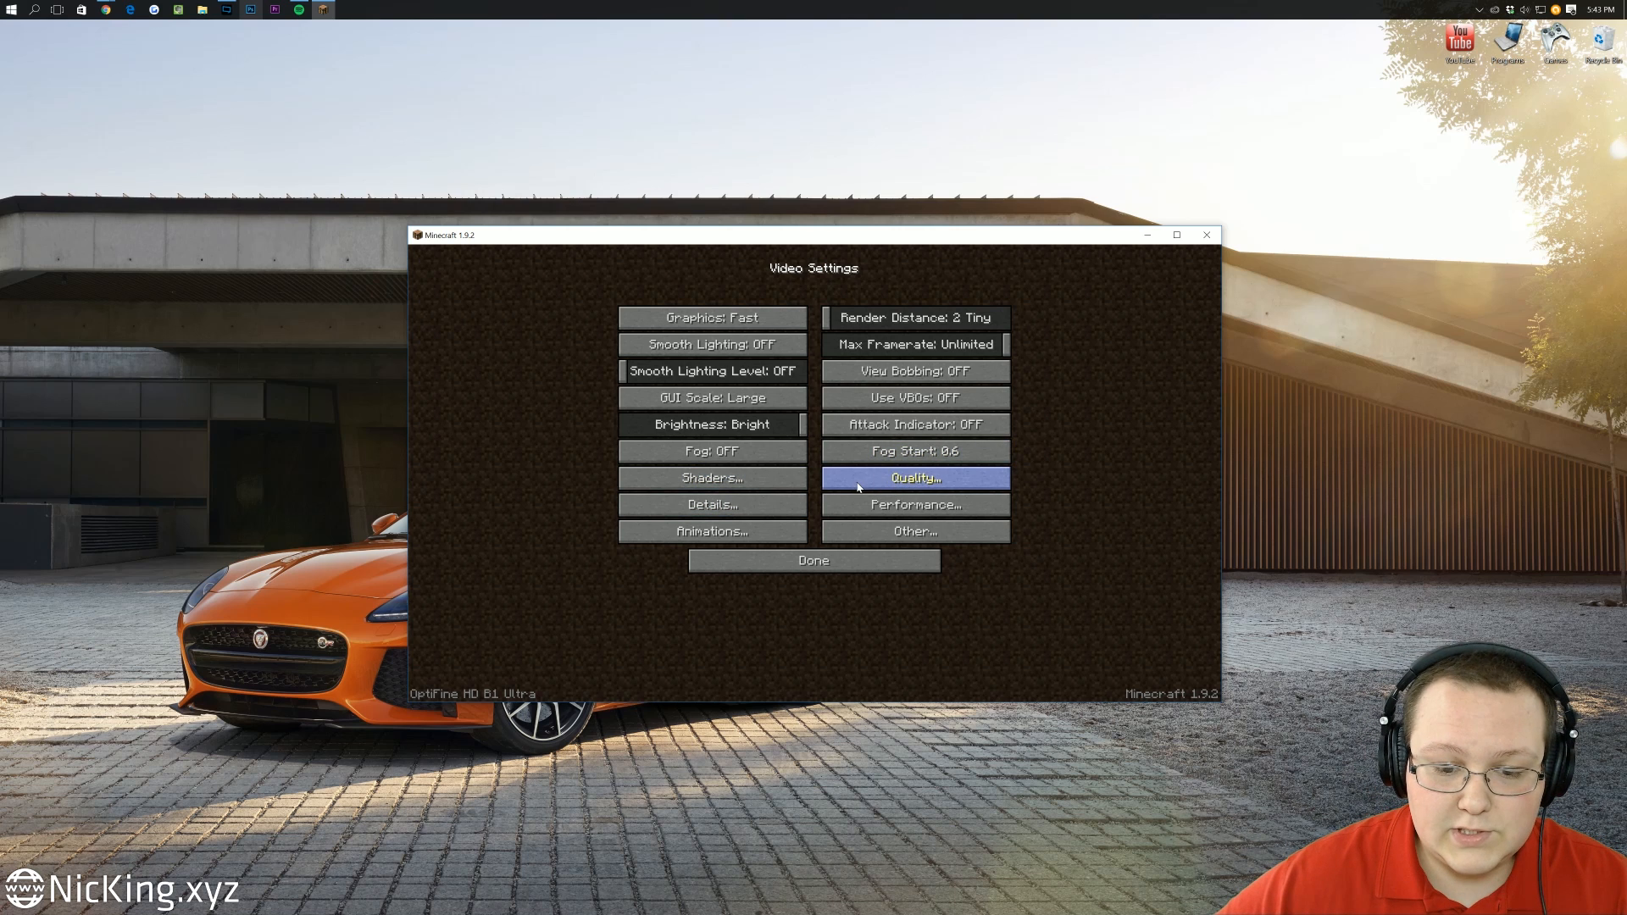
left_click(915, 478)
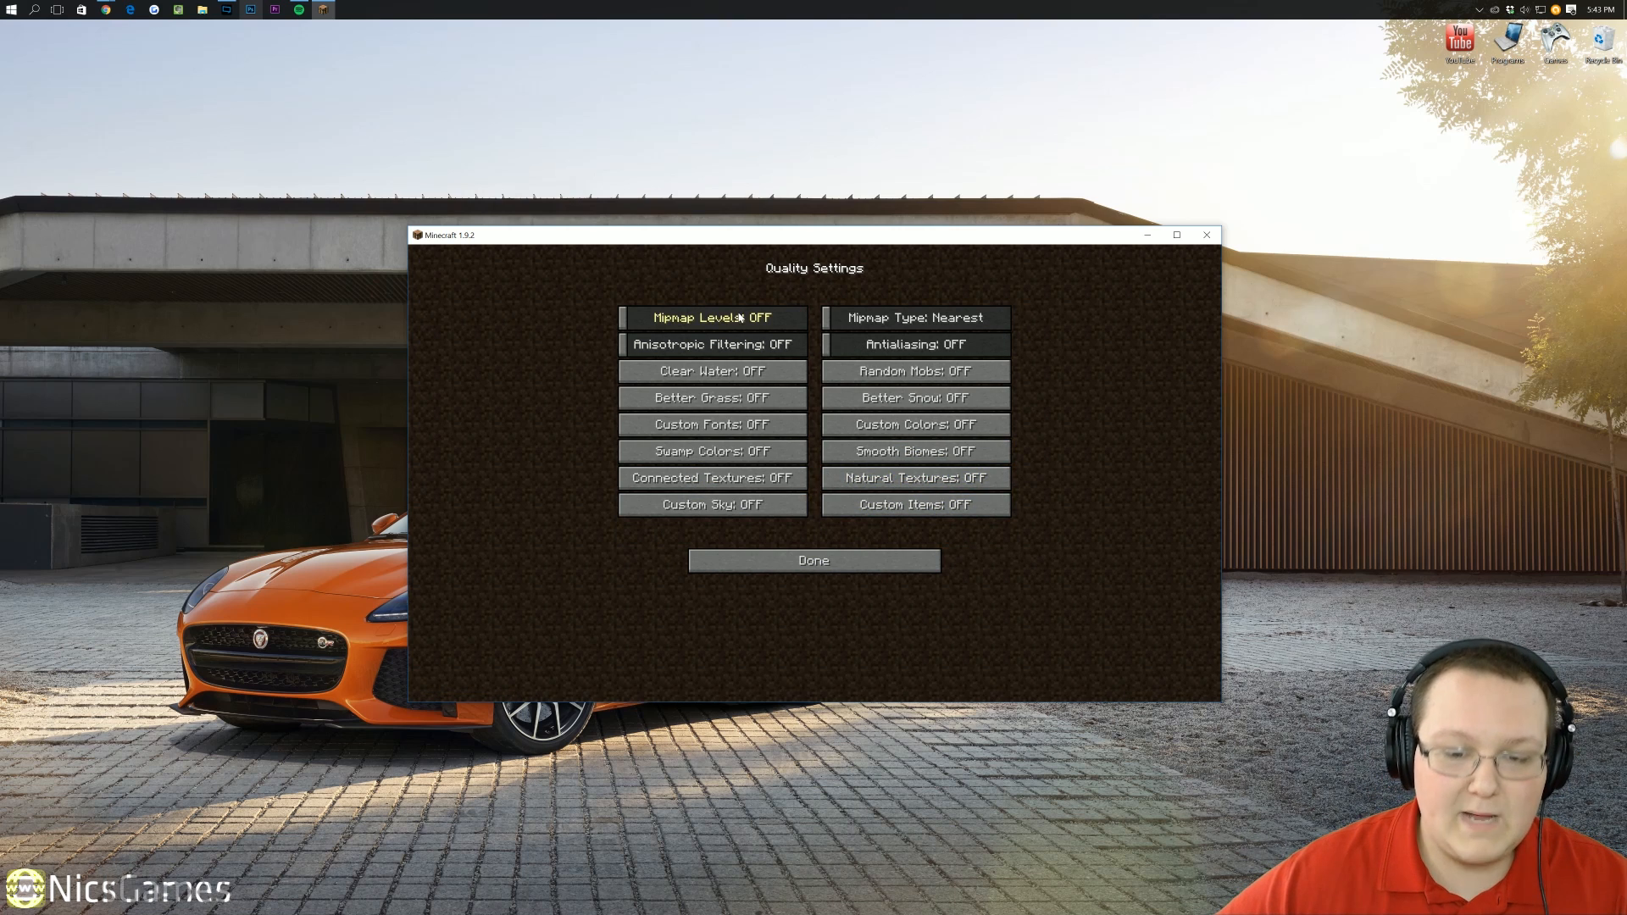
mouse_move(705, 371)
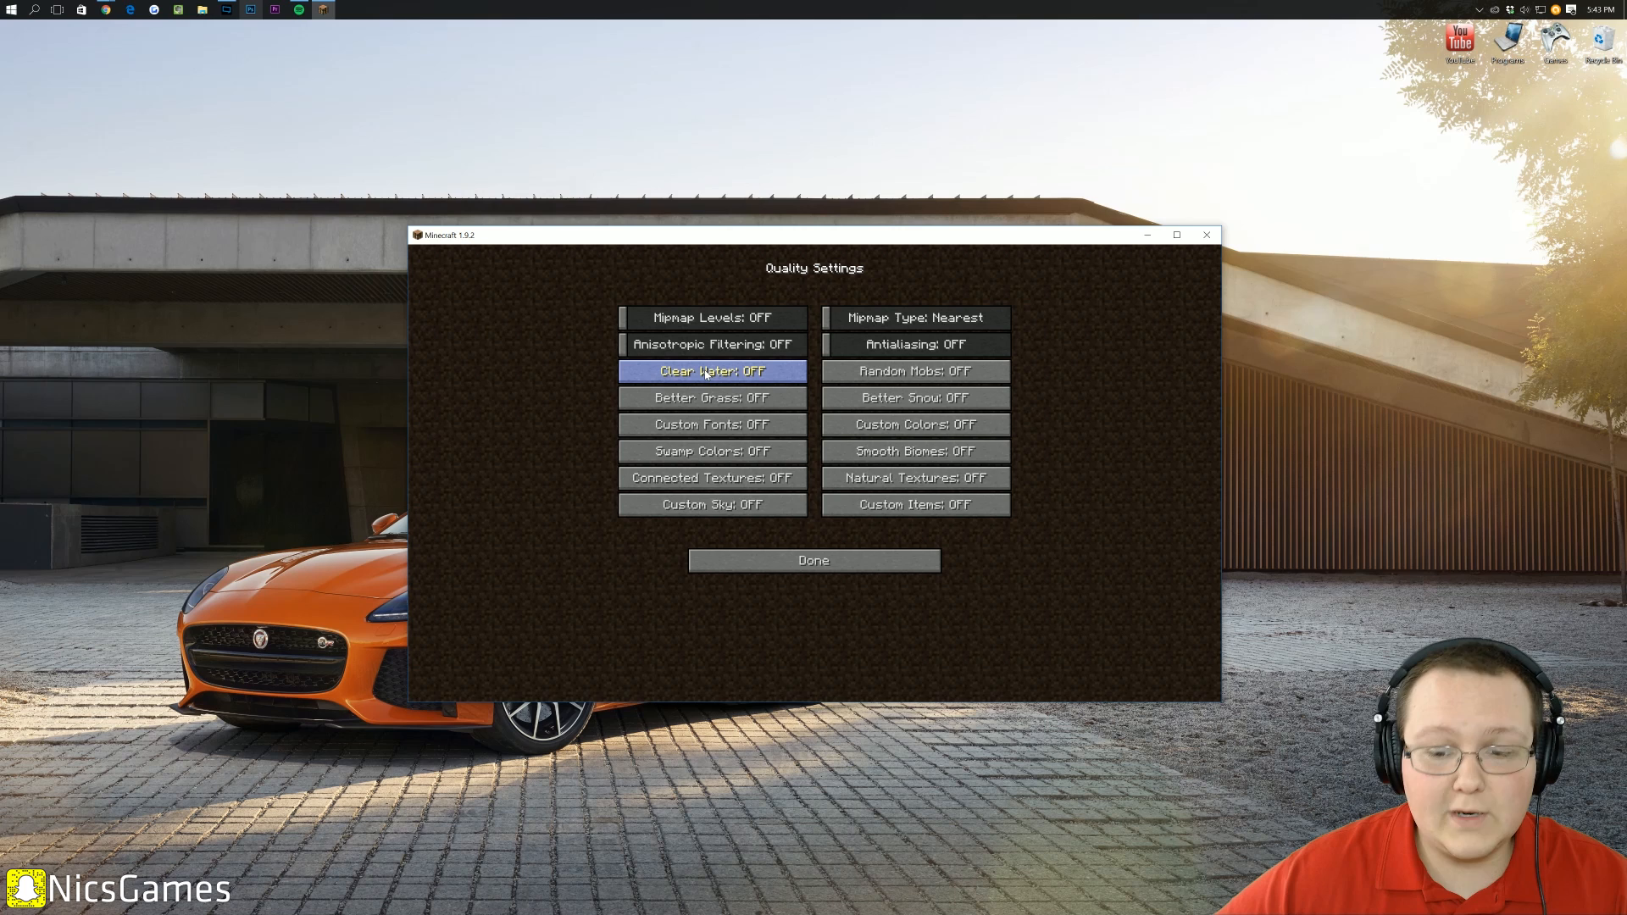
mouse_move(901, 385)
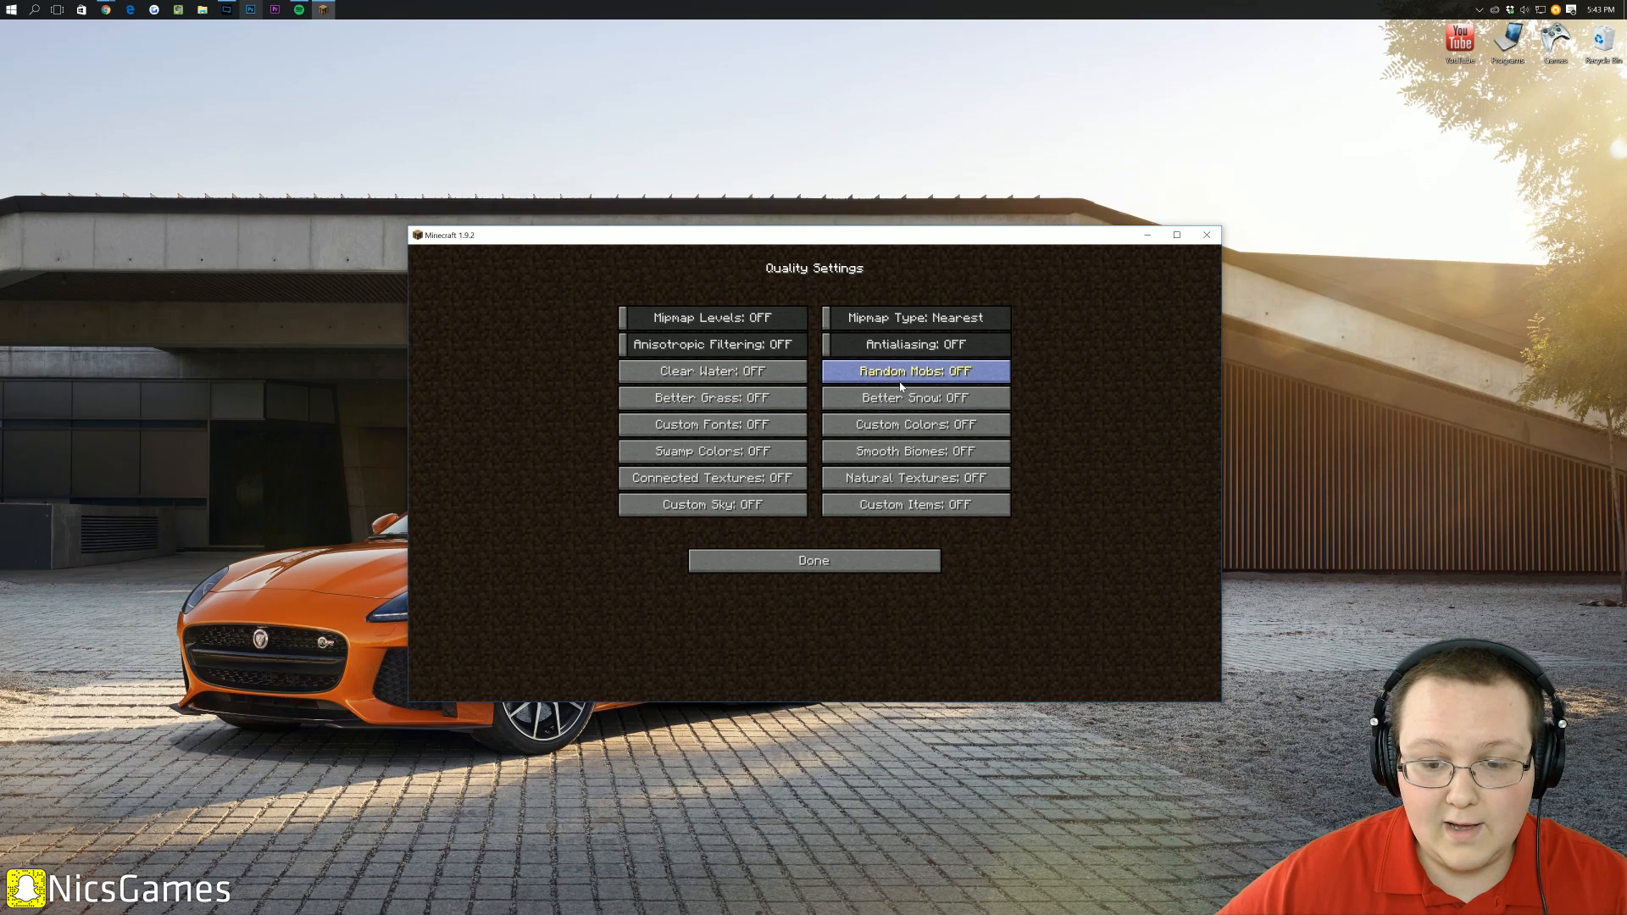
mouse_move(698, 417)
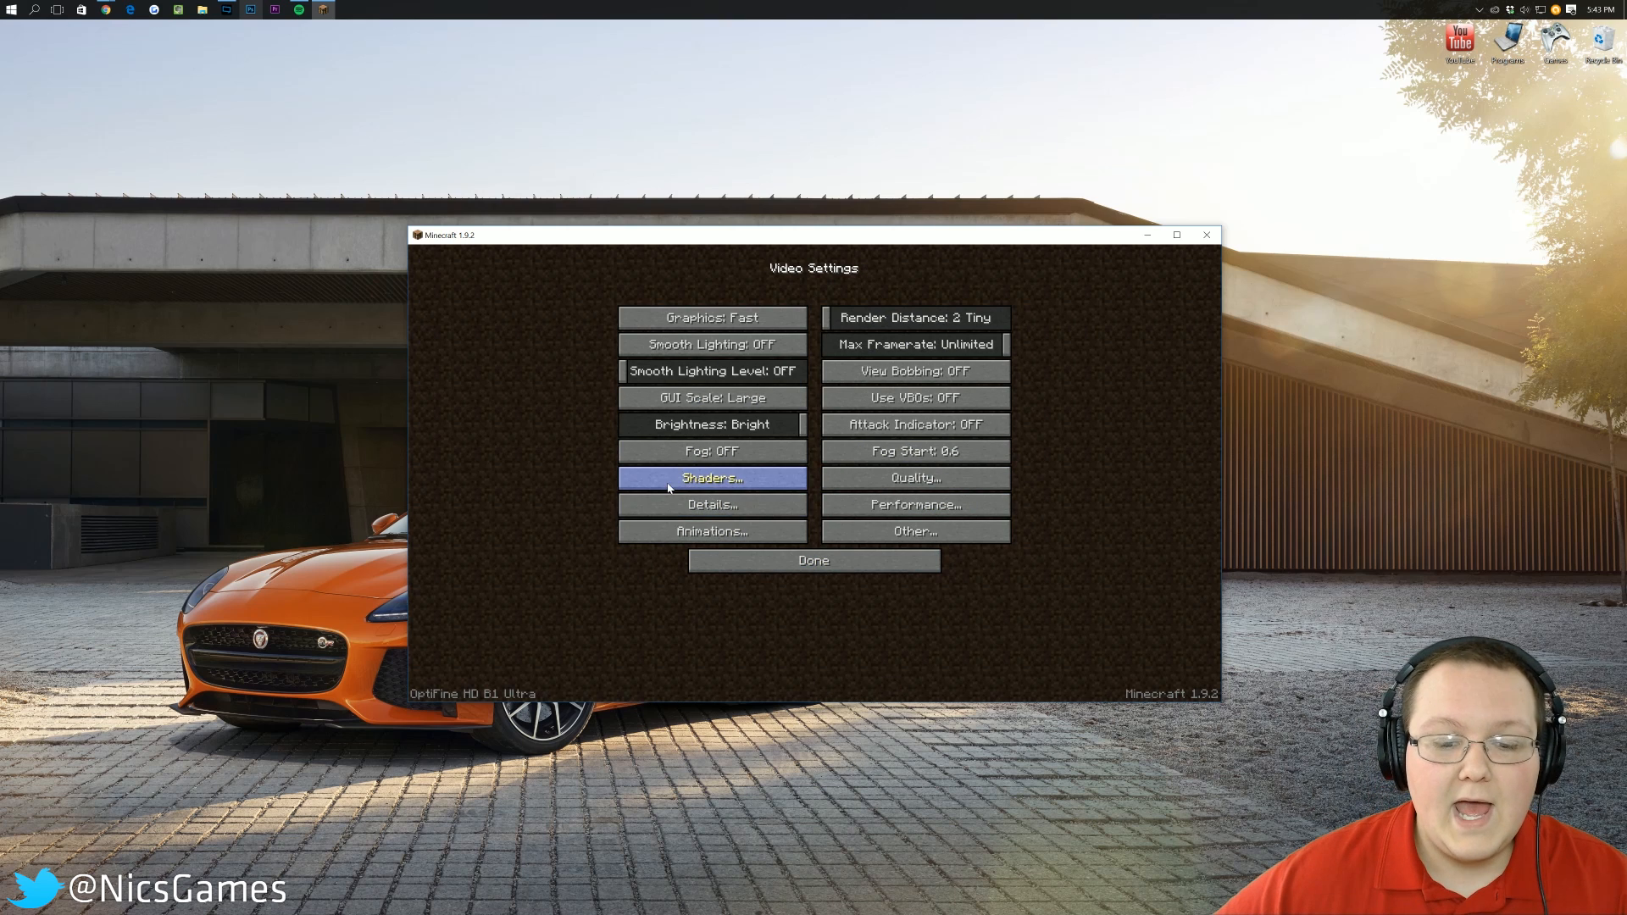
- Set Clouds OFF in Details, keeping Held Item Tooltips on and Translucent Blocks Fast
left_click(711, 505)
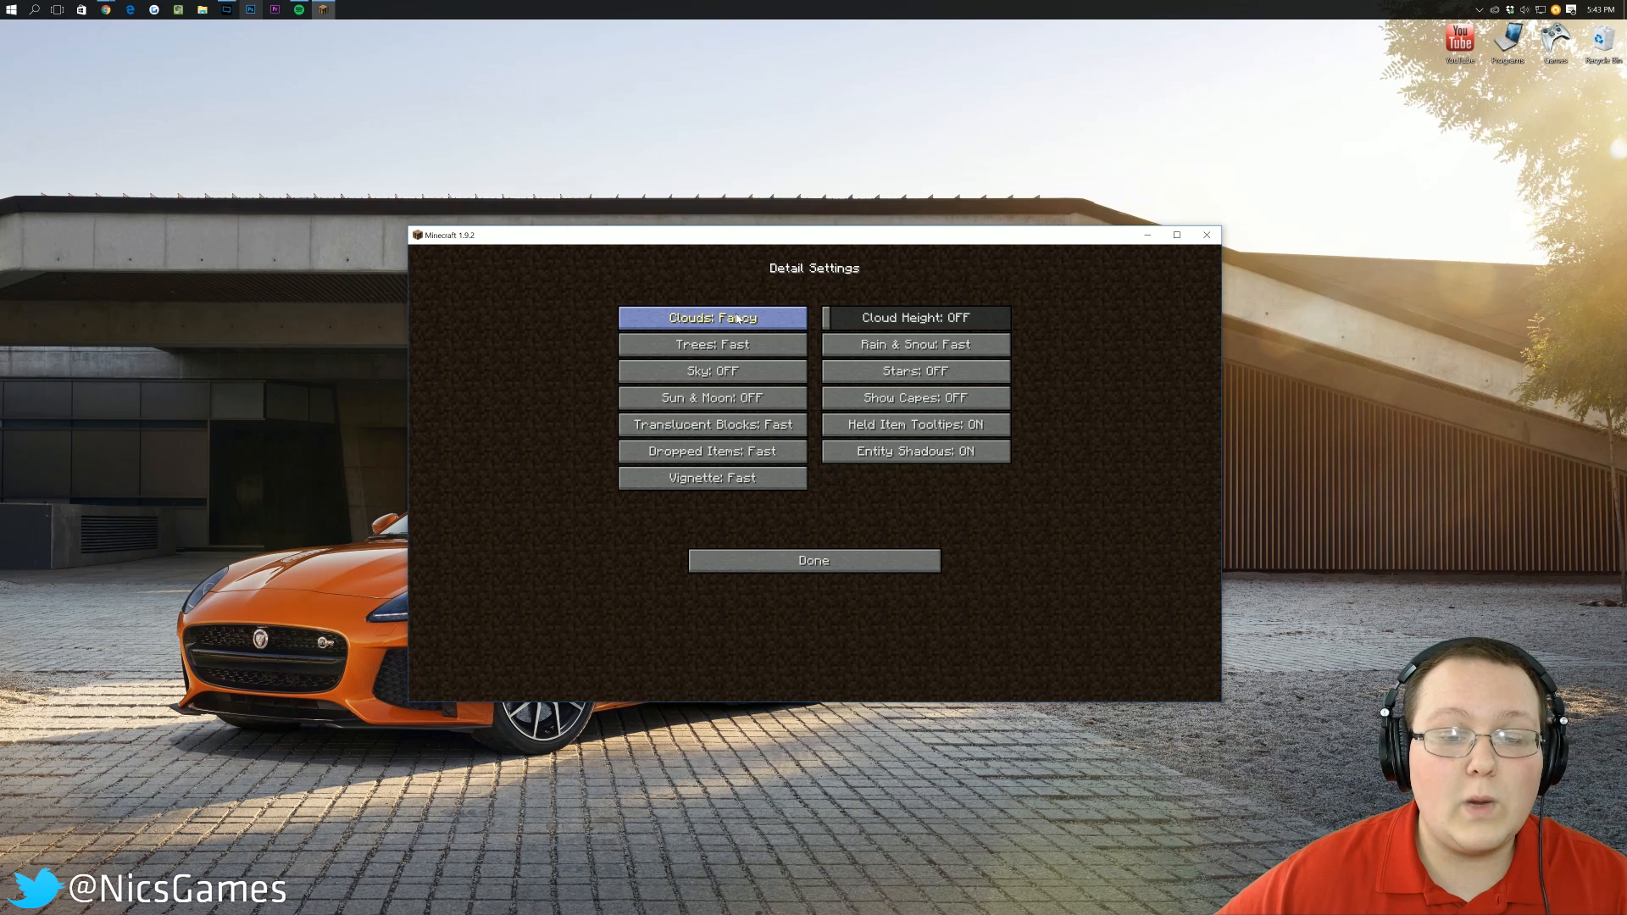
left_click(712, 318)
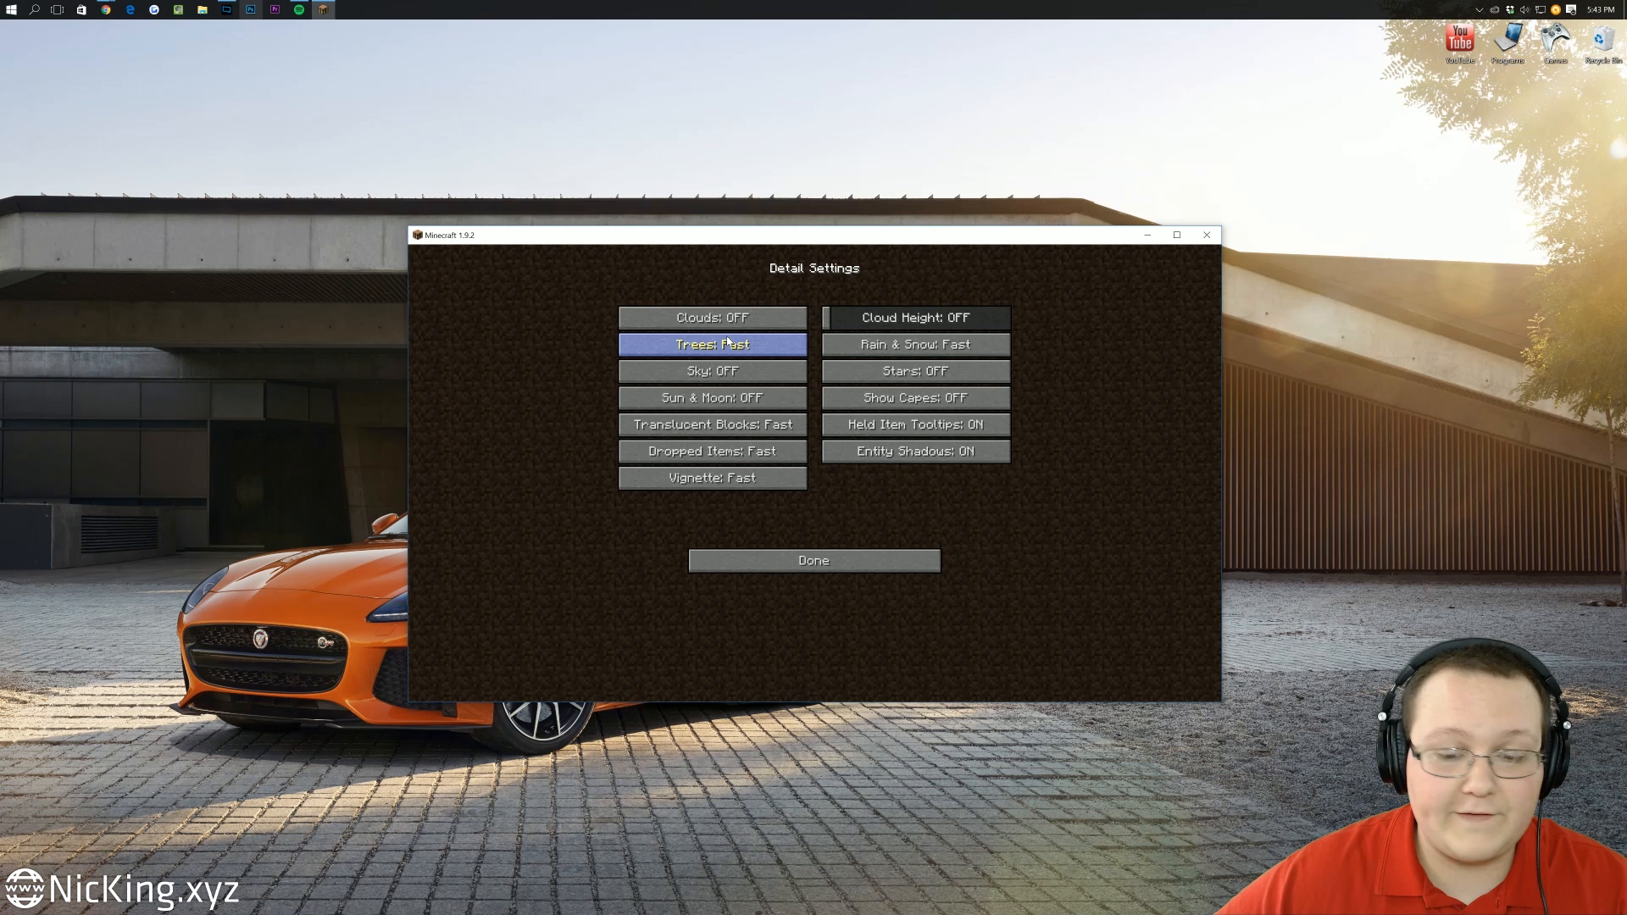
mouse_move(736, 360)
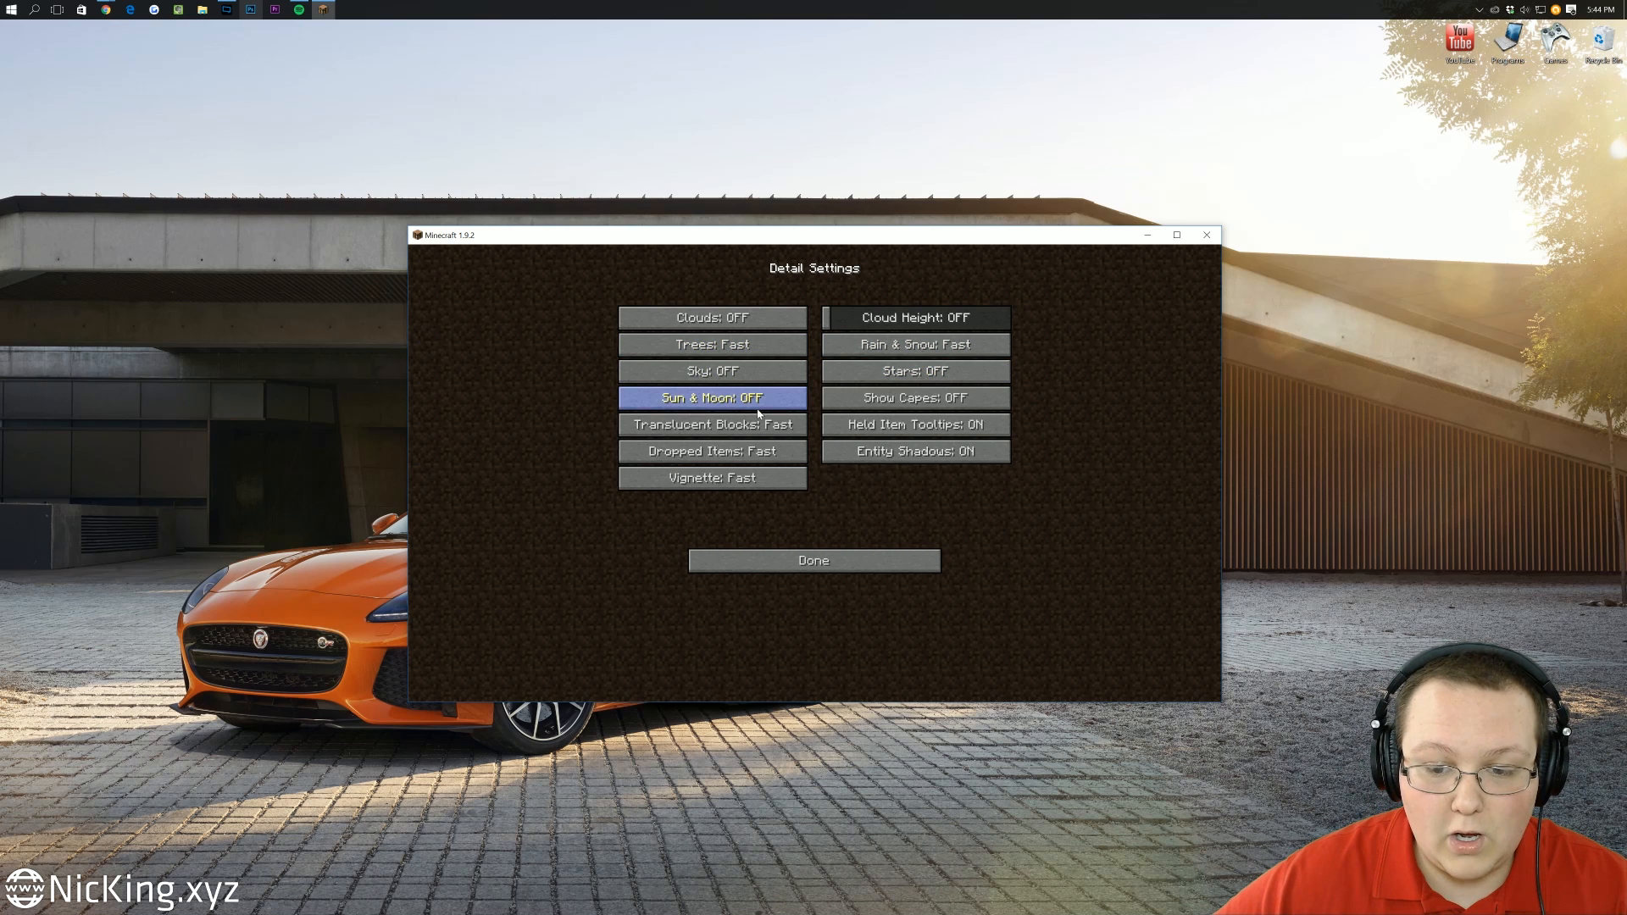
left_click(915, 425)
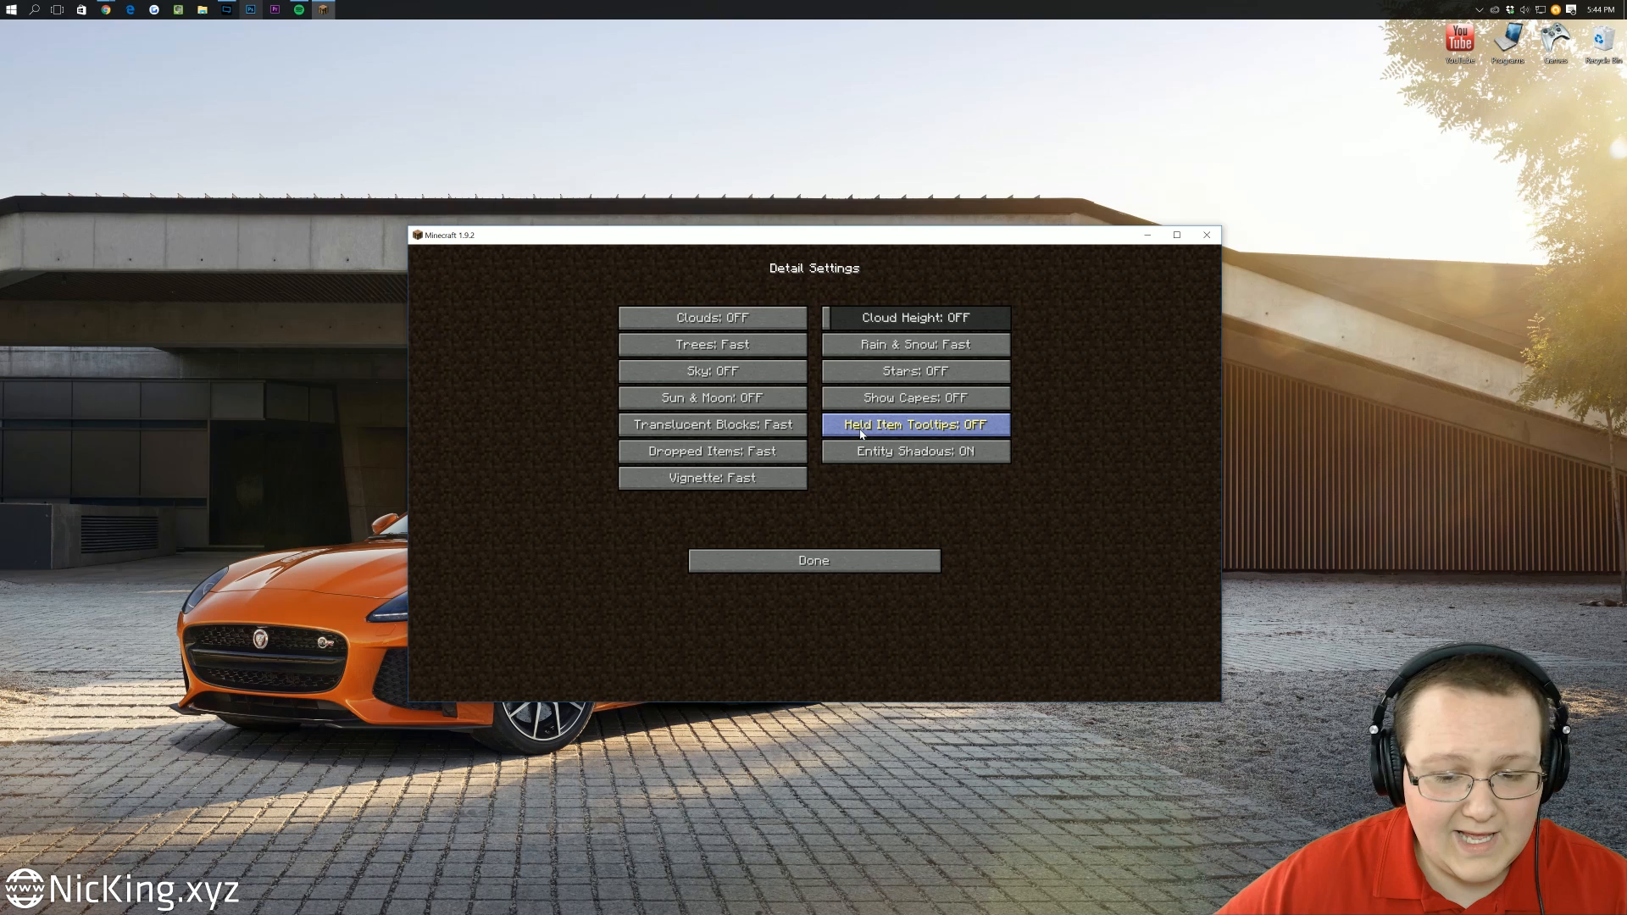
left_click(916, 425)
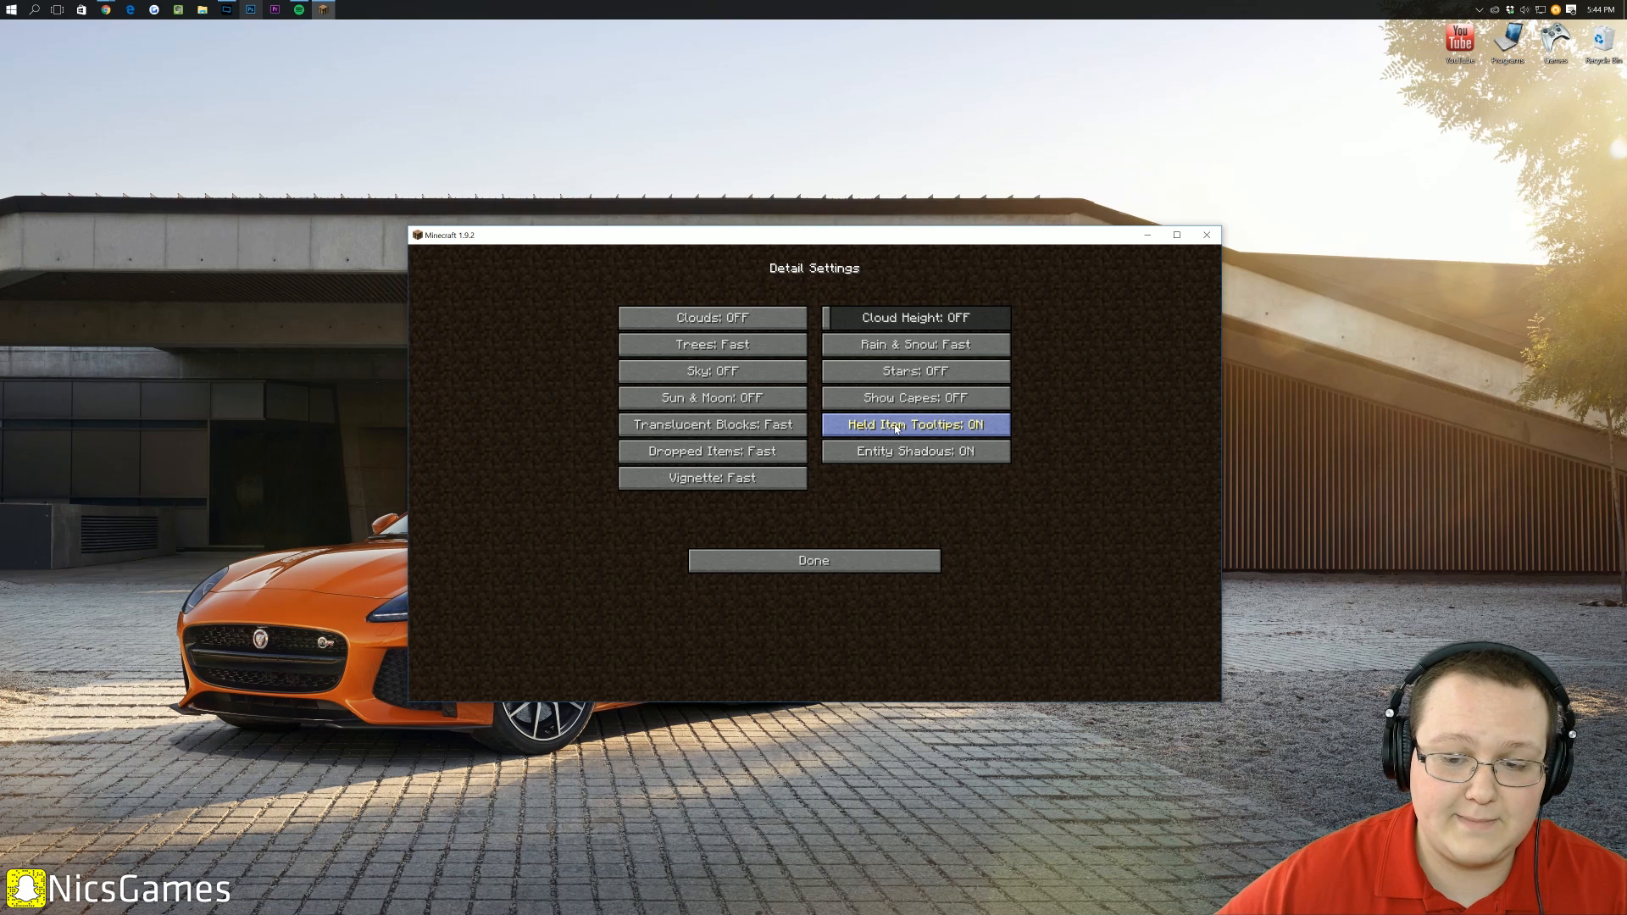
left_click(711, 424)
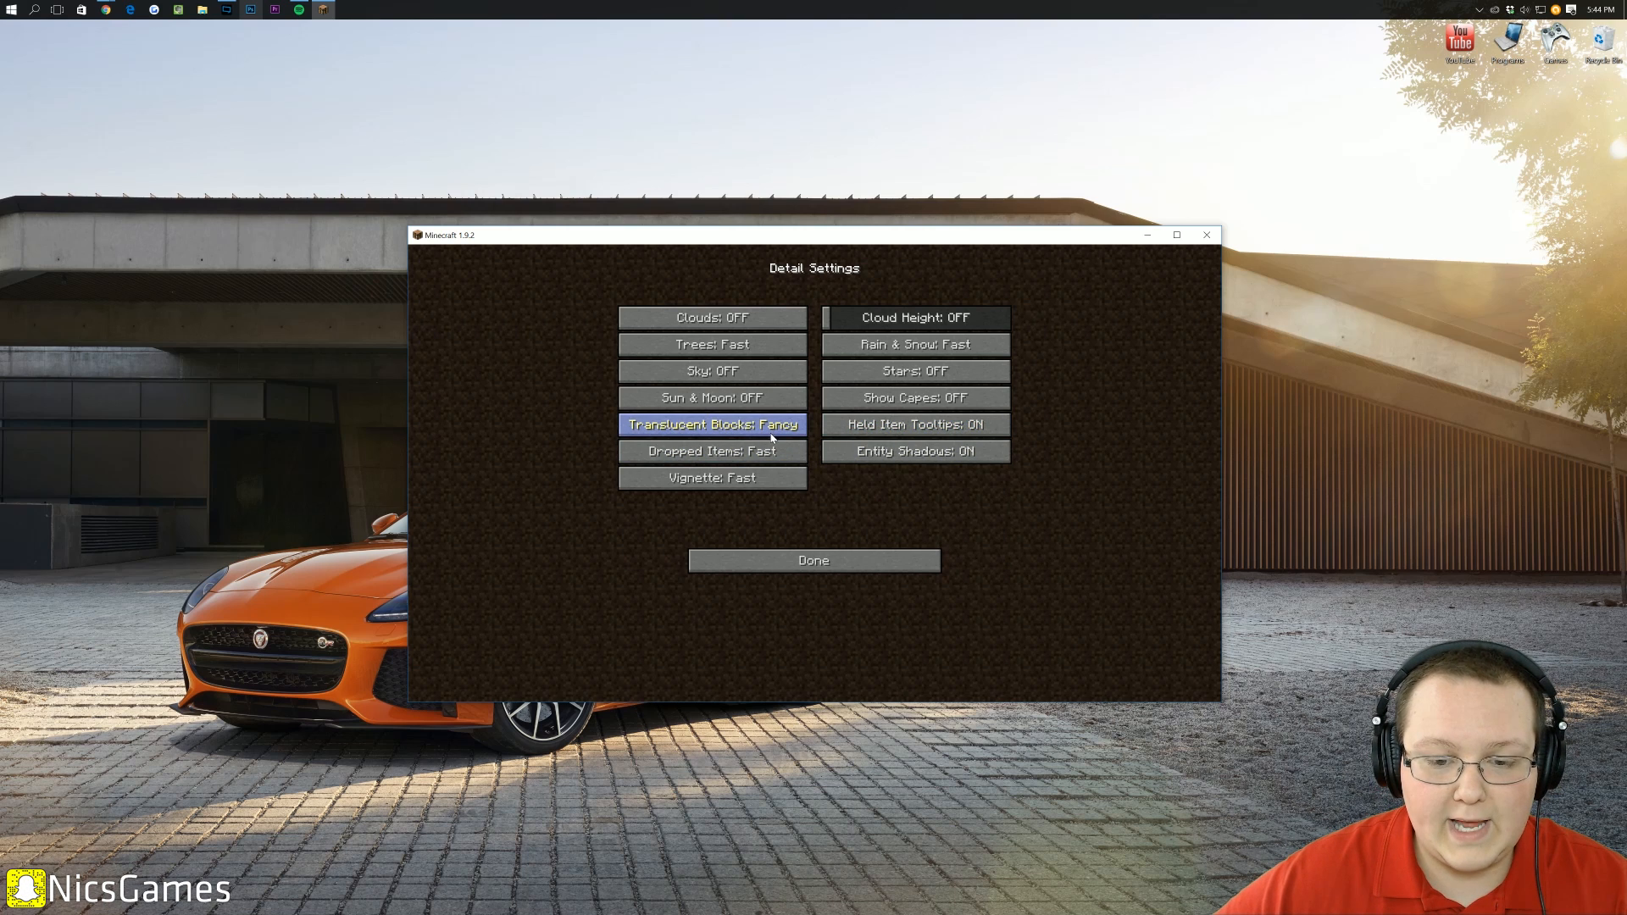
left_click(712, 424)
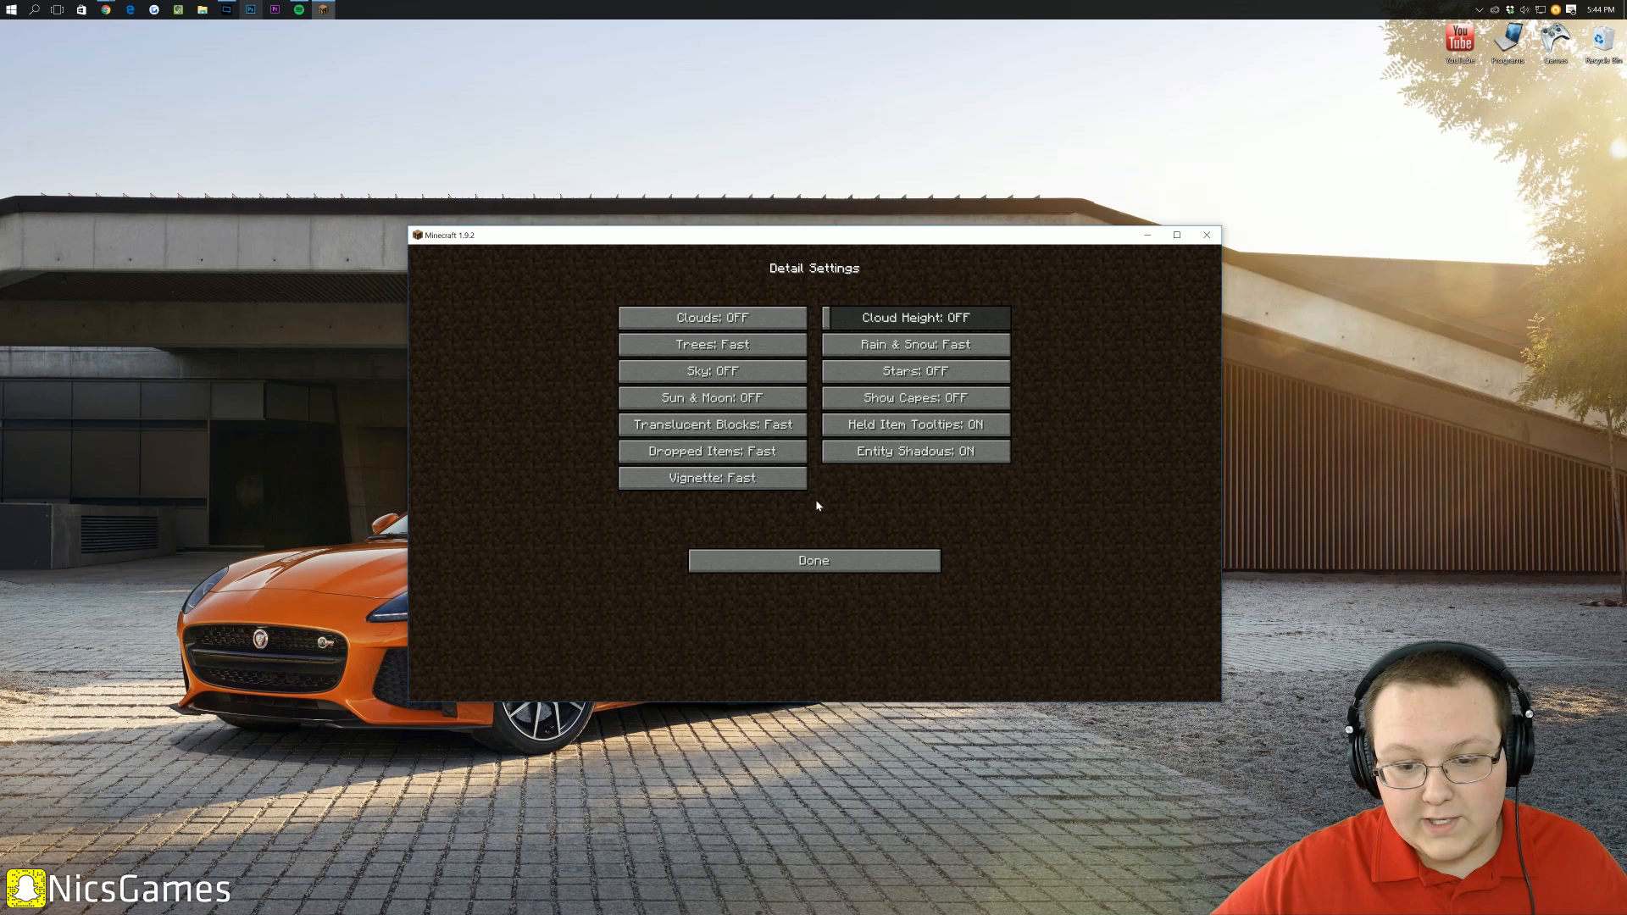
left_click(814, 561)
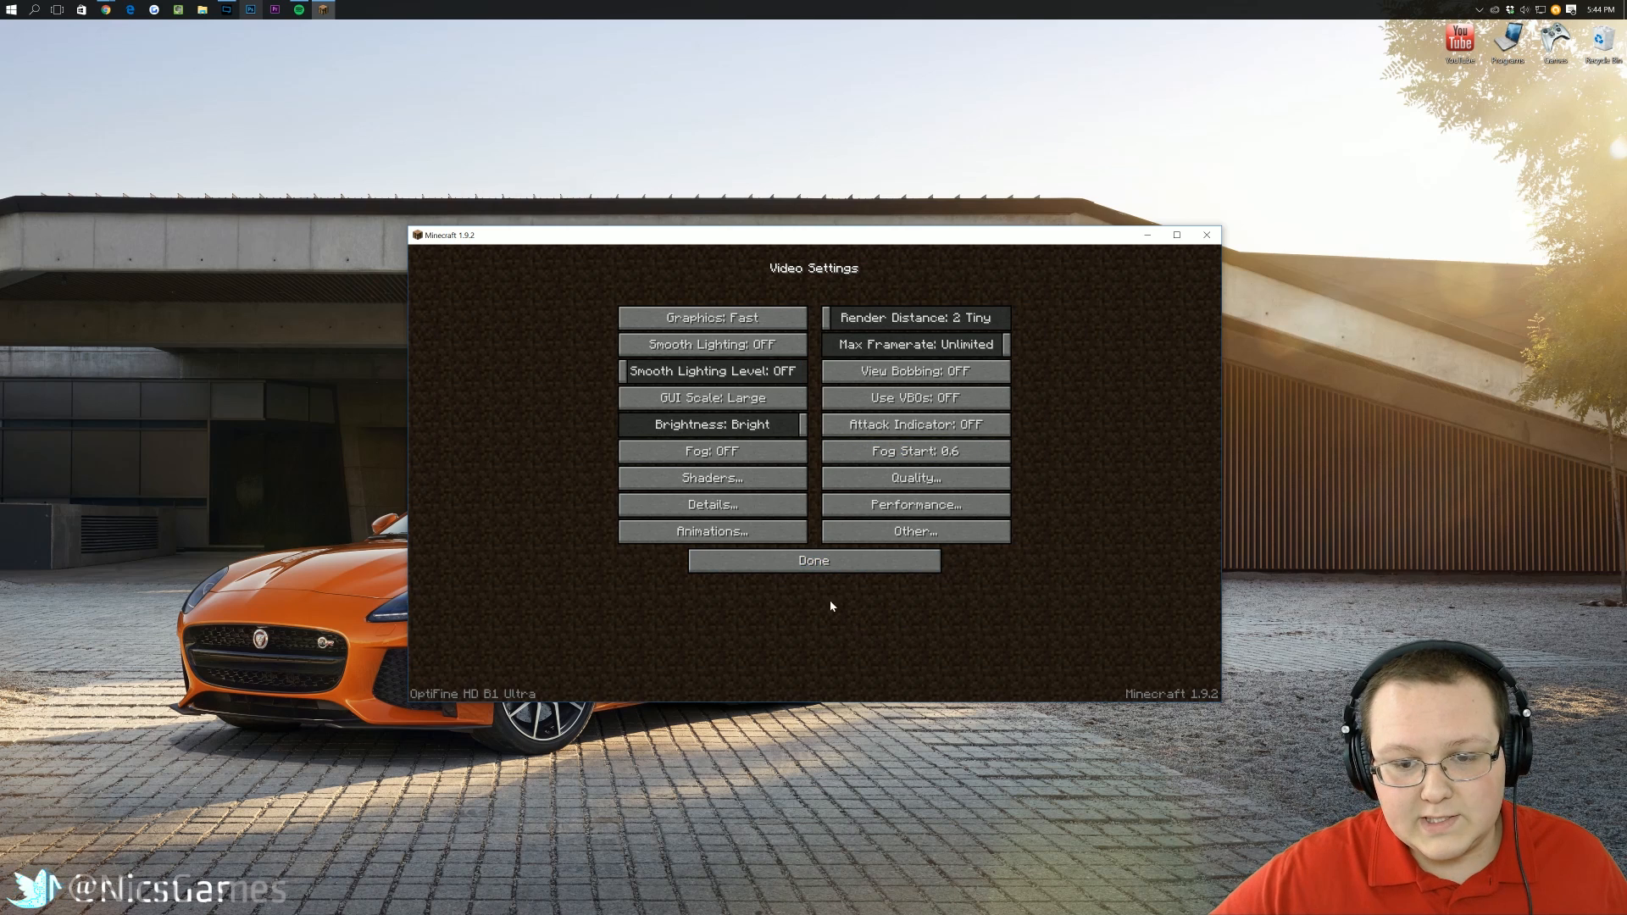
- Use All OFF in Animations to disable every animation and set particles to Minimal
left_click(712, 531)
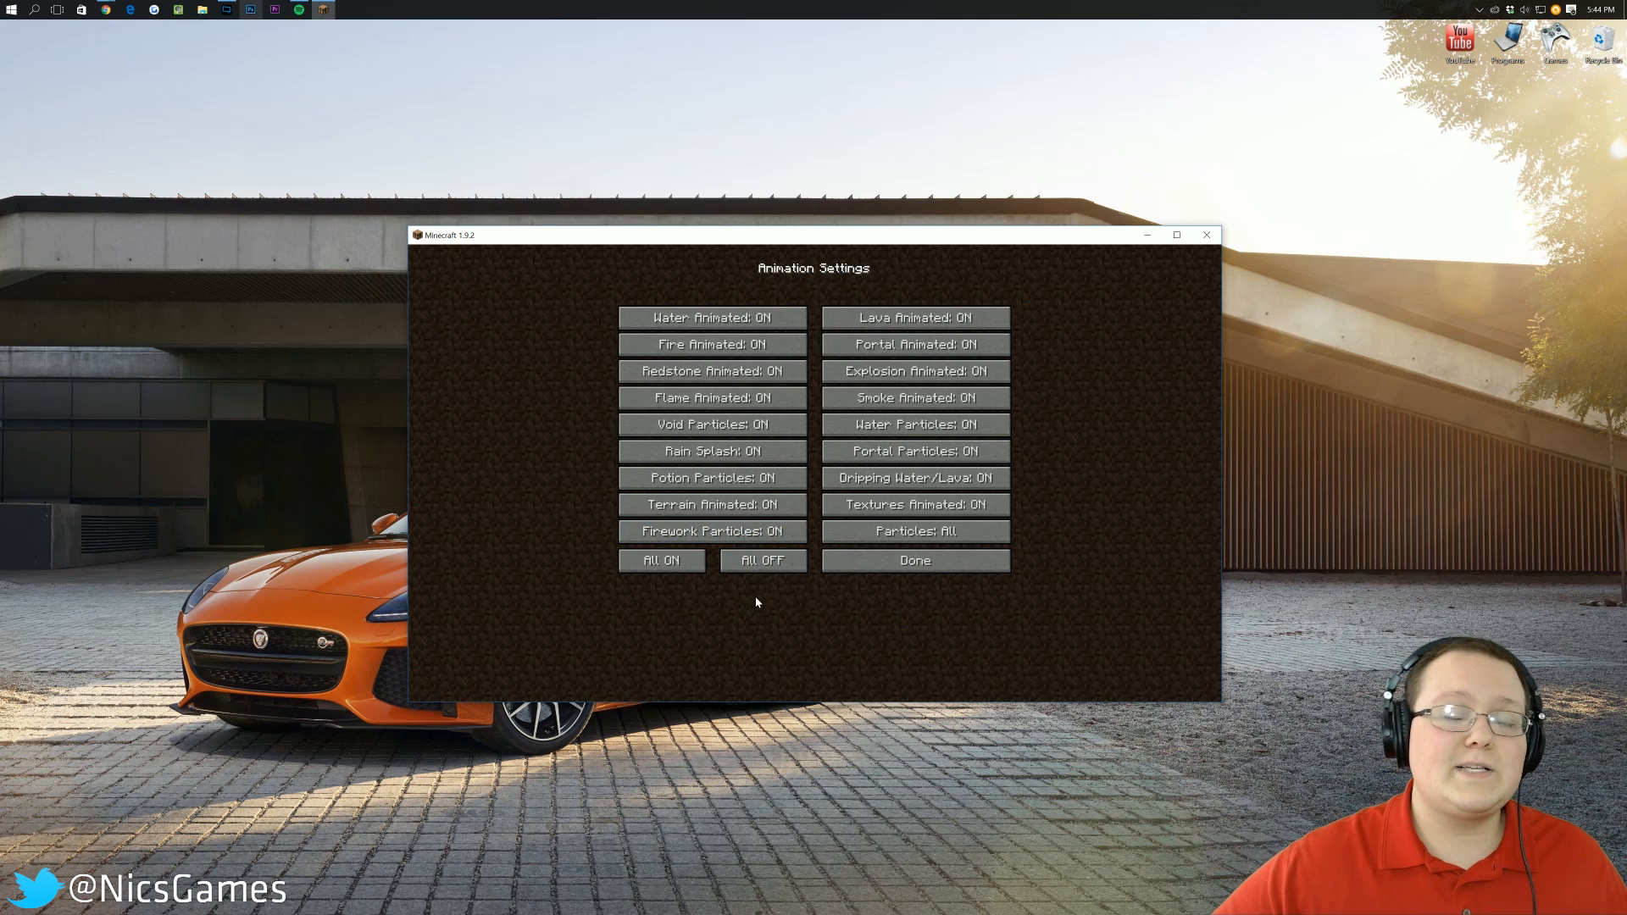
left_click(764, 561)
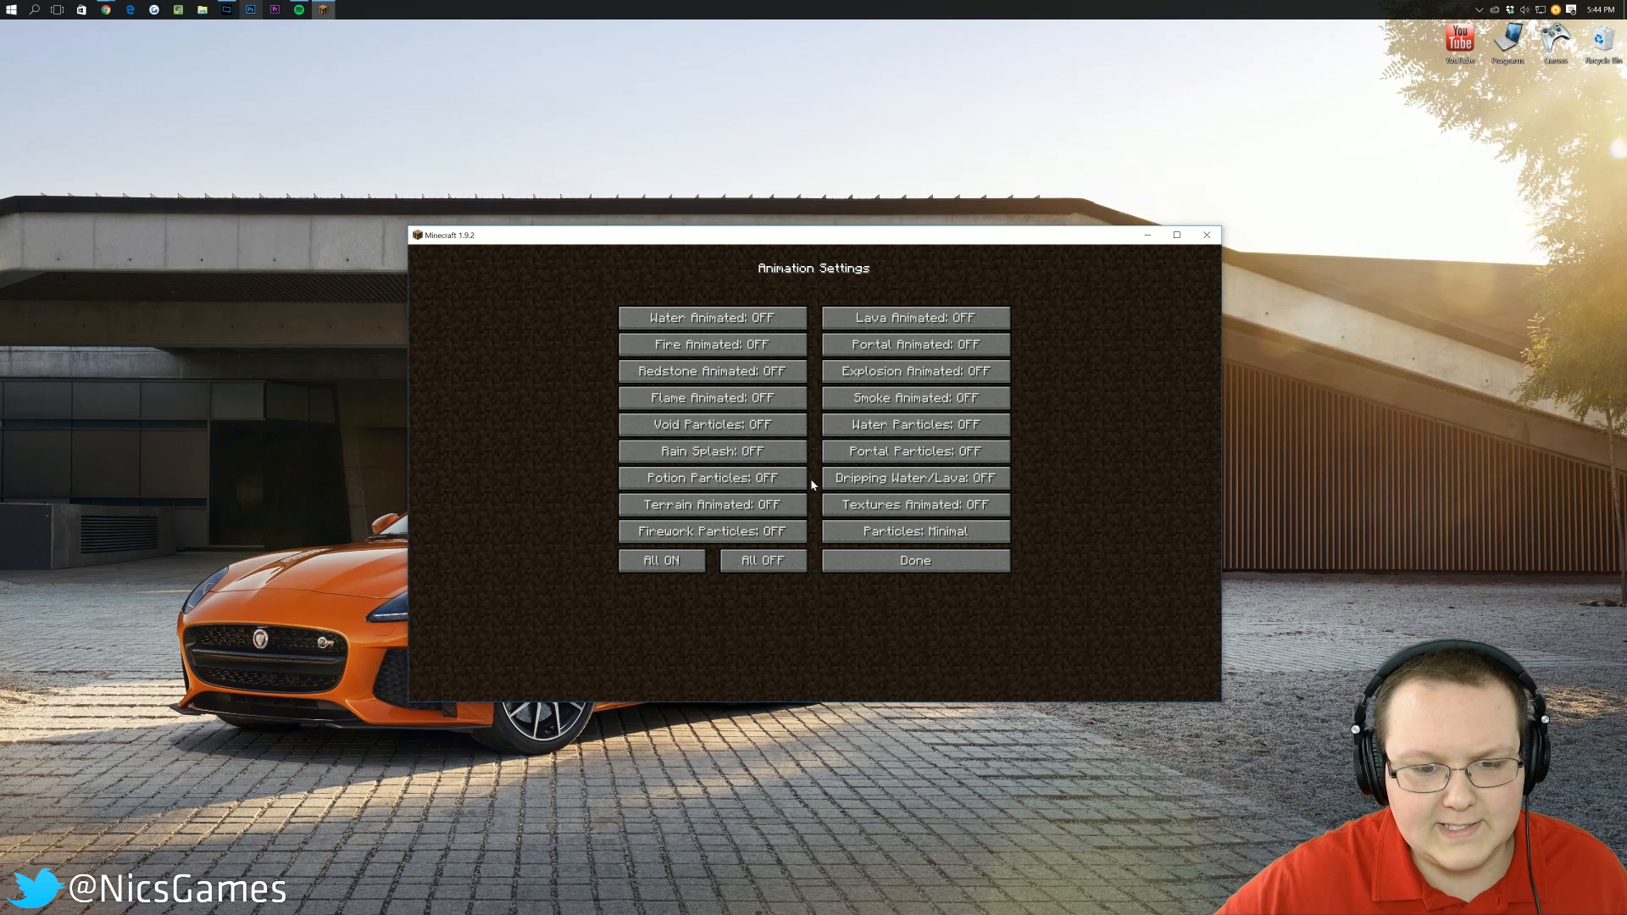
left_click(914, 560)
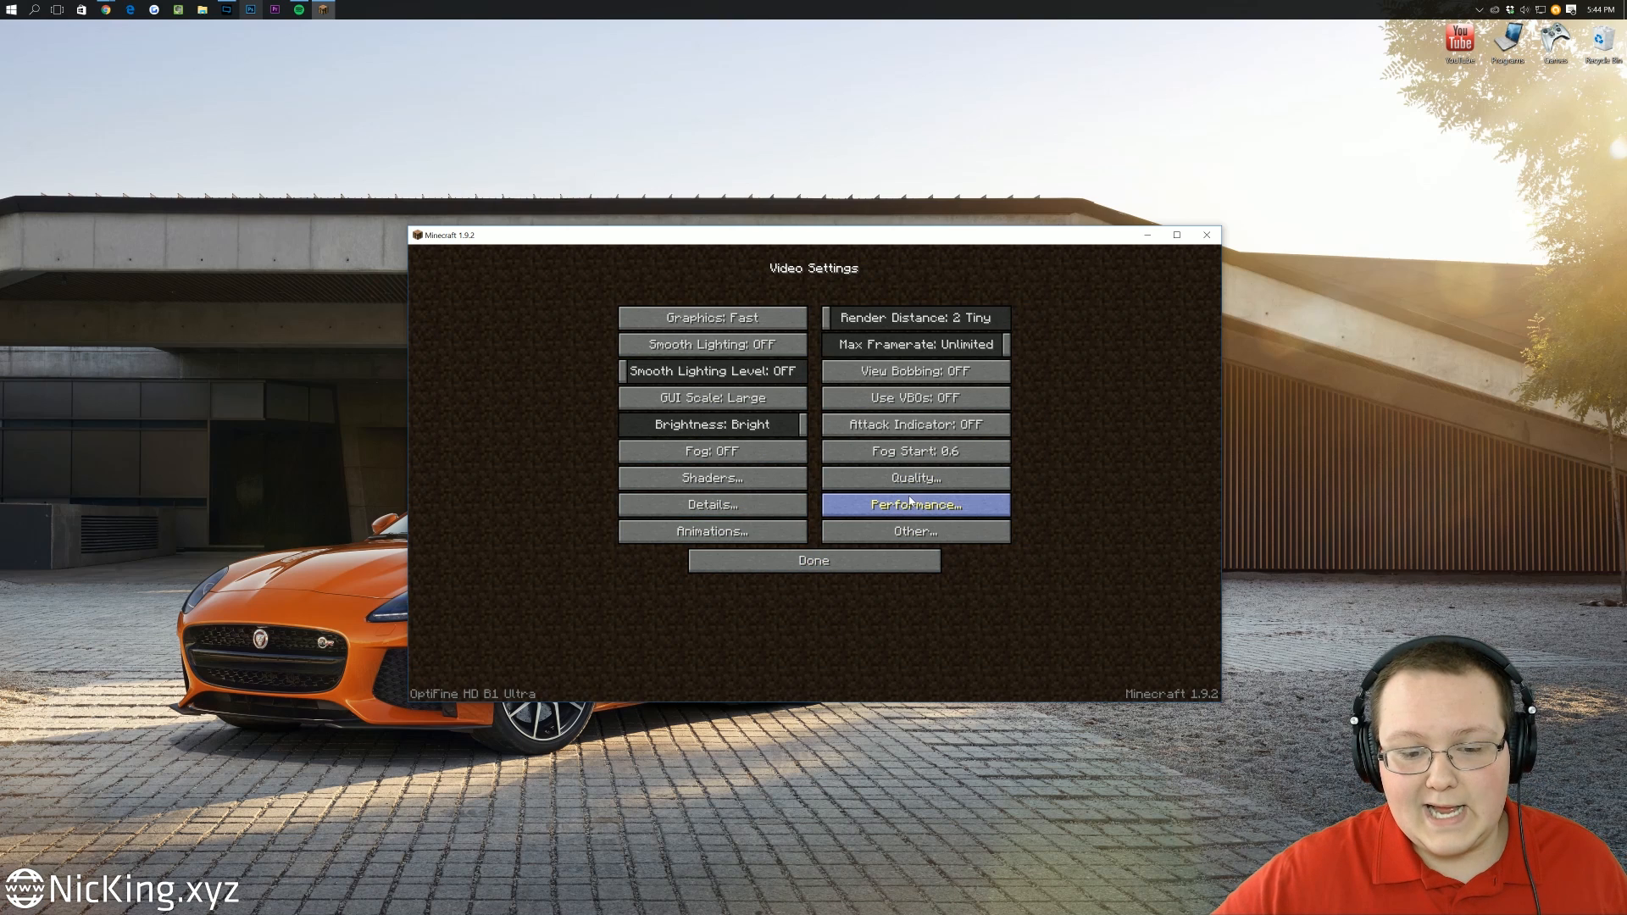
- In Performance settings, toggle Fast Render off and back ON, keeping all options enabled
left_click(915, 504)
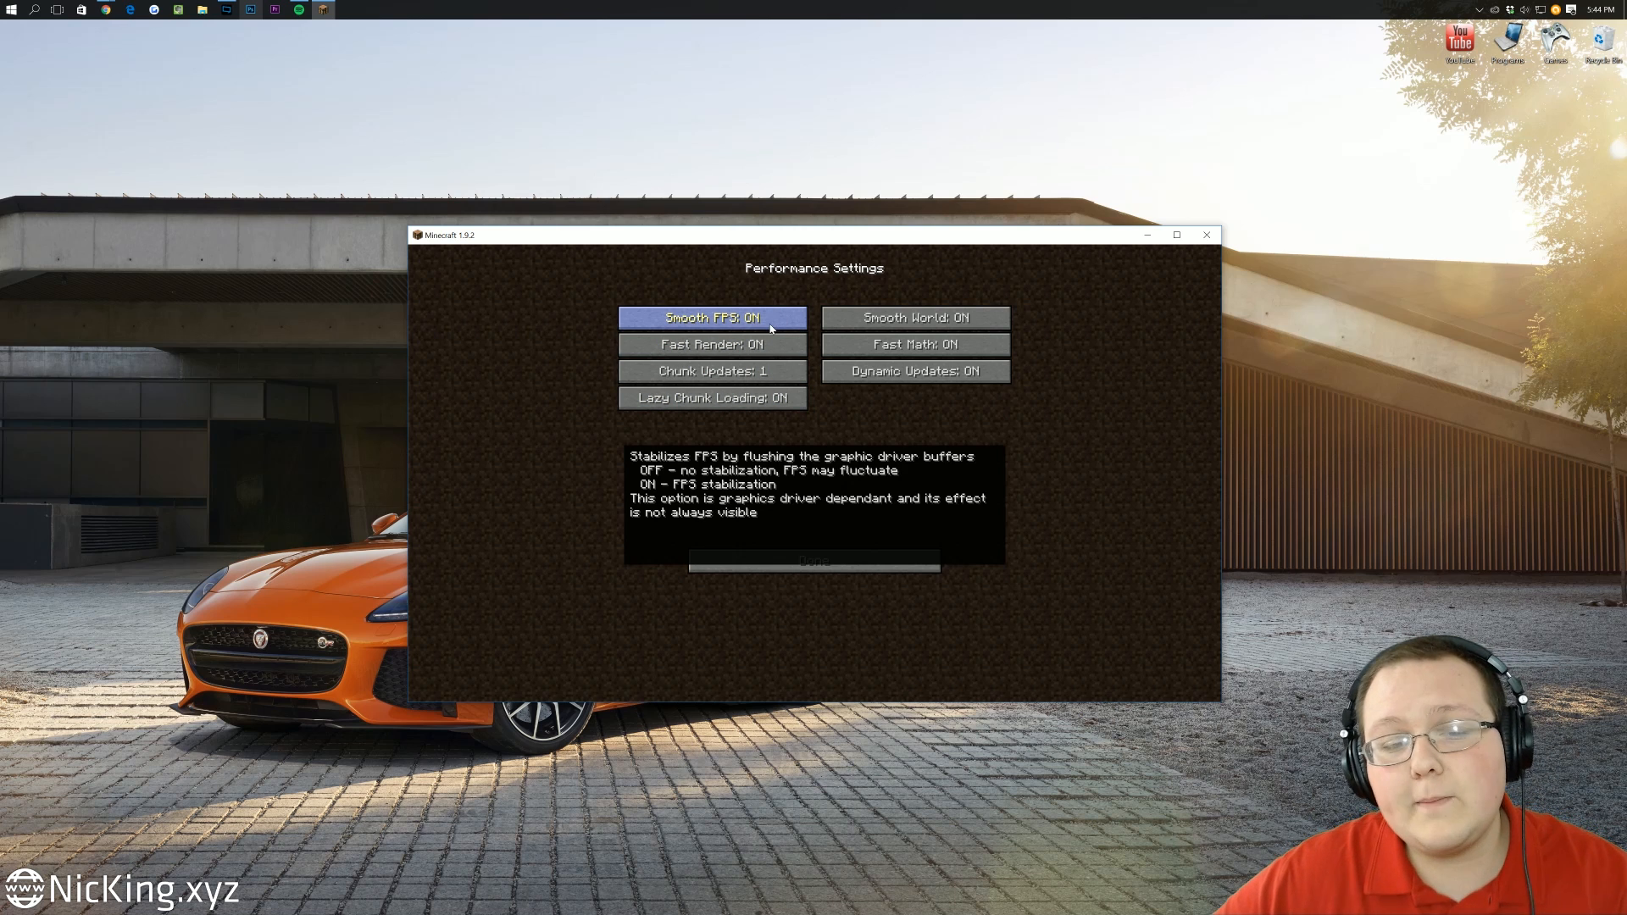
mouse_move(782, 322)
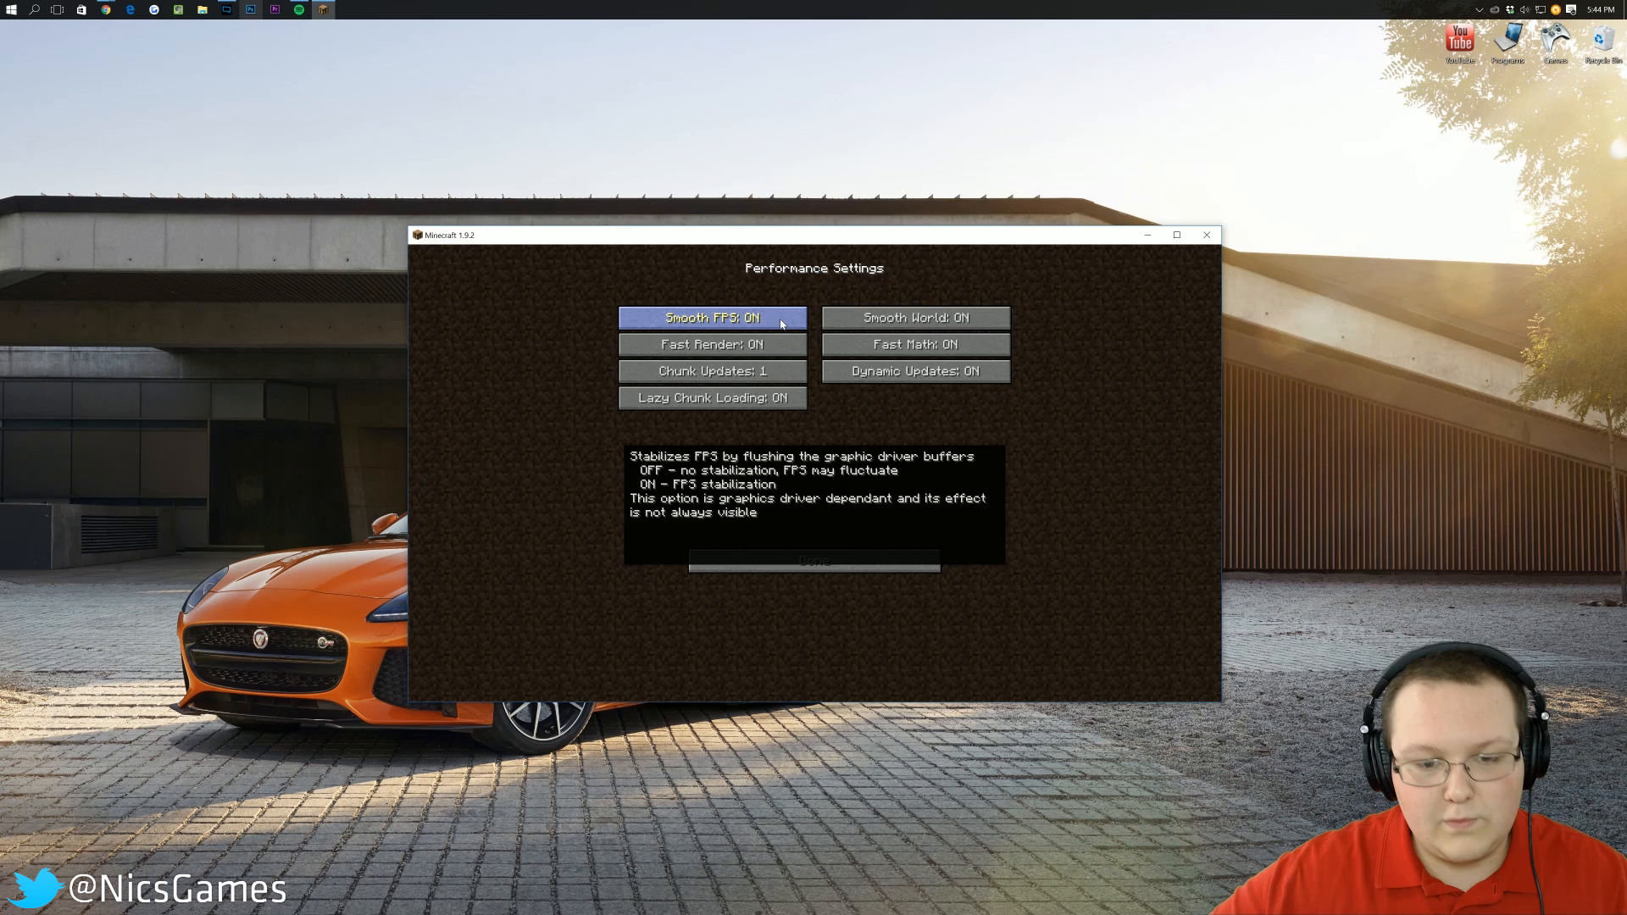
mouse_move(915, 318)
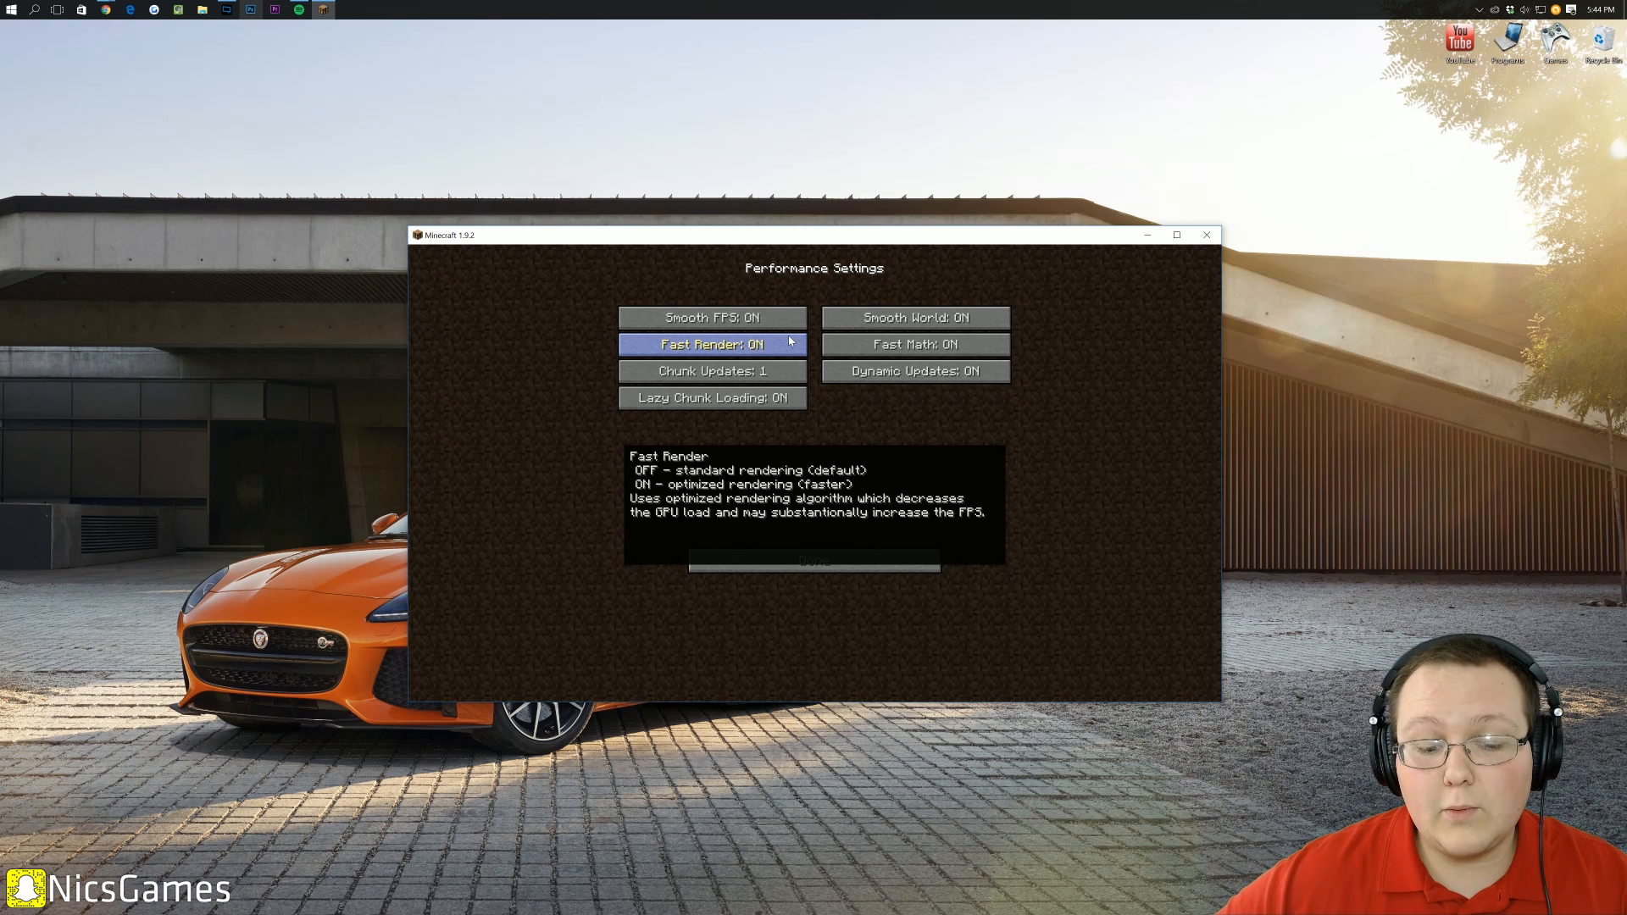
left_click(712, 344)
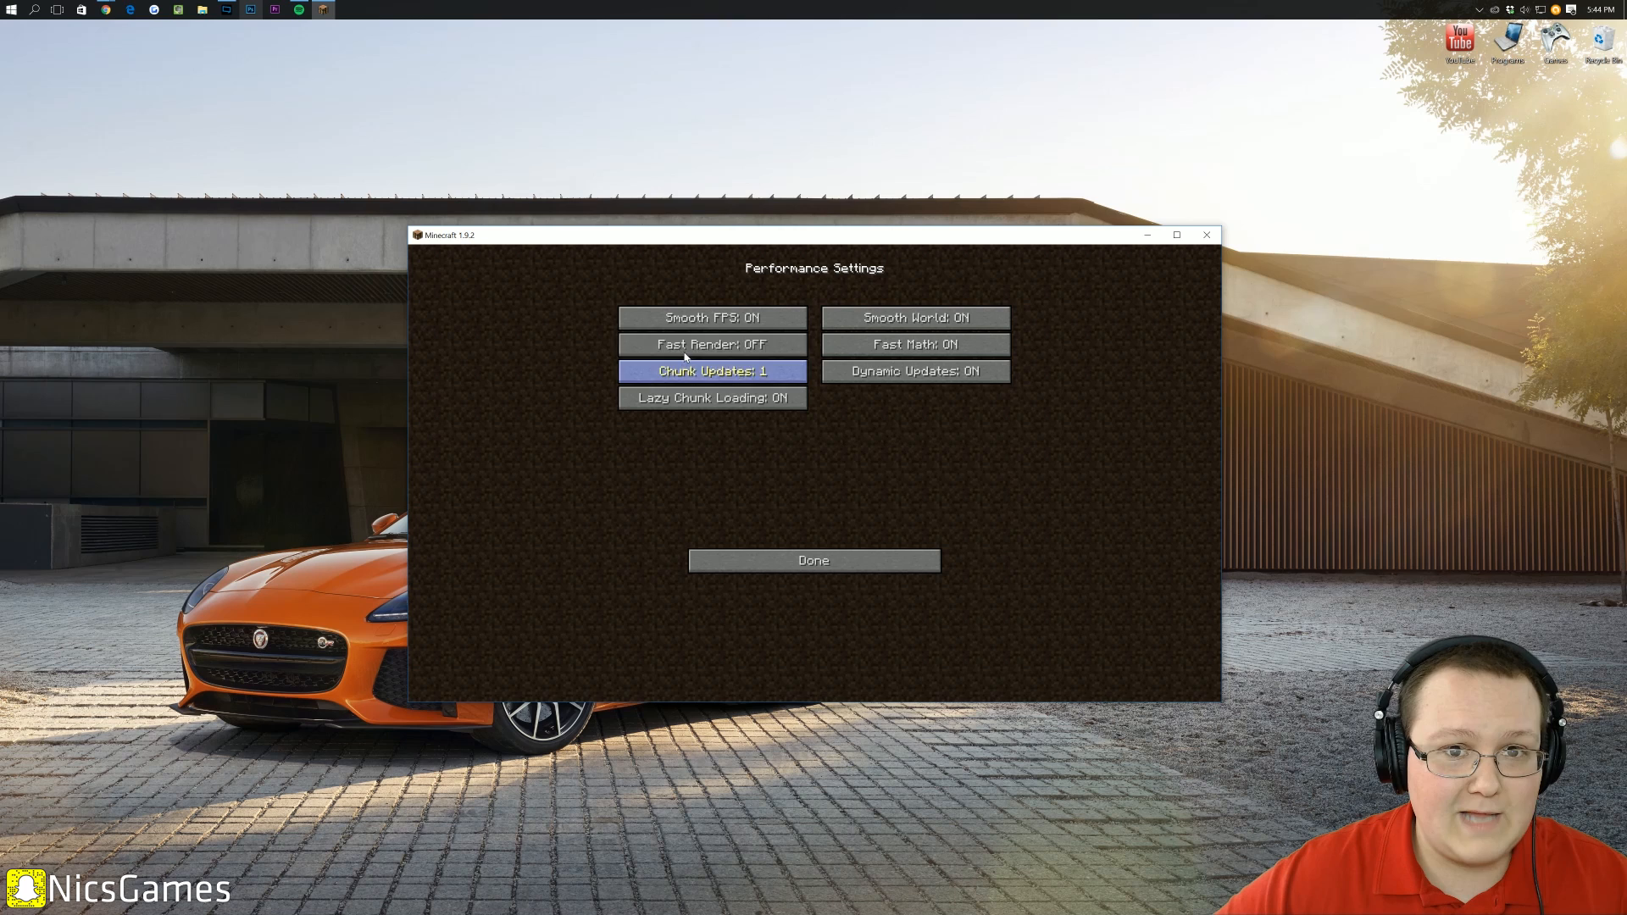
mouse_move(685, 352)
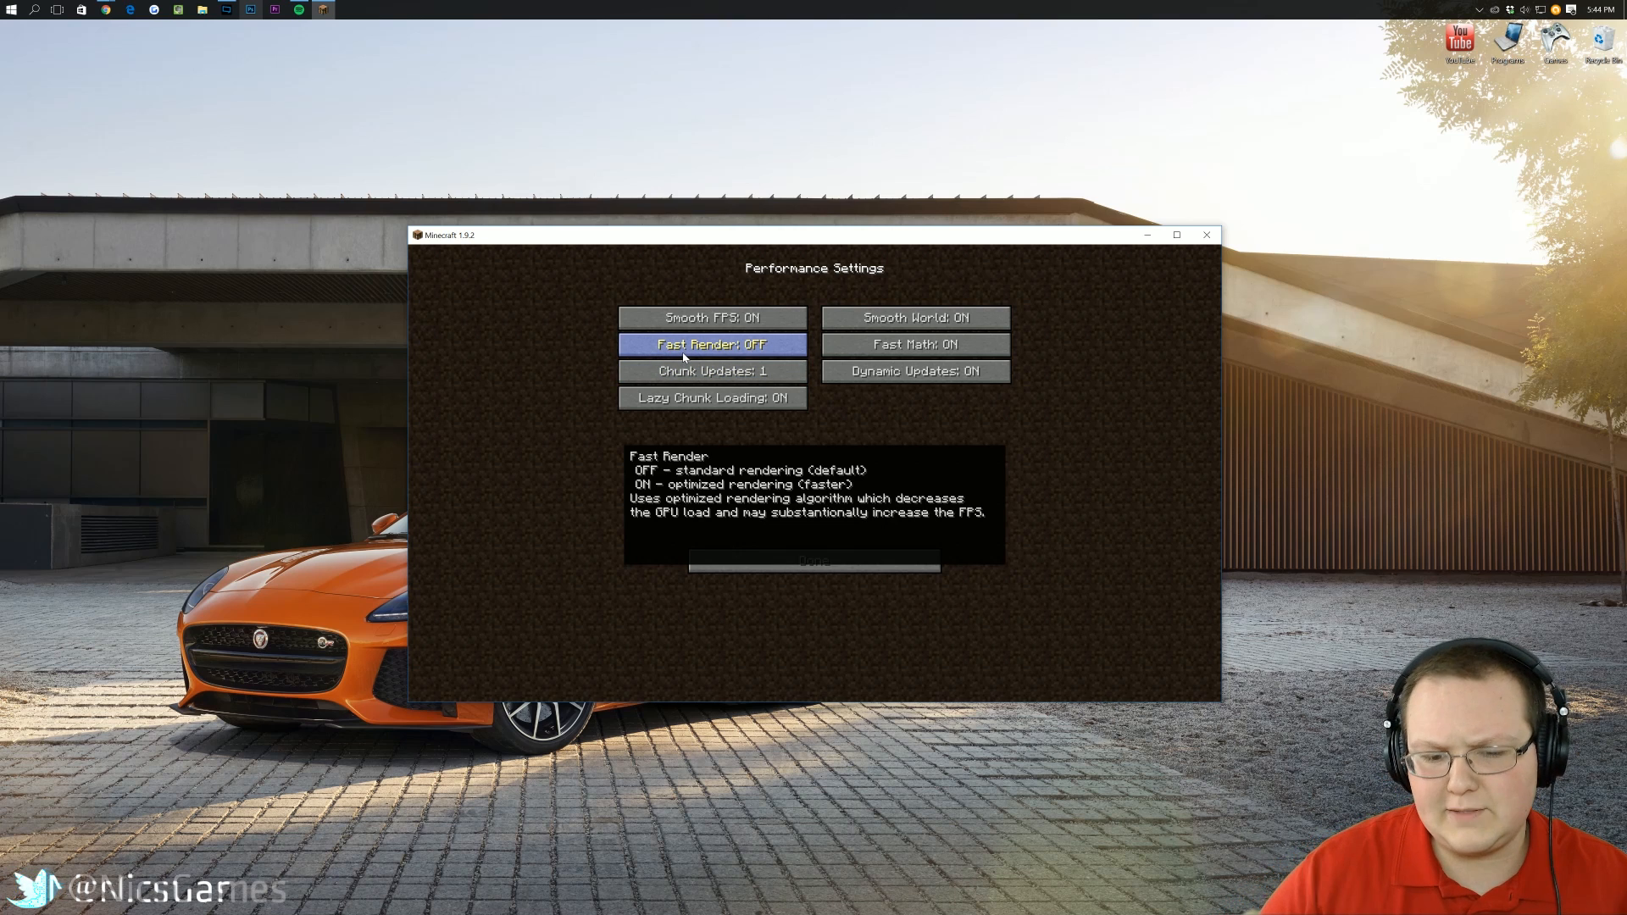
left_click(712, 344)
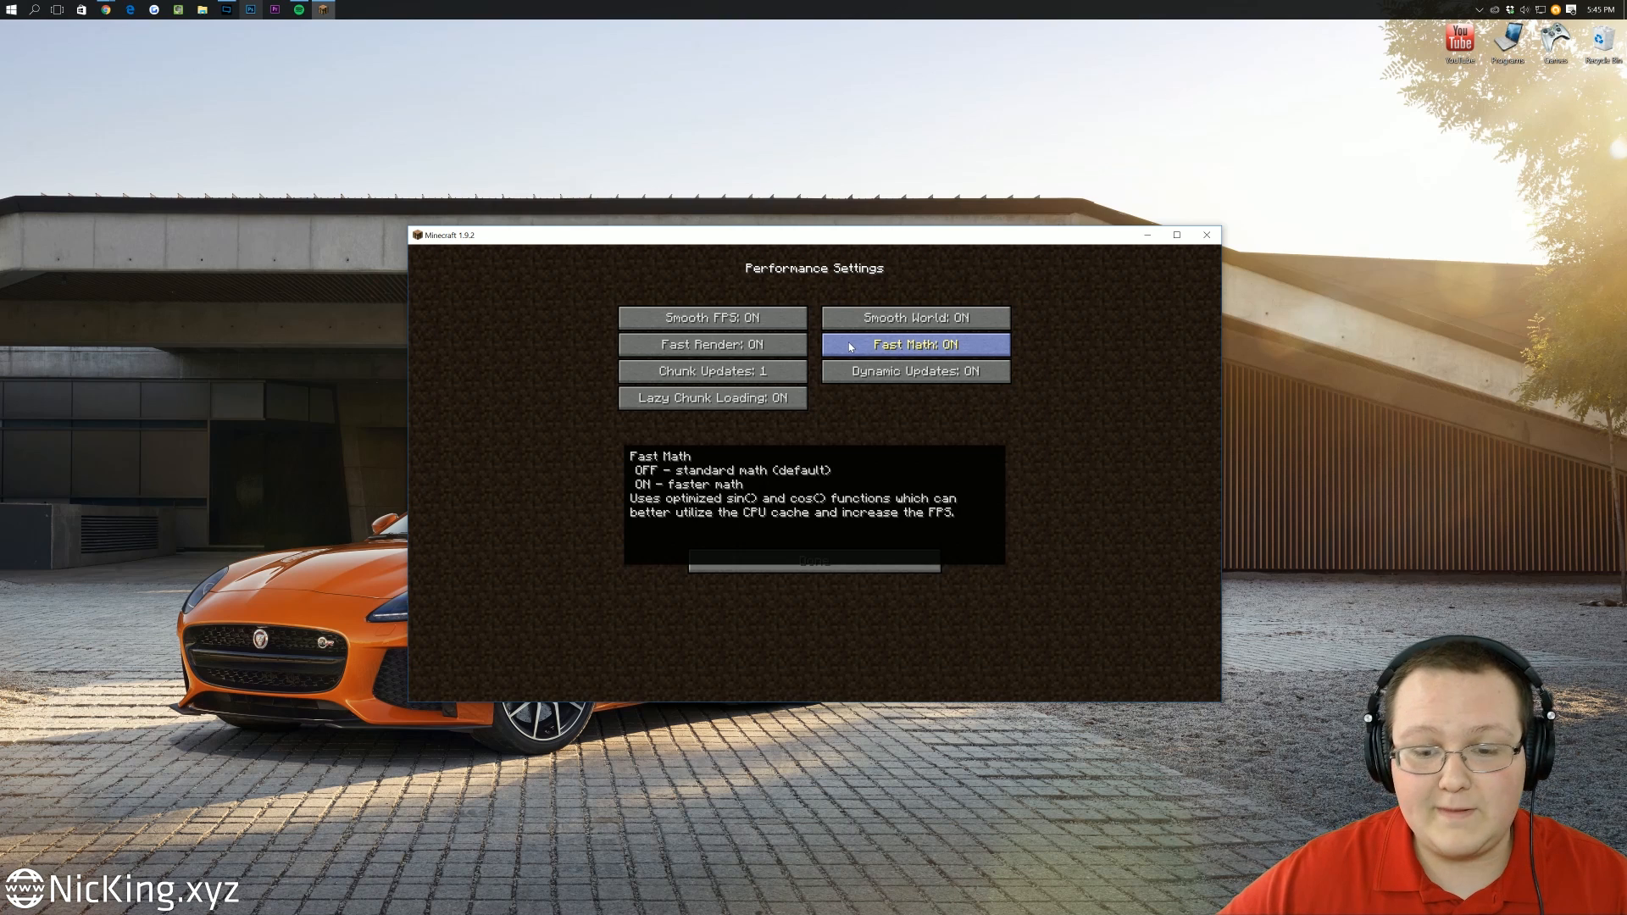
mouse_move(737, 380)
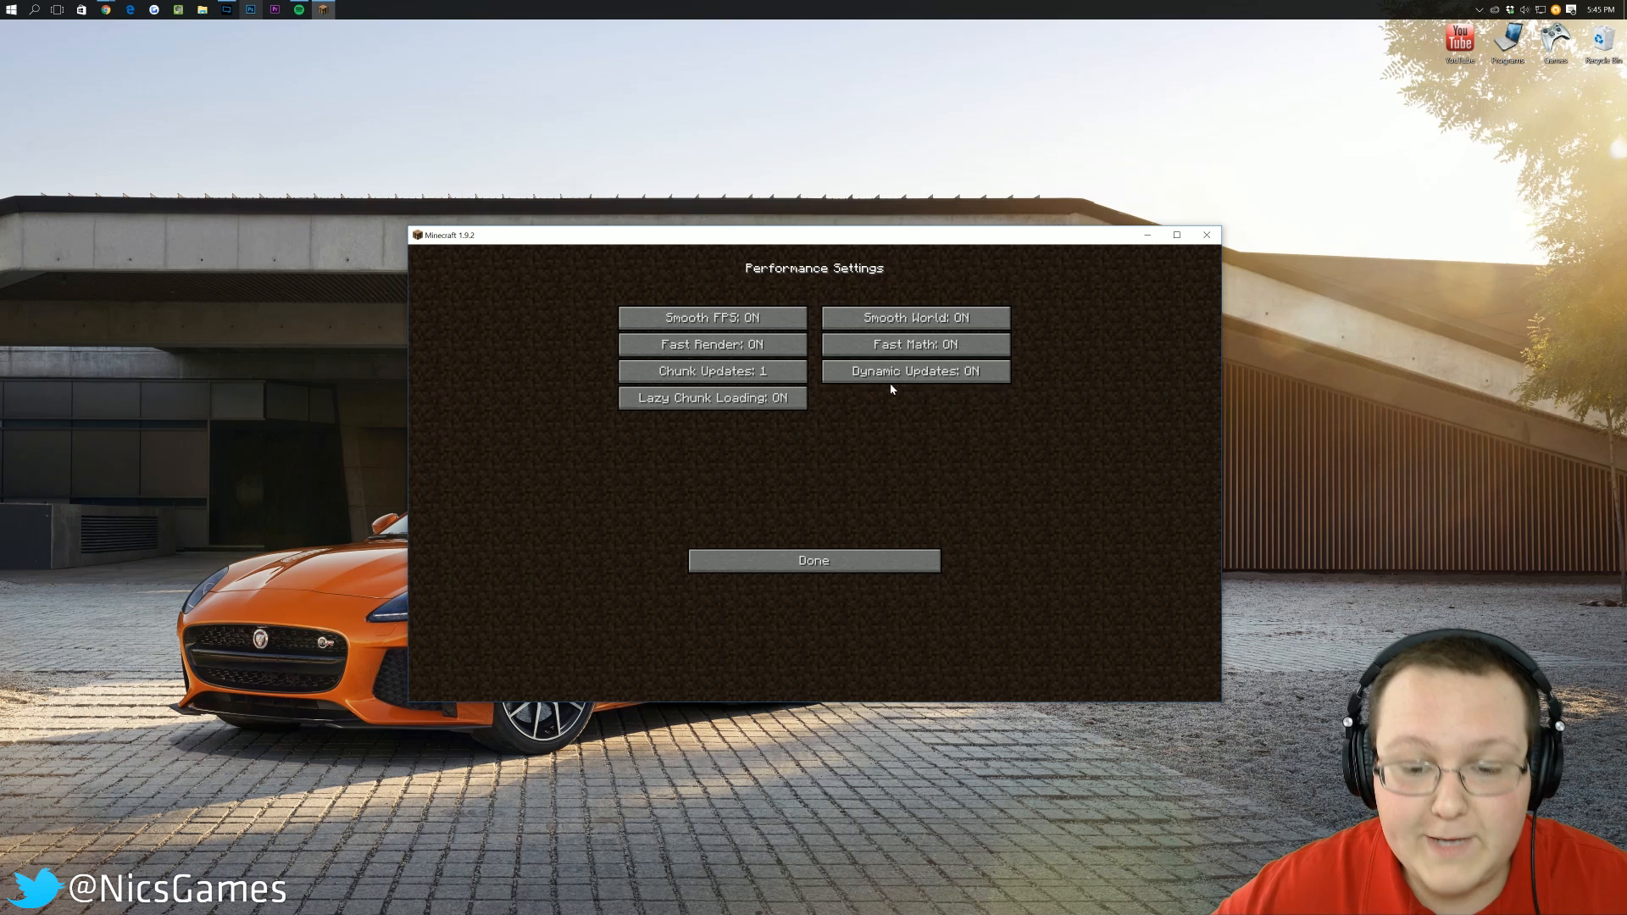
mouse_move(891, 386)
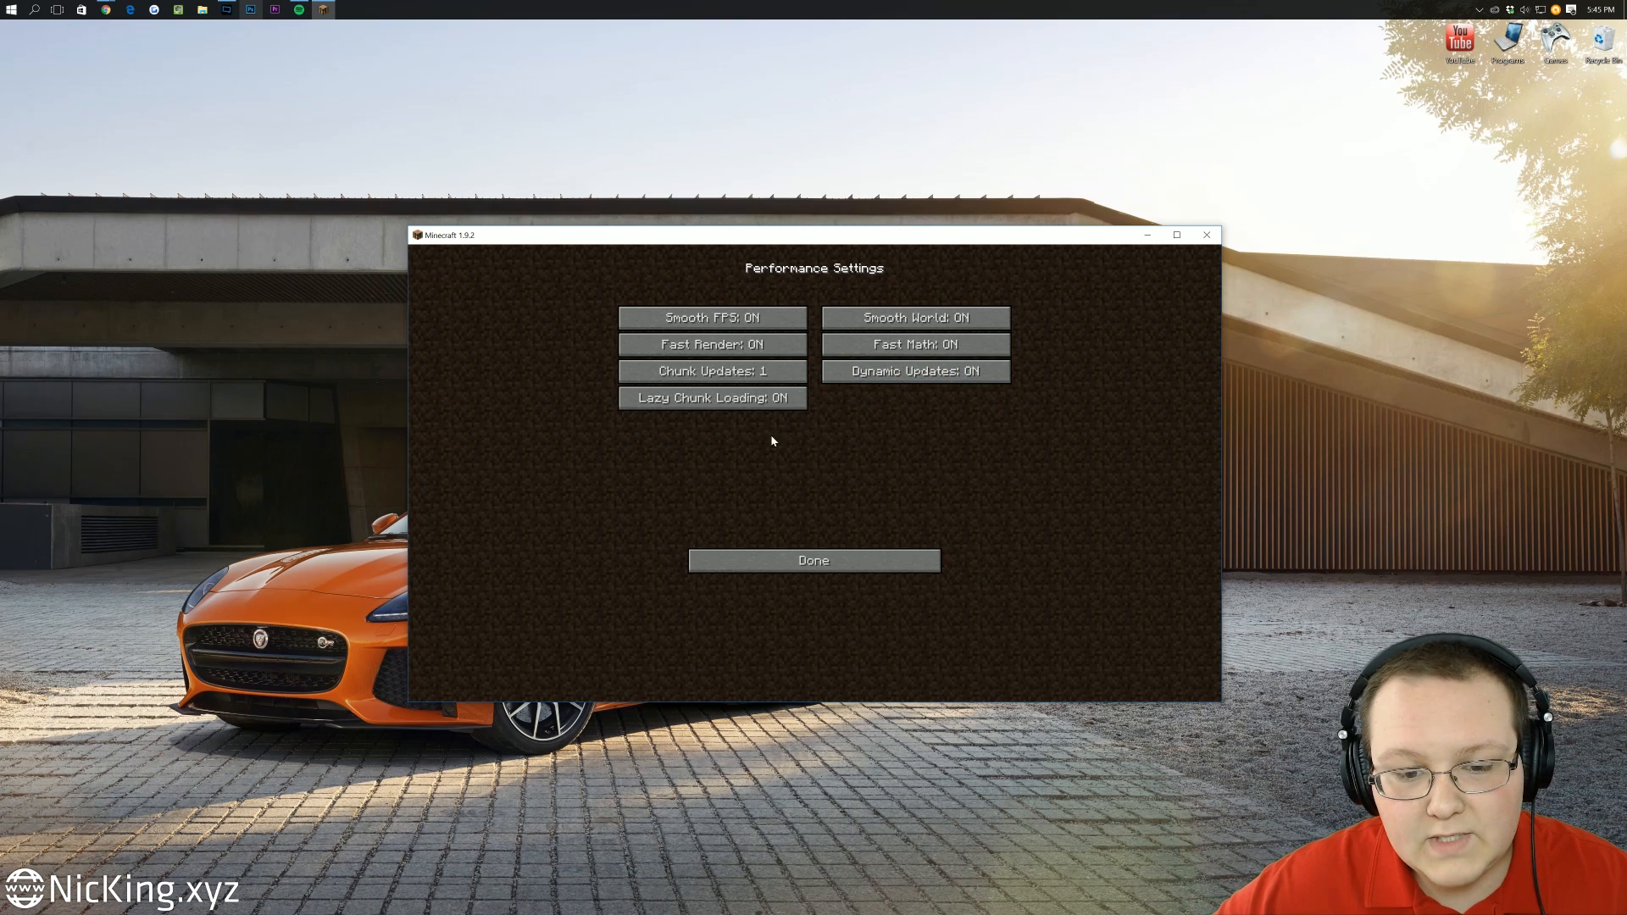
mouse_move(714, 398)
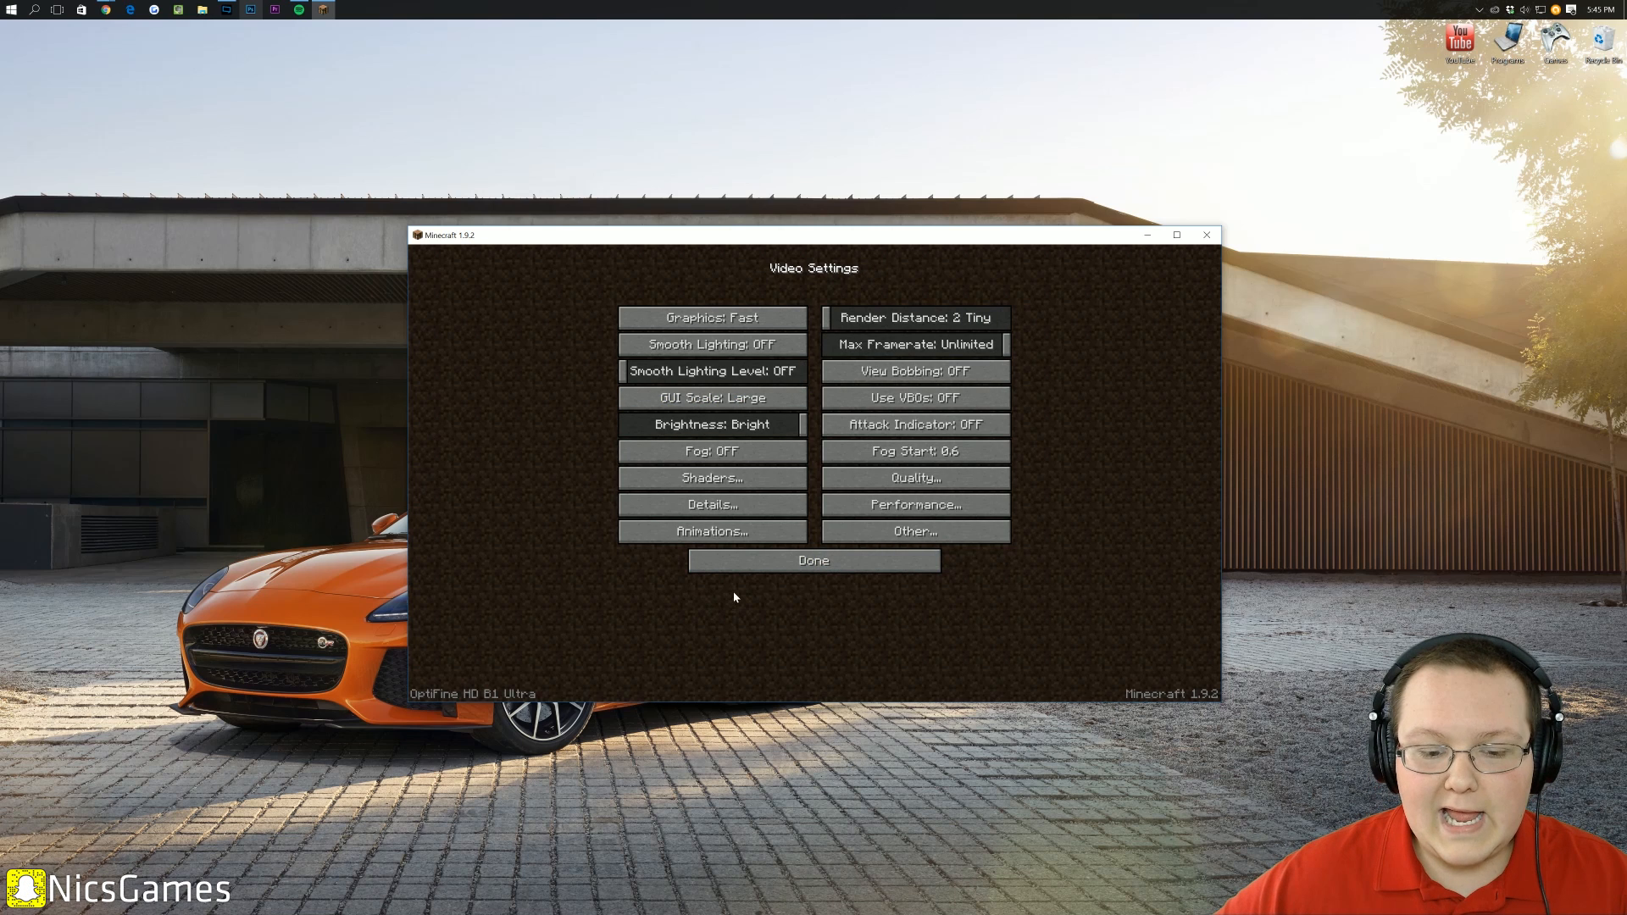
- In Other settings, set Weather OFF and Autosave at 3min, then return to Video Settings
left_click(915, 531)
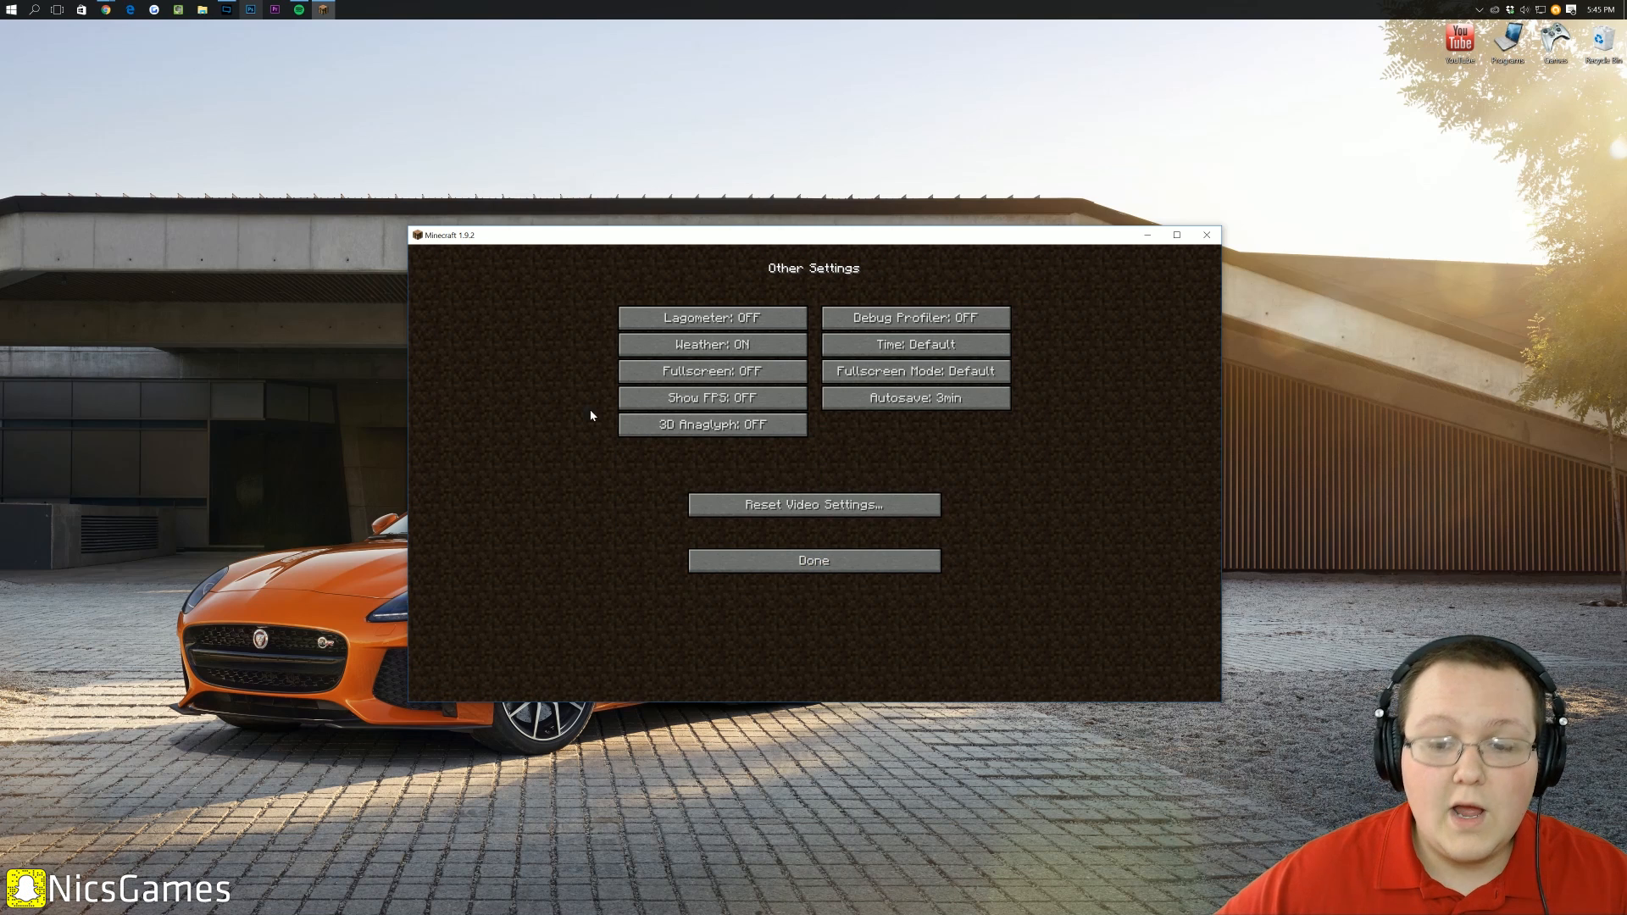
mouse_move(773, 344)
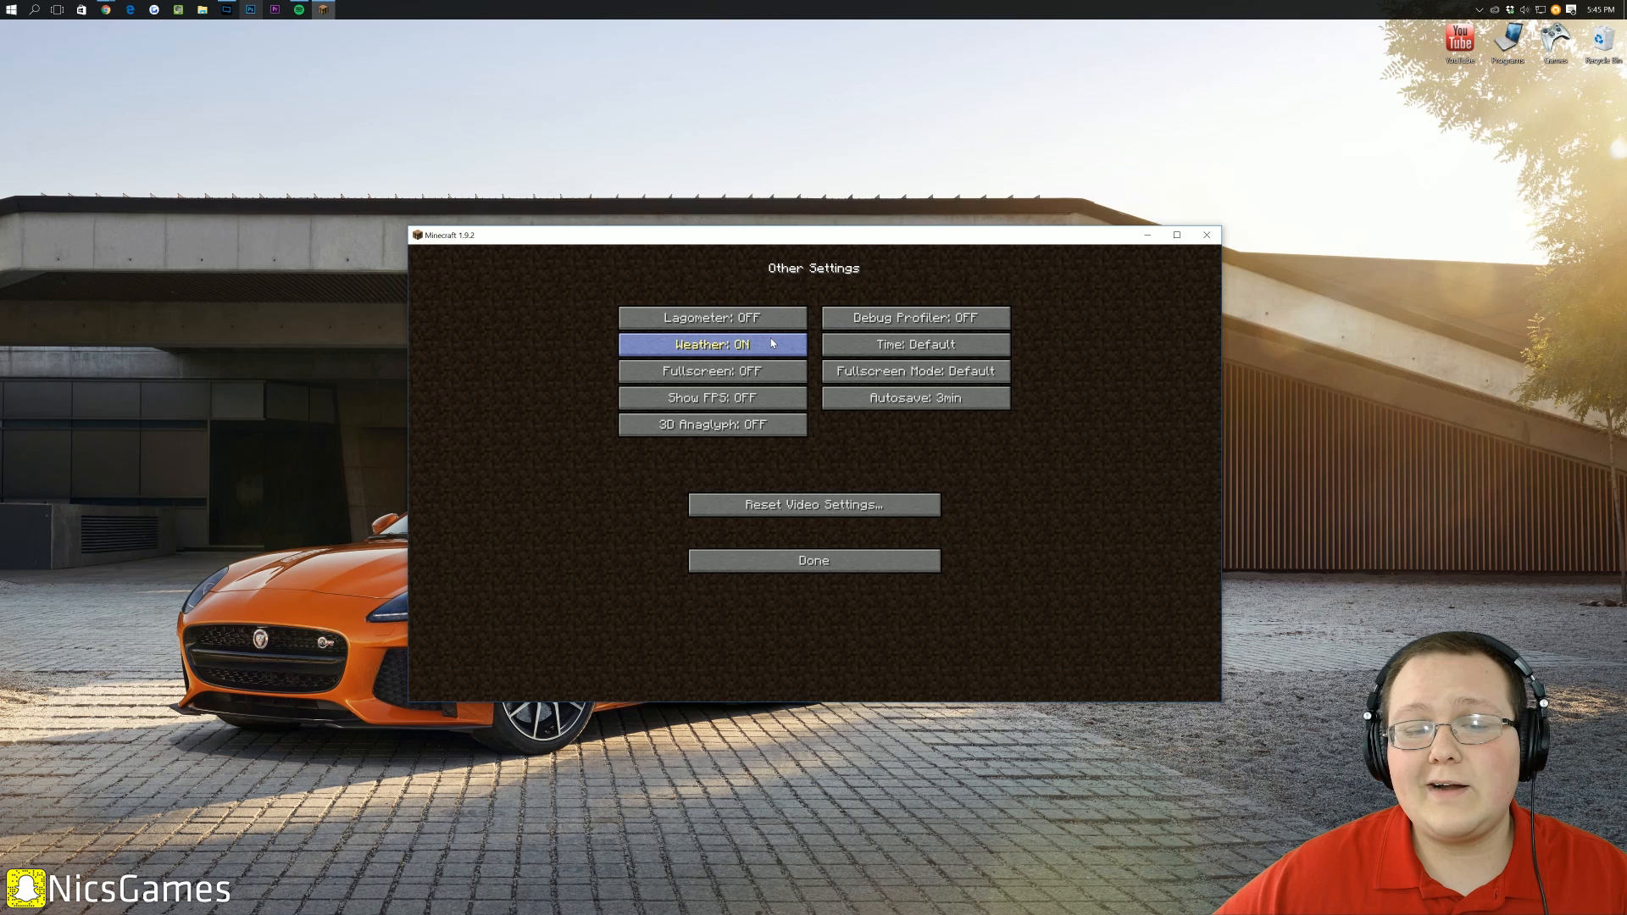
left_click(713, 344)
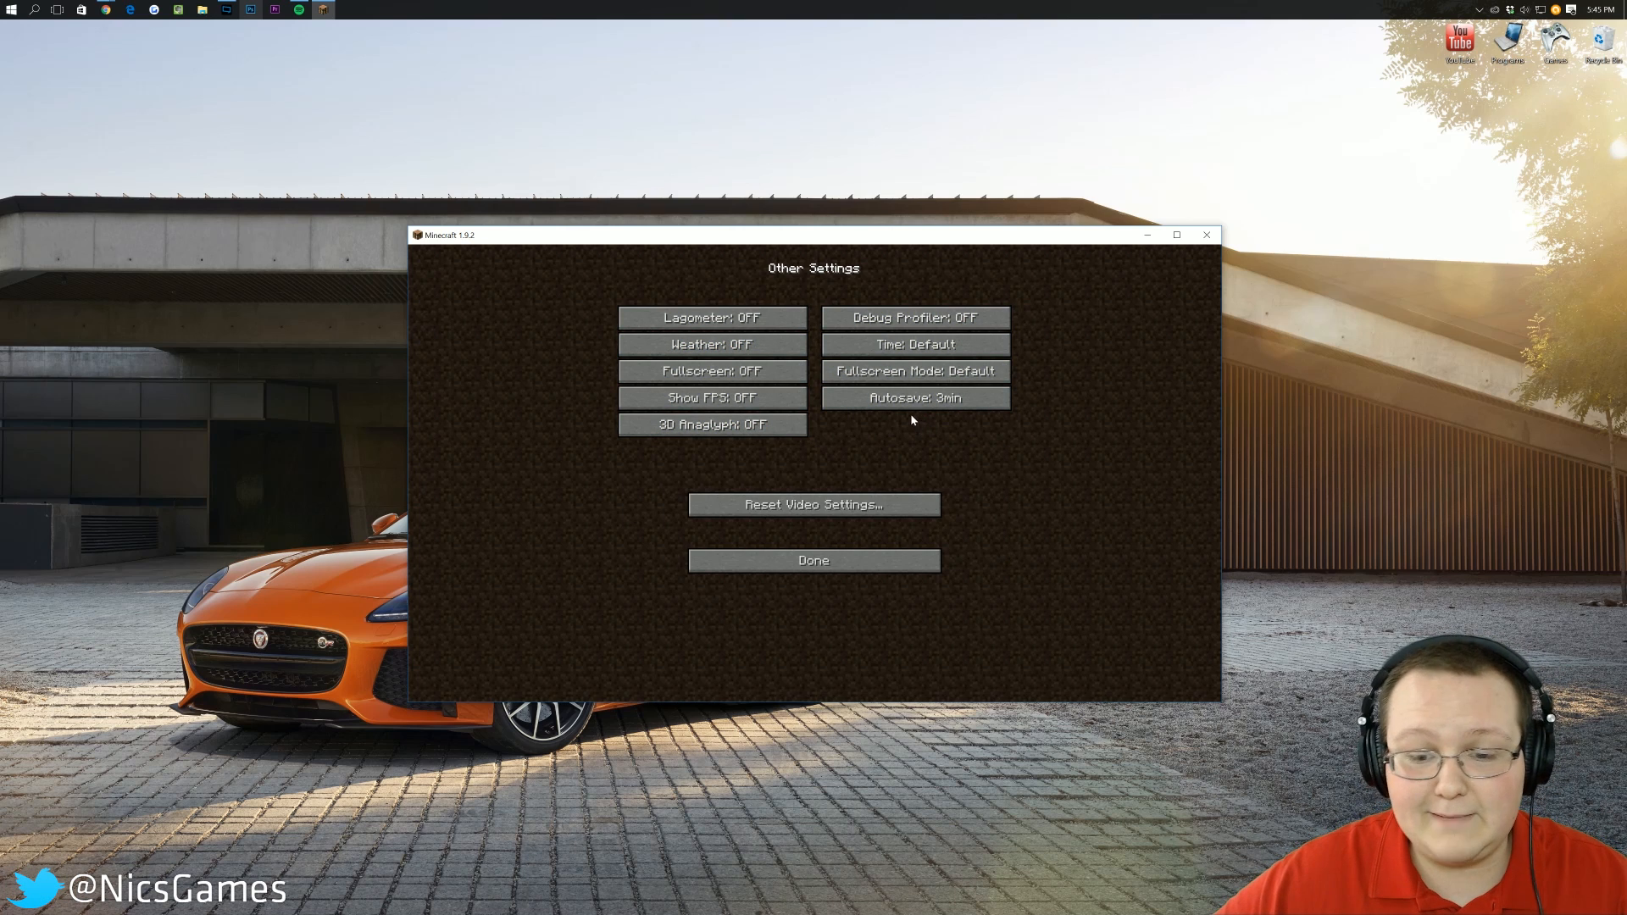
mouse_move(915, 397)
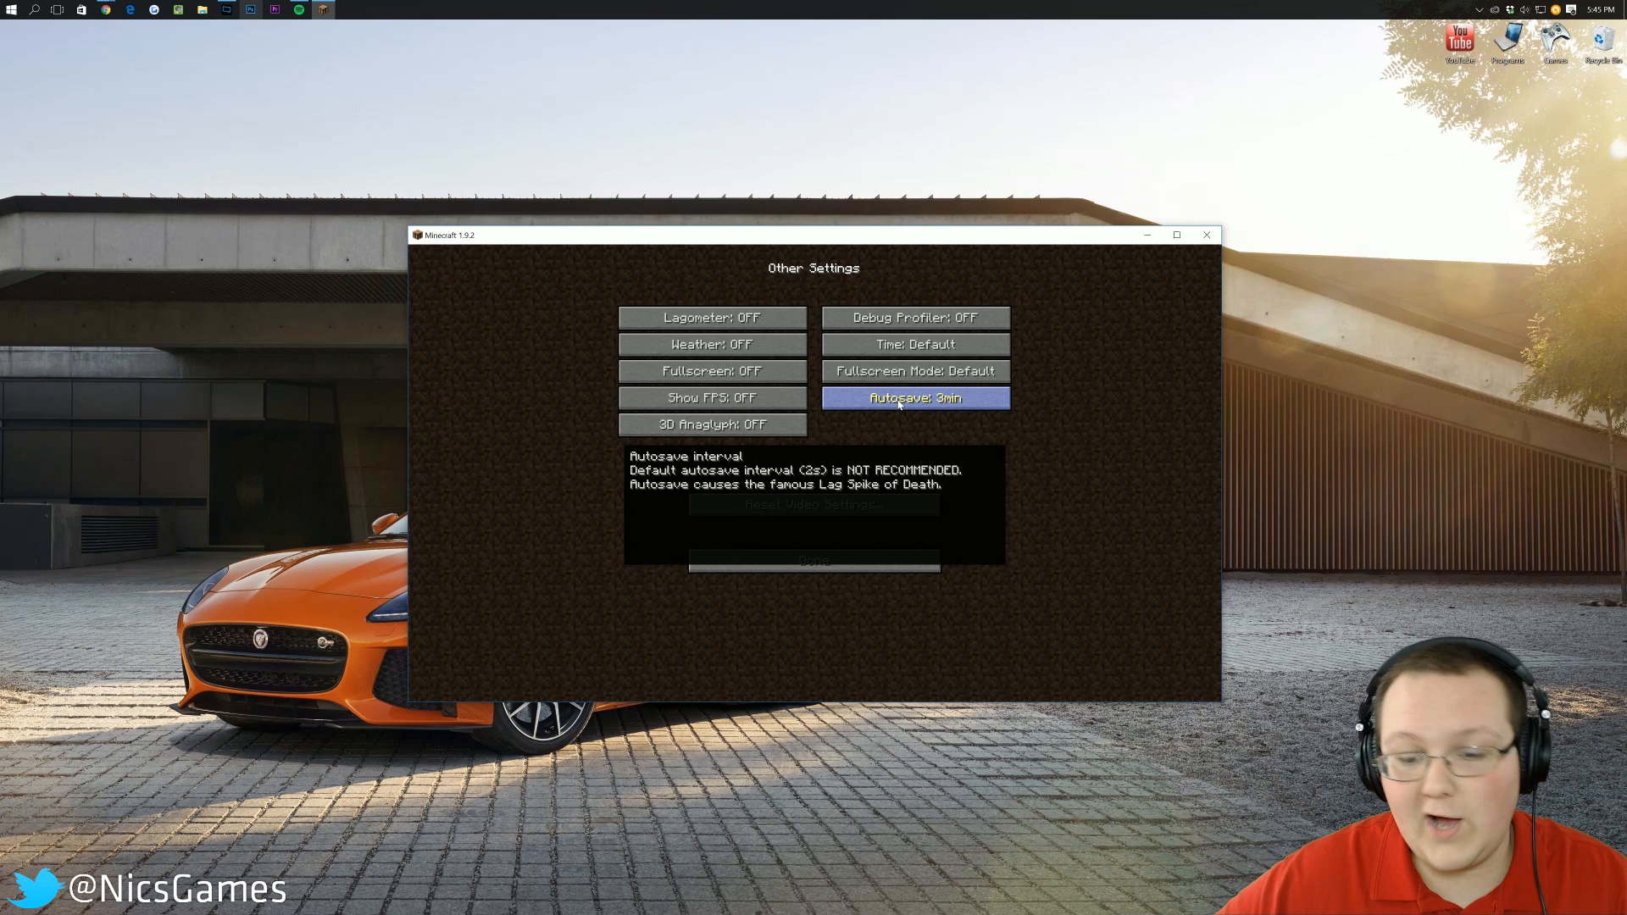
left_click(915, 398)
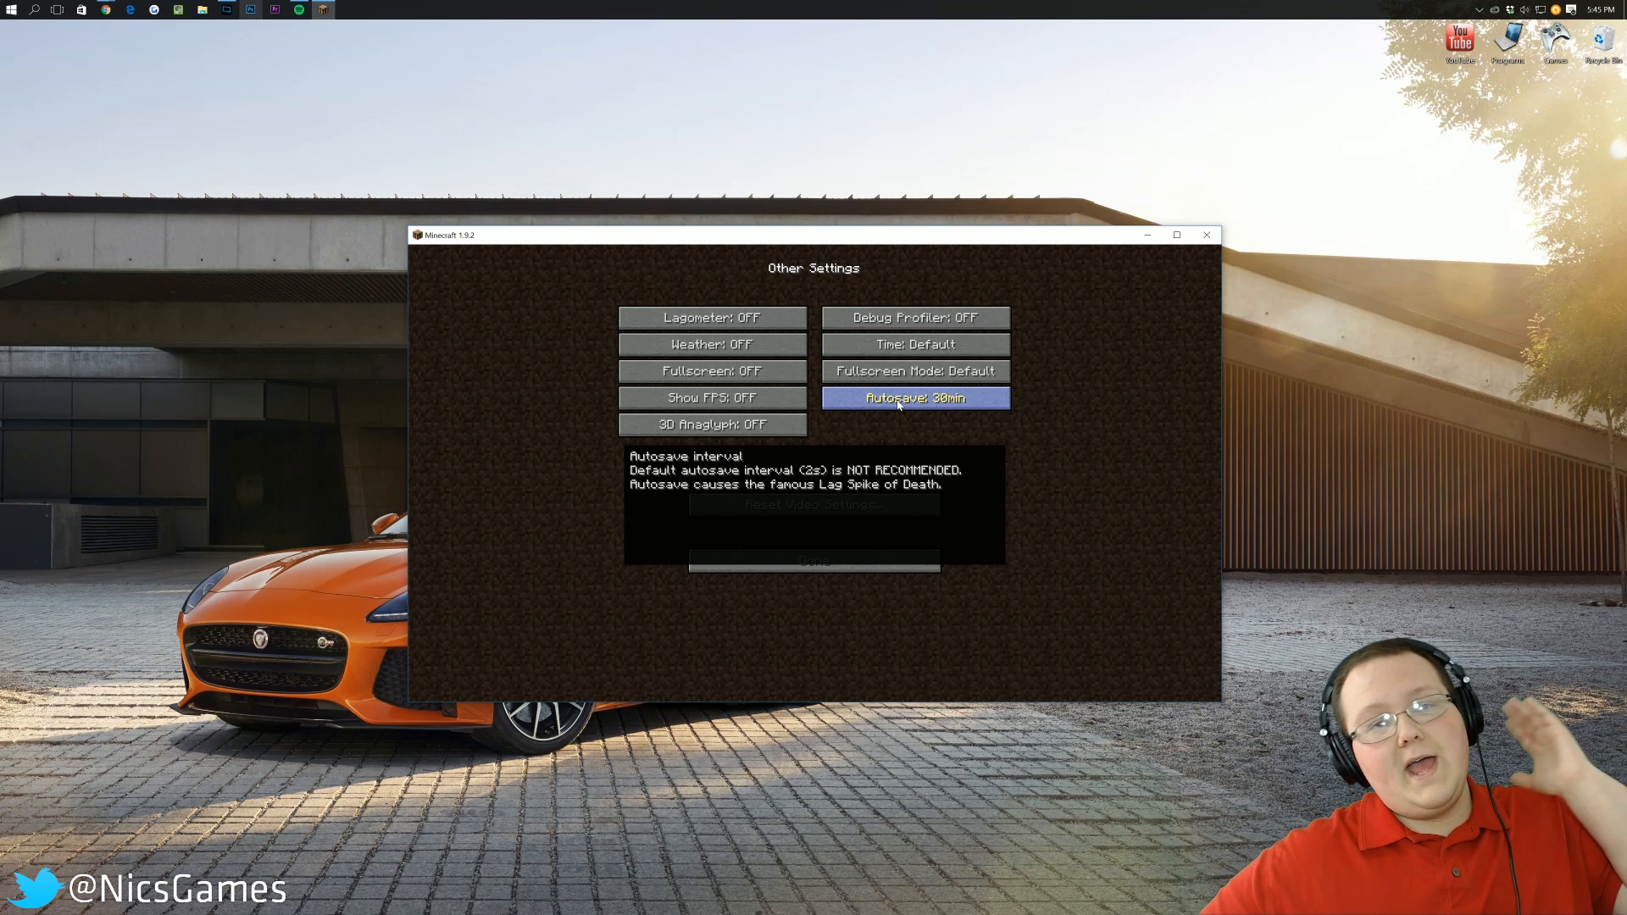
left_click(915, 397)
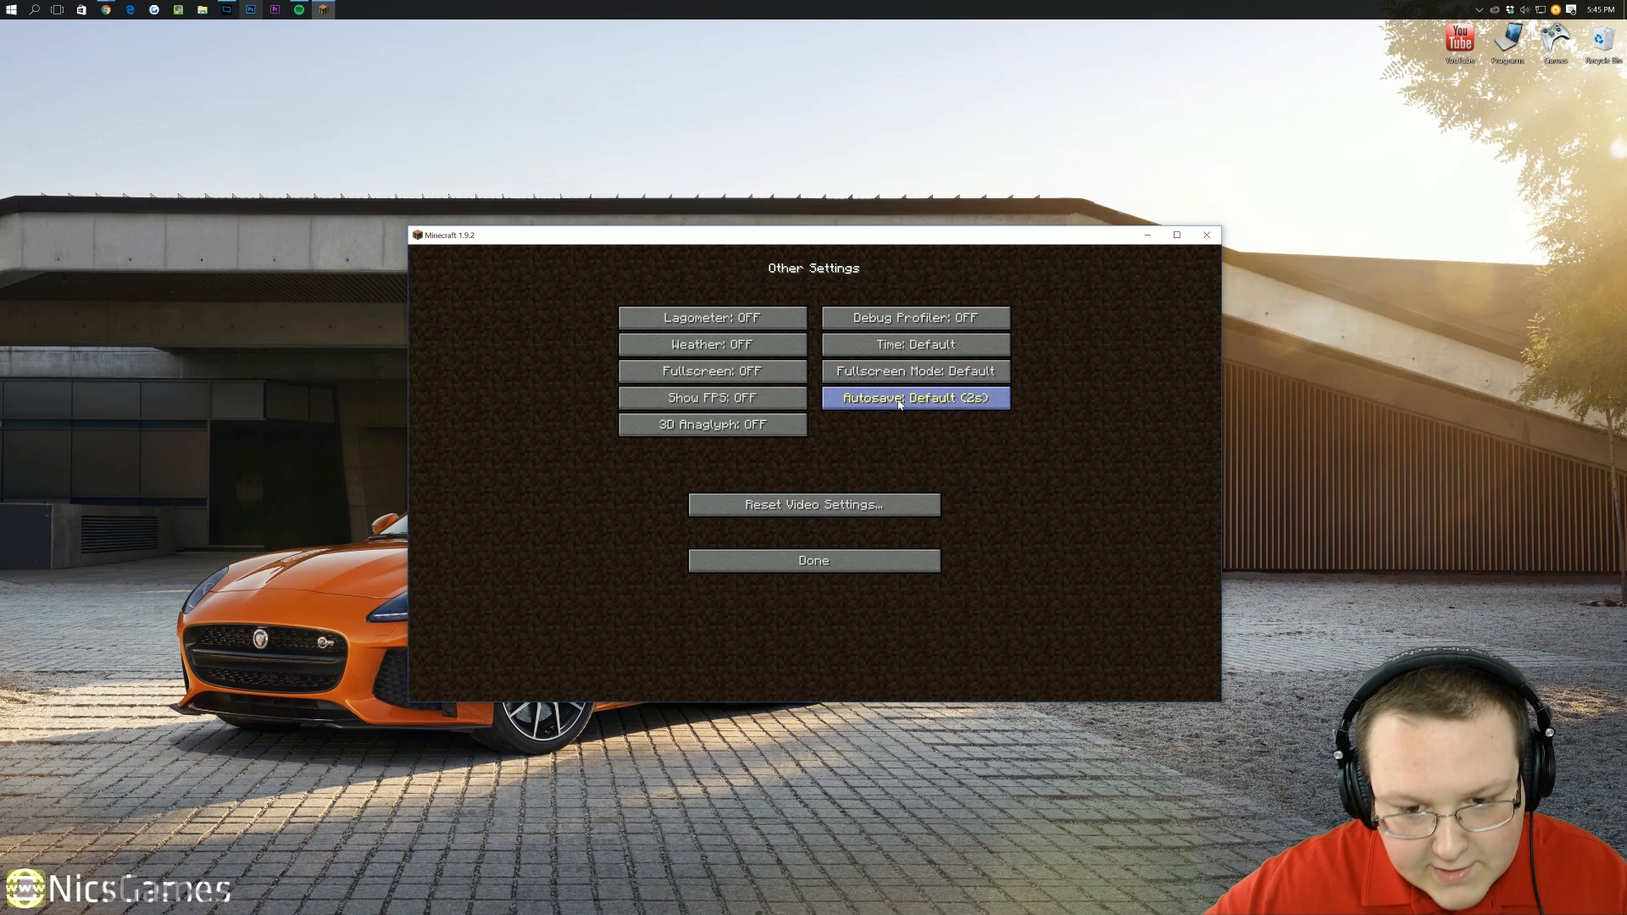
left_click(915, 397)
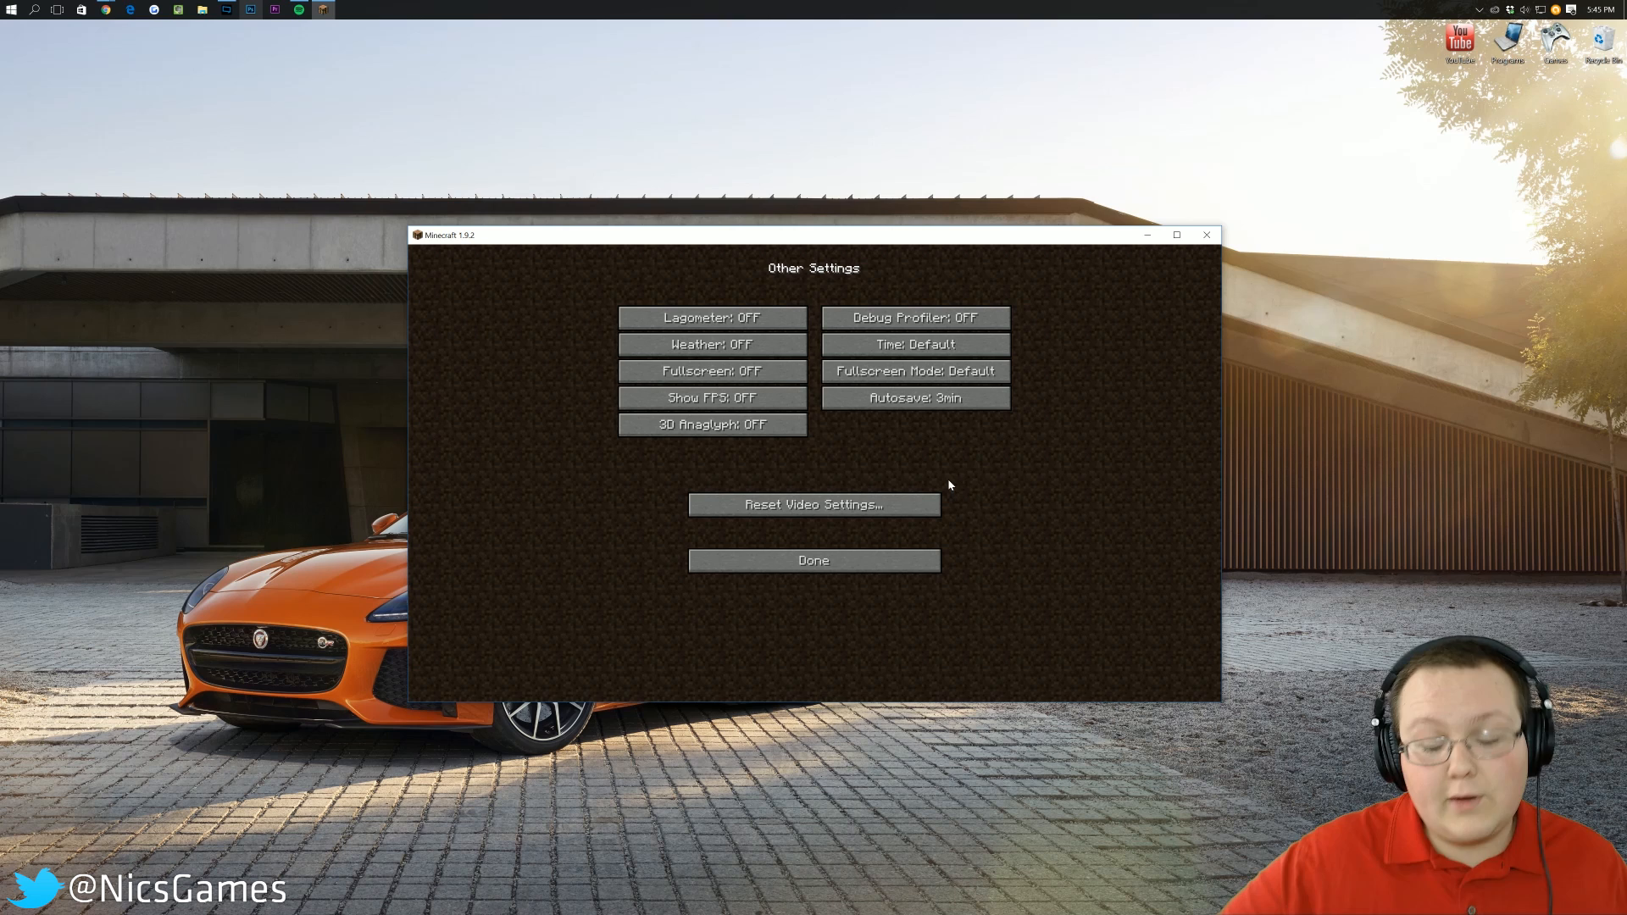
left_click(916, 397)
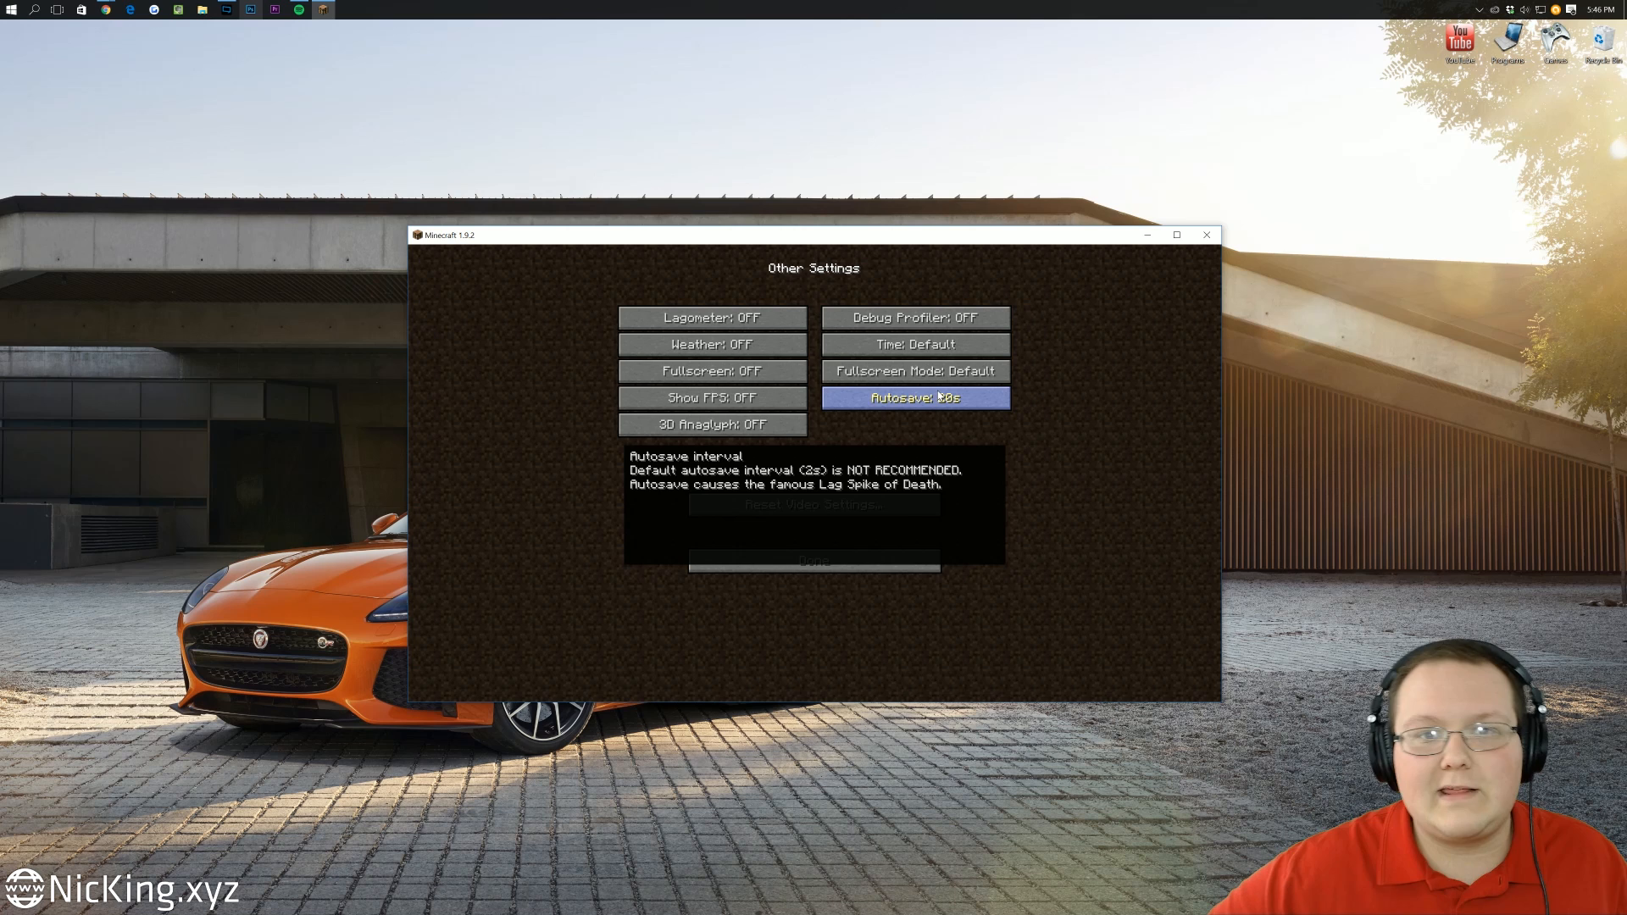
left_click(915, 398)
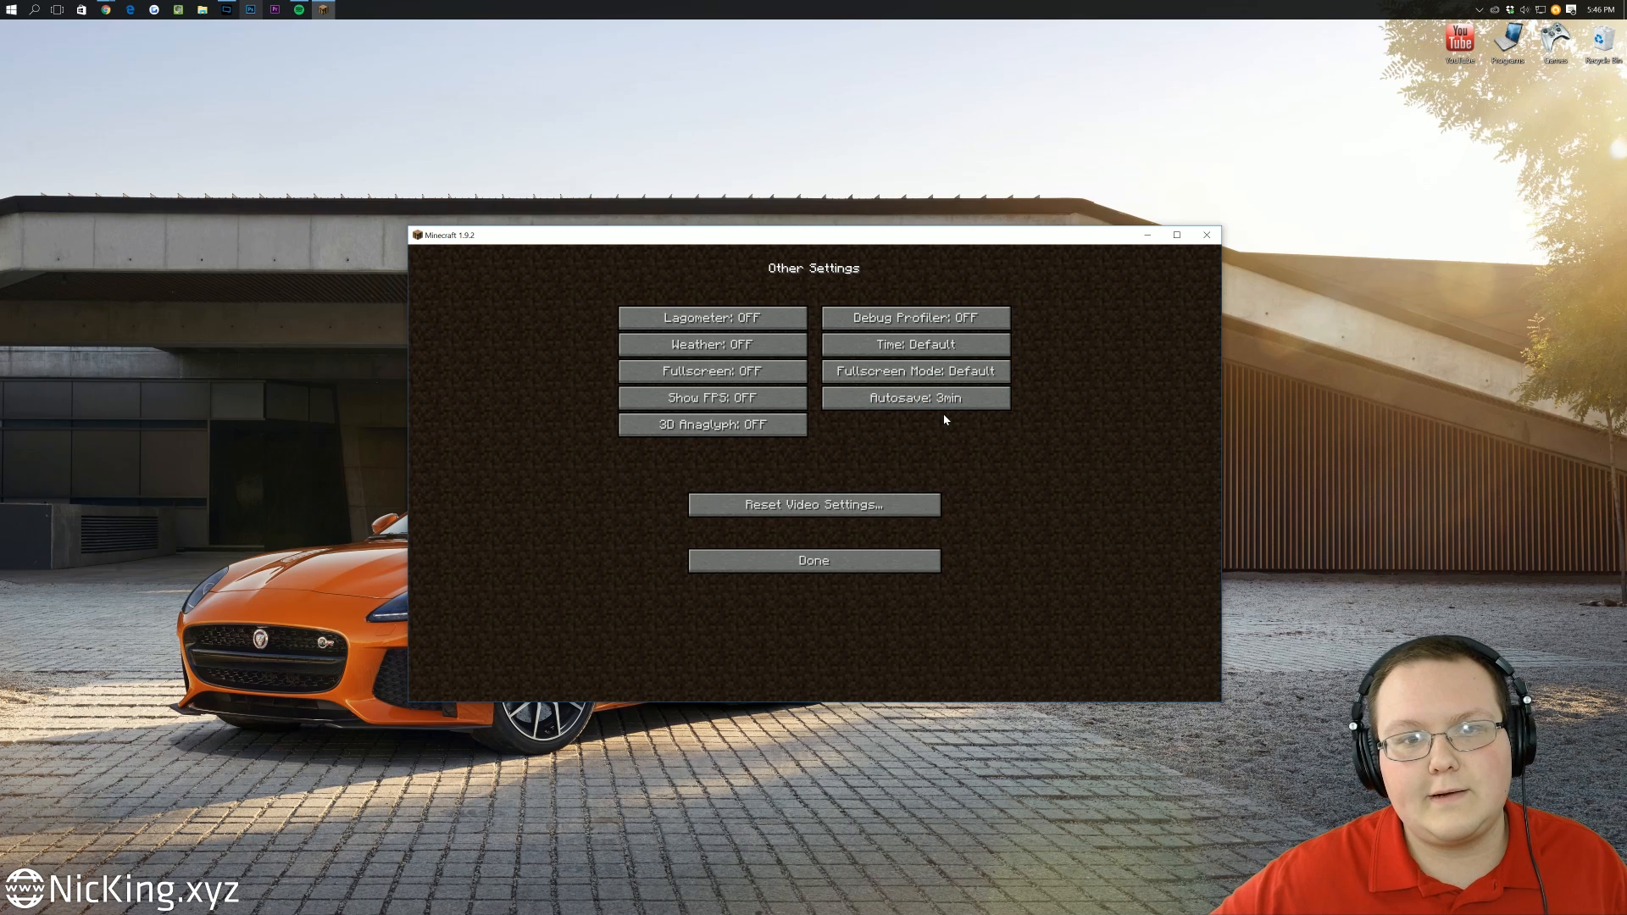
left_click(915, 397)
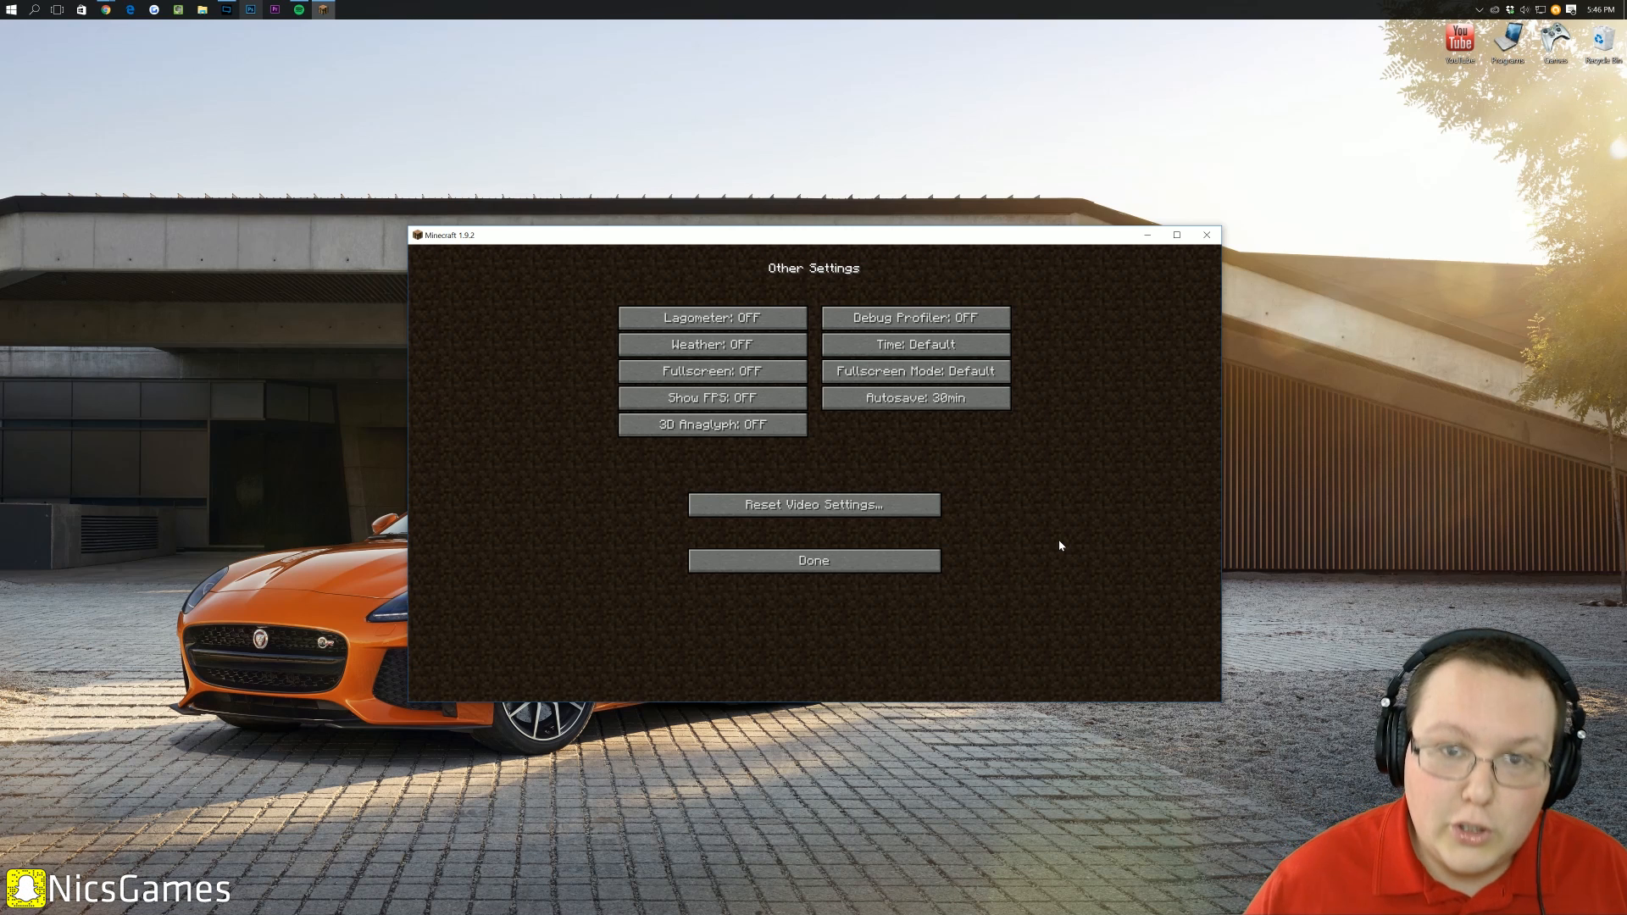
mouse_move(1070, 469)
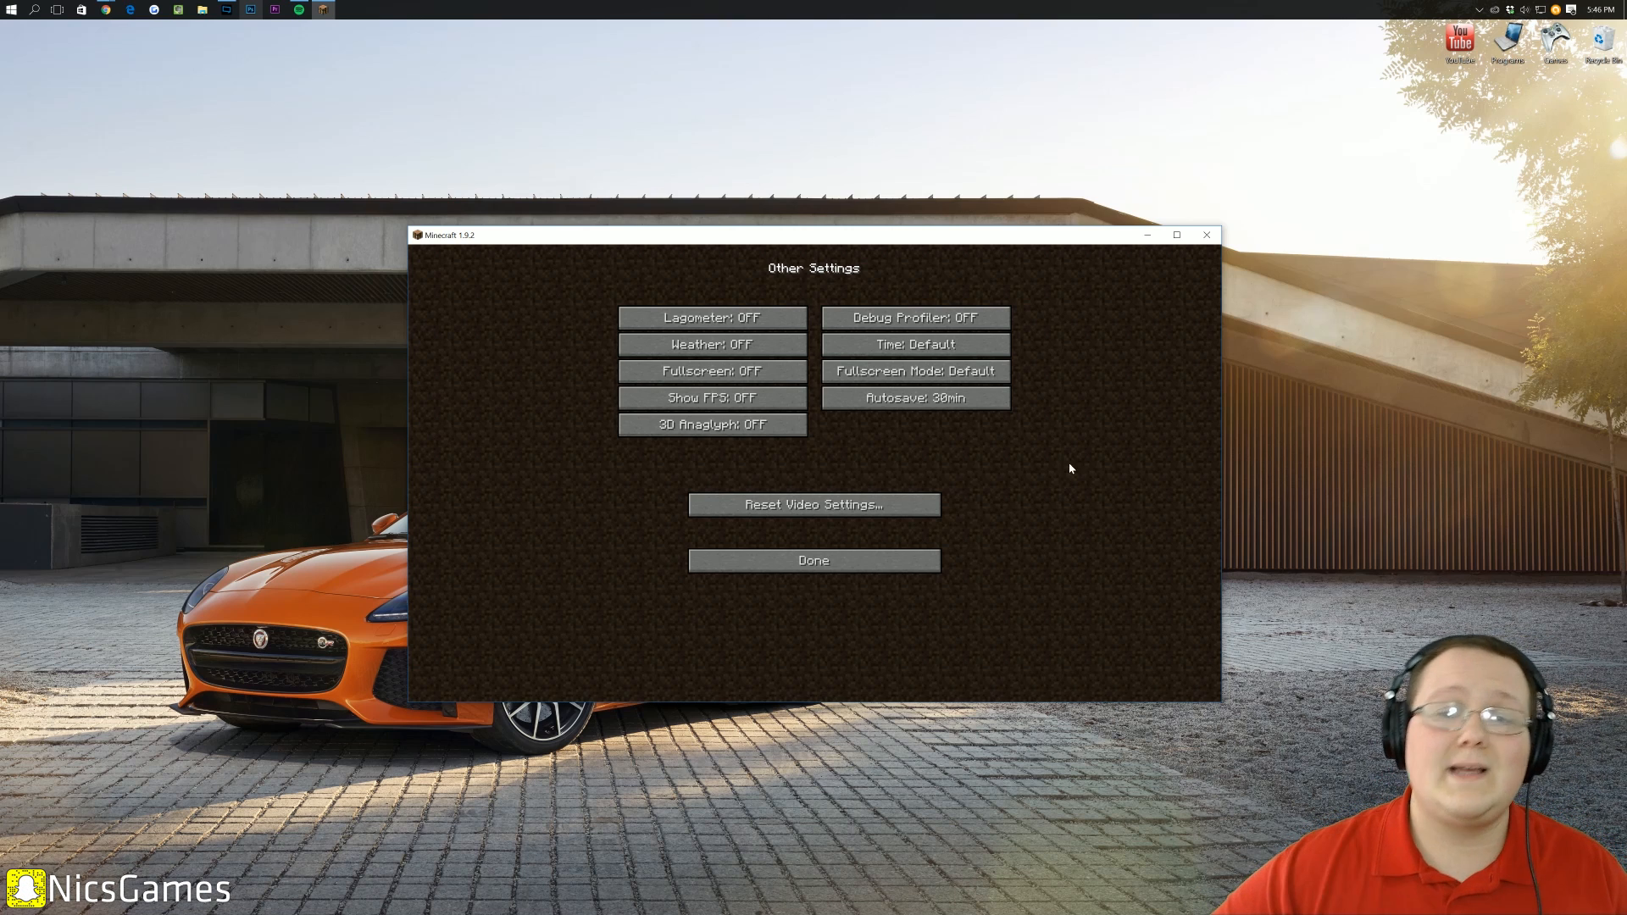
left_click(915, 398)
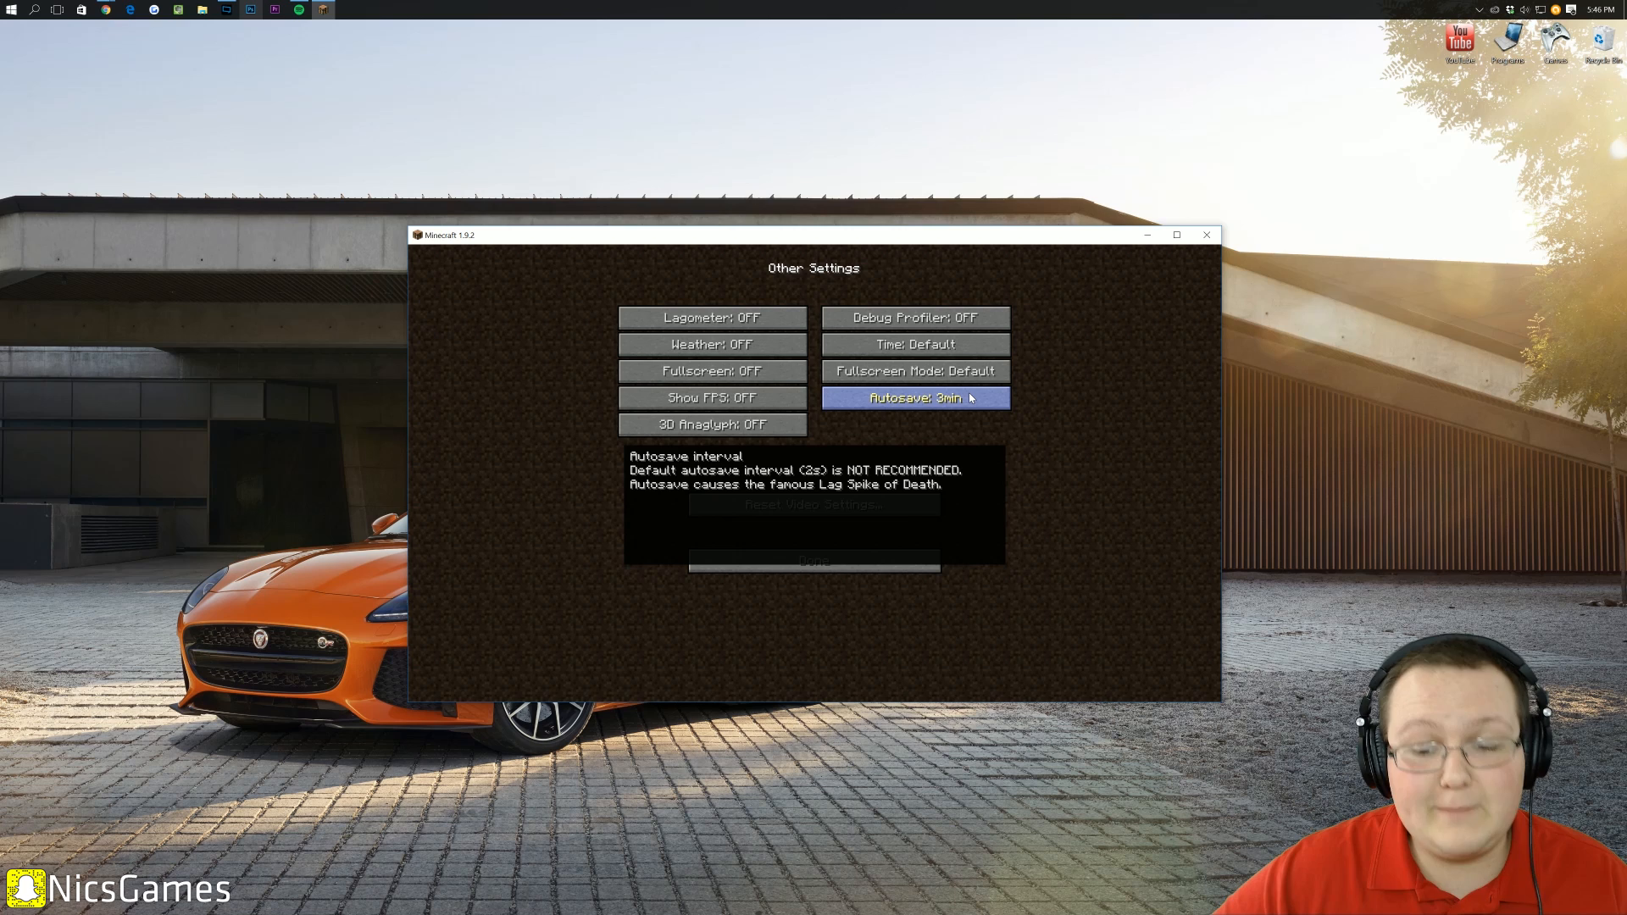
mouse_move(1110, 640)
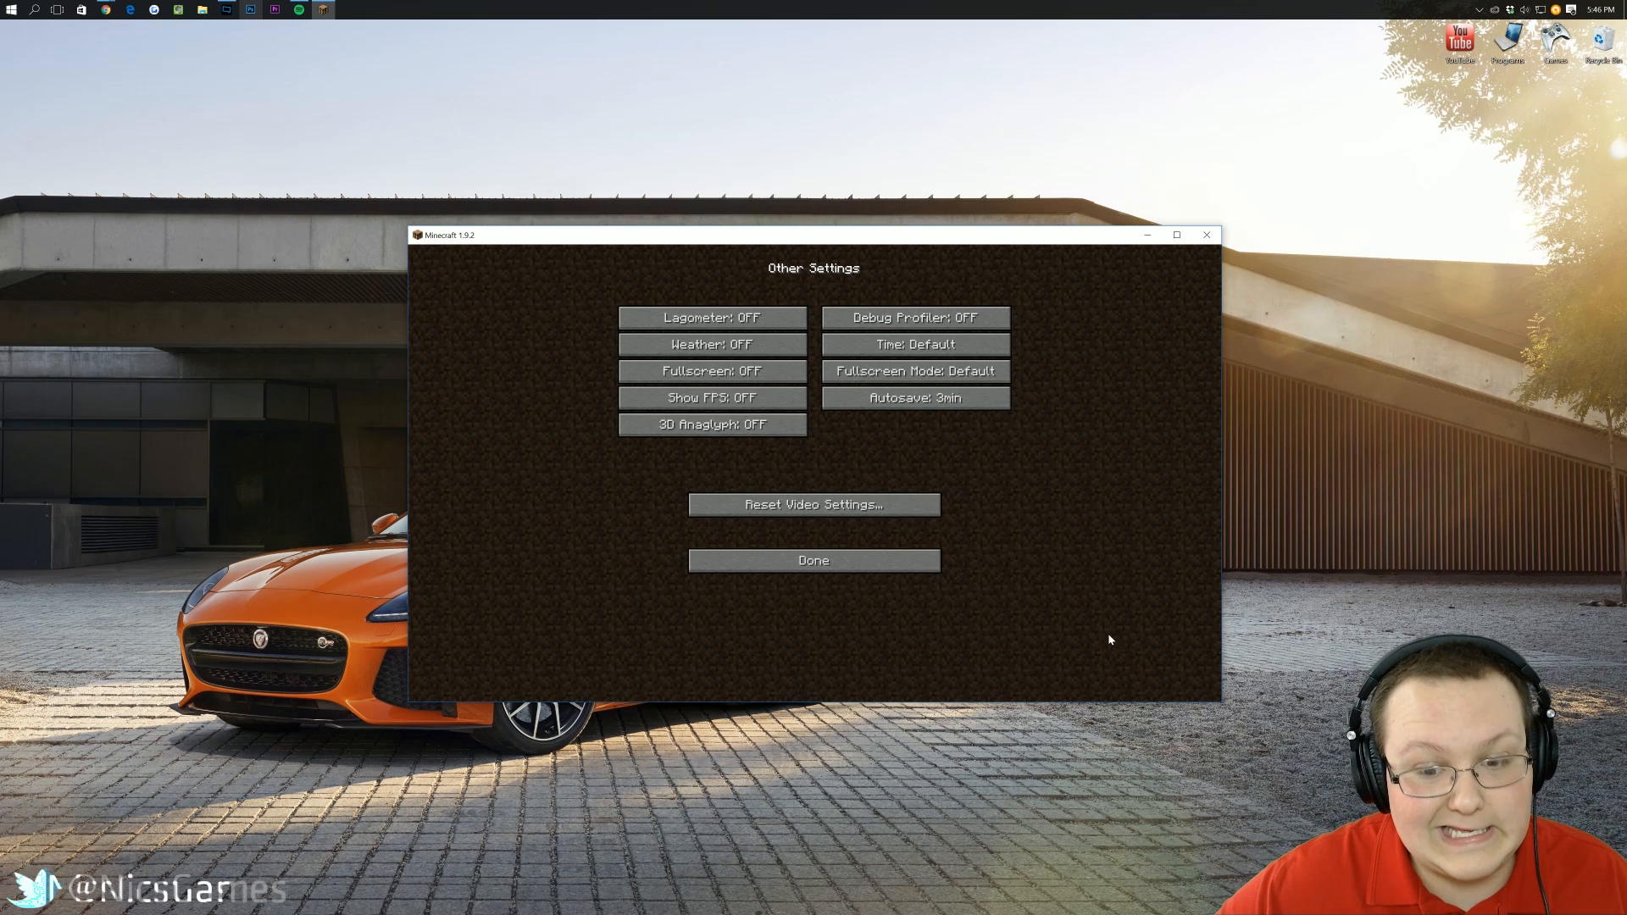
left_click(812, 560)
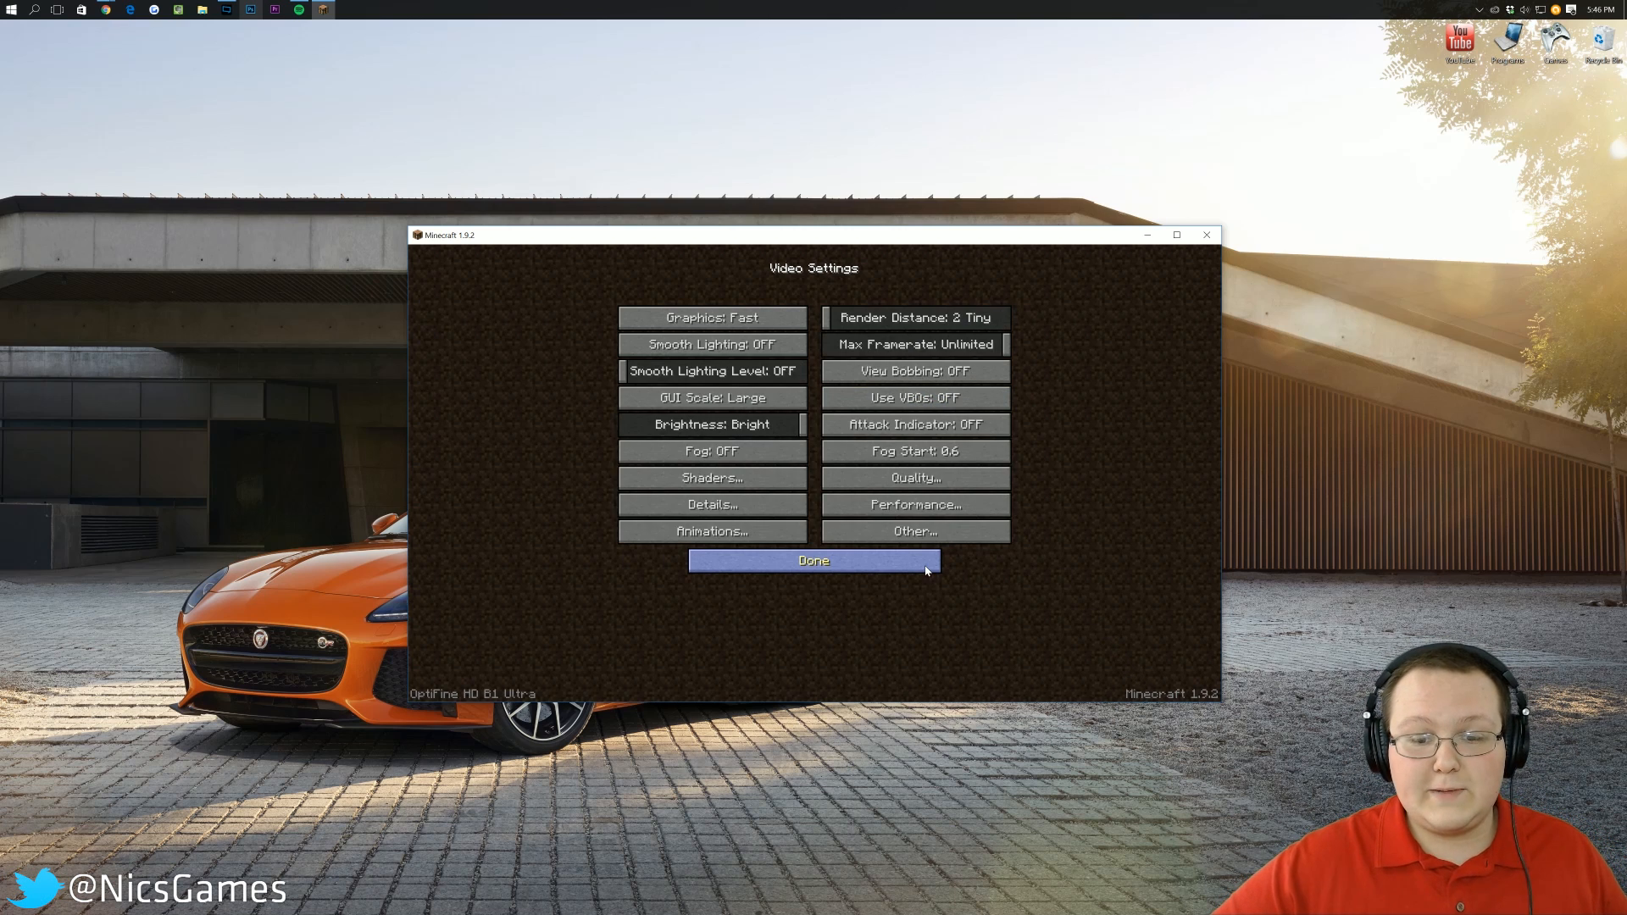
- Return to the title screen and load a saved creative world from Singleplayer
left_click(814, 560)
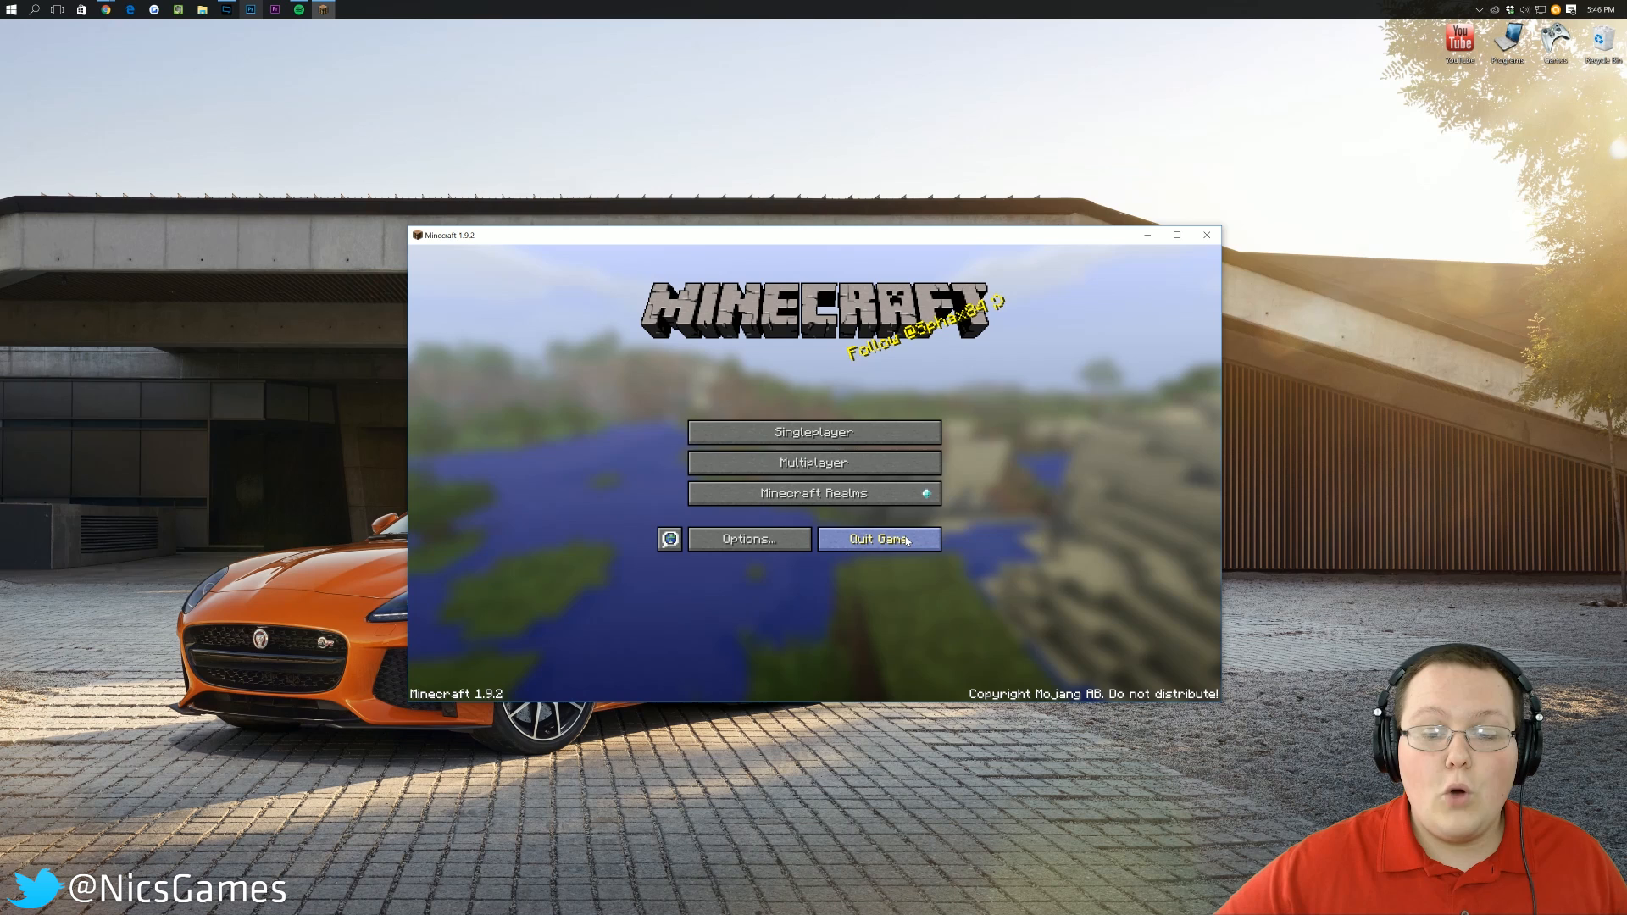
left_click(814, 433)
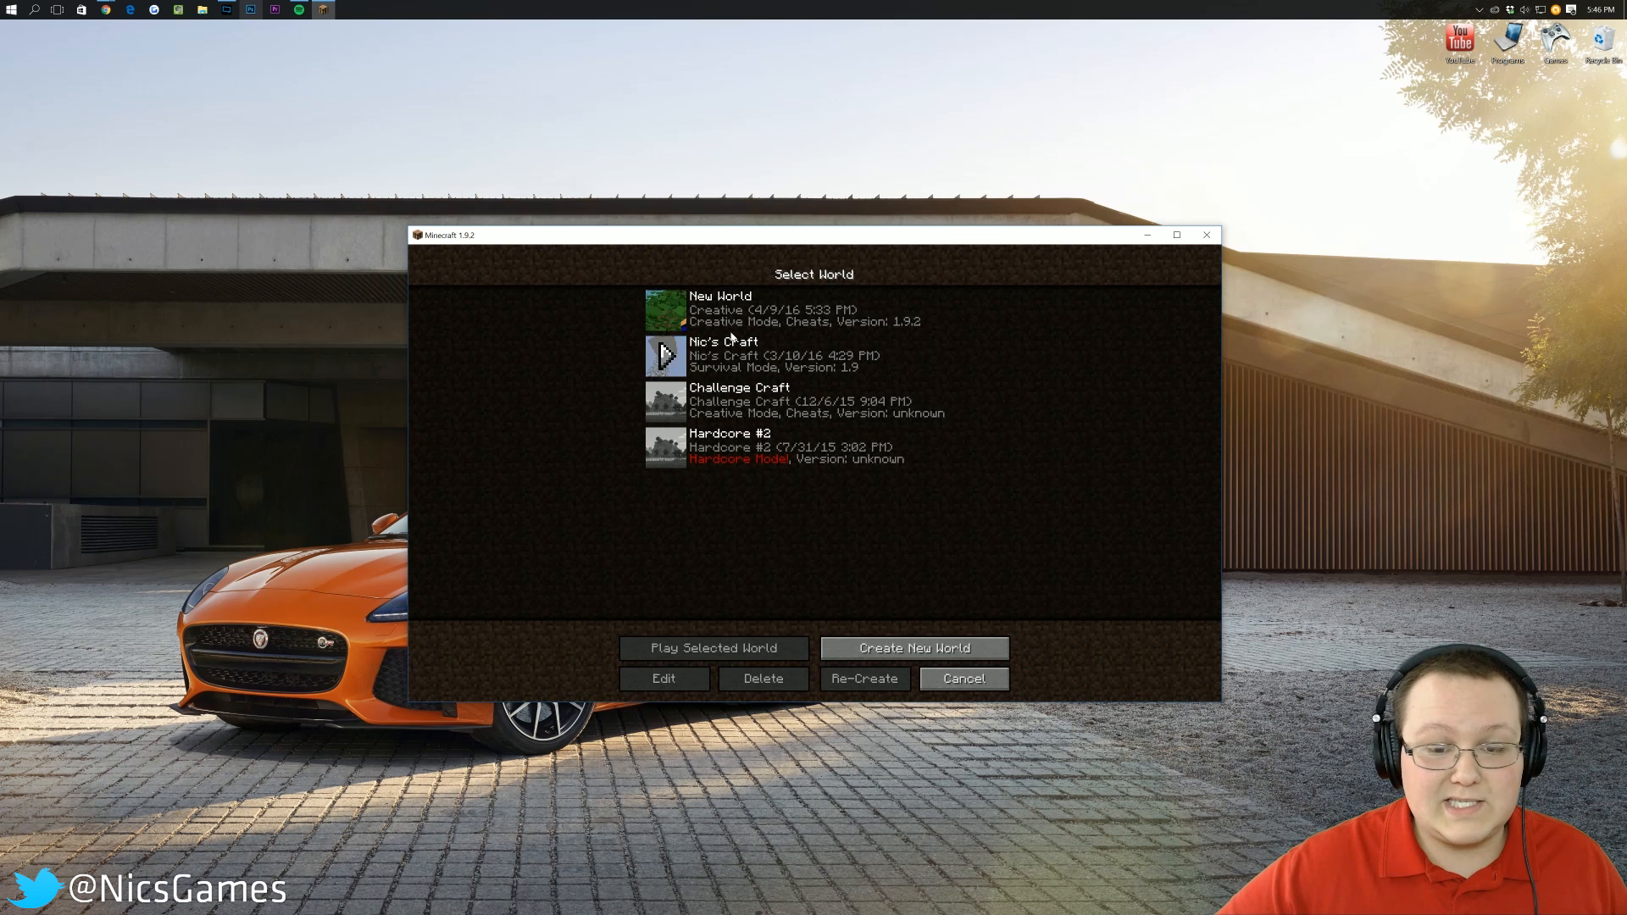
left_click(713, 648)
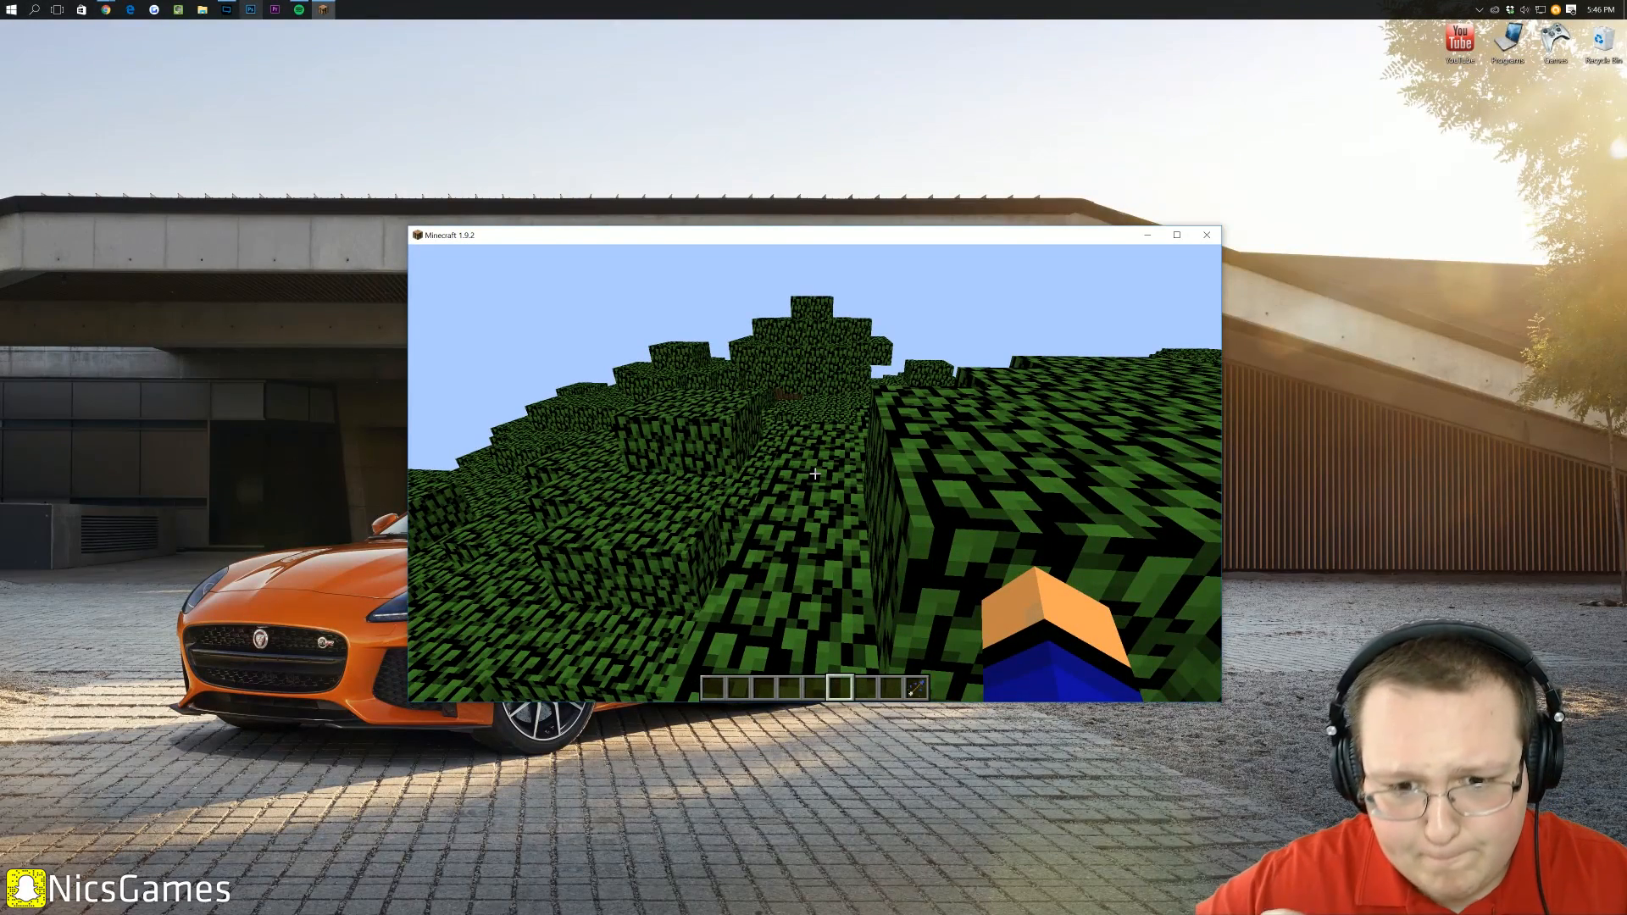
- Show the F3 debug overlay and read the frame rate of about 1044 fps
key("F3")
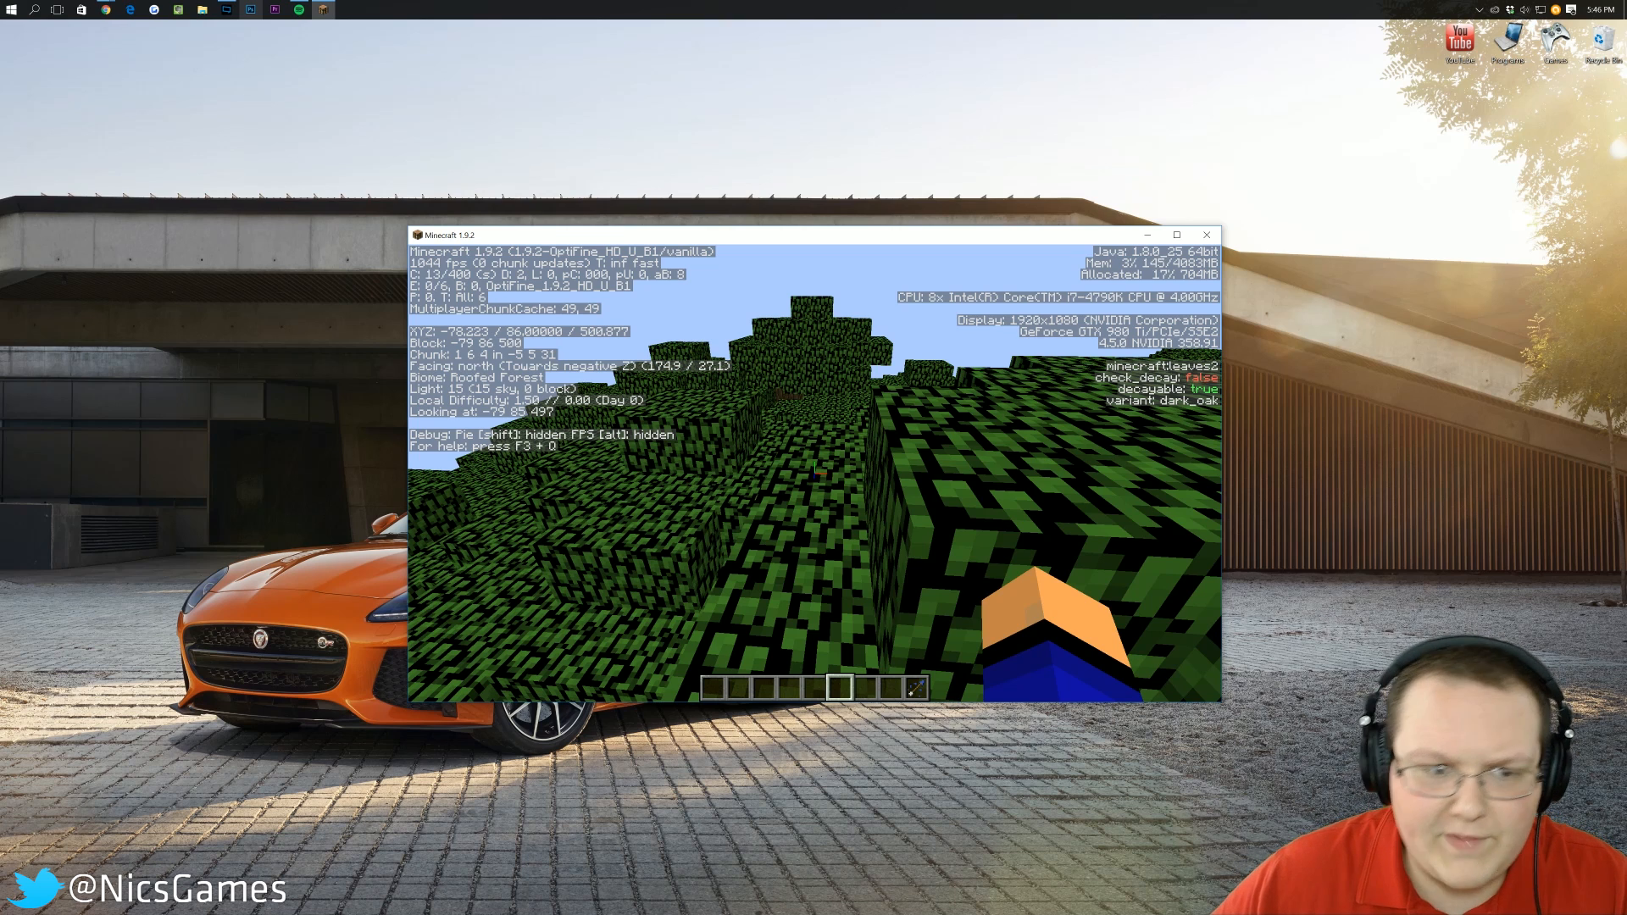
key("e")
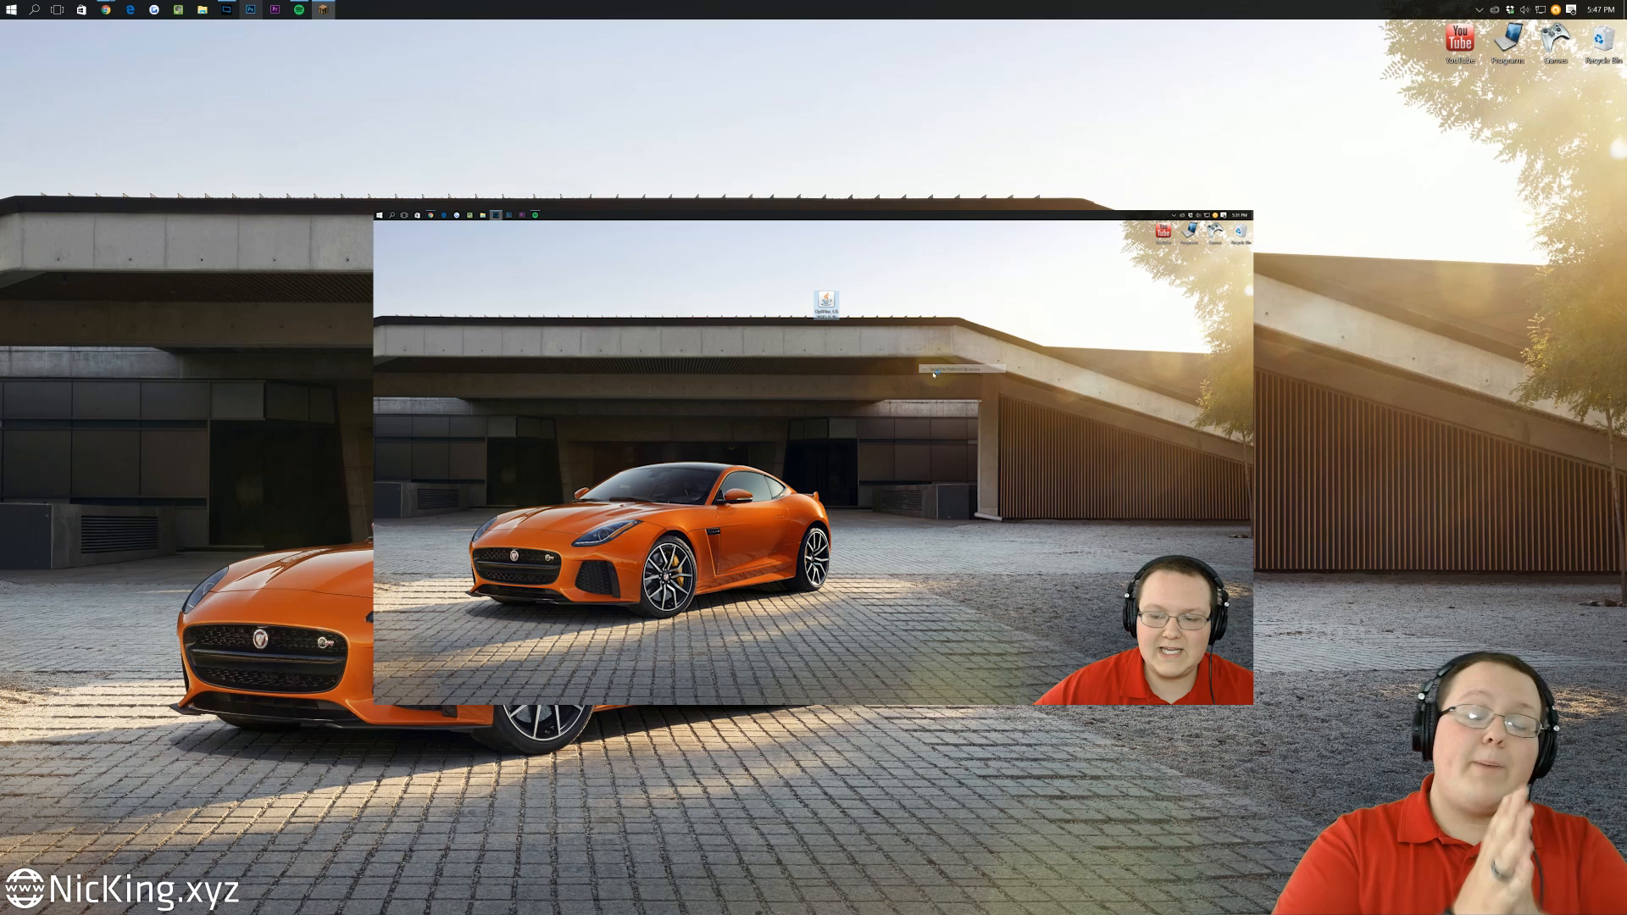
- Launch the OptiFine .jar installer from the desktop and install it into Minecraft
double_click(823, 301)
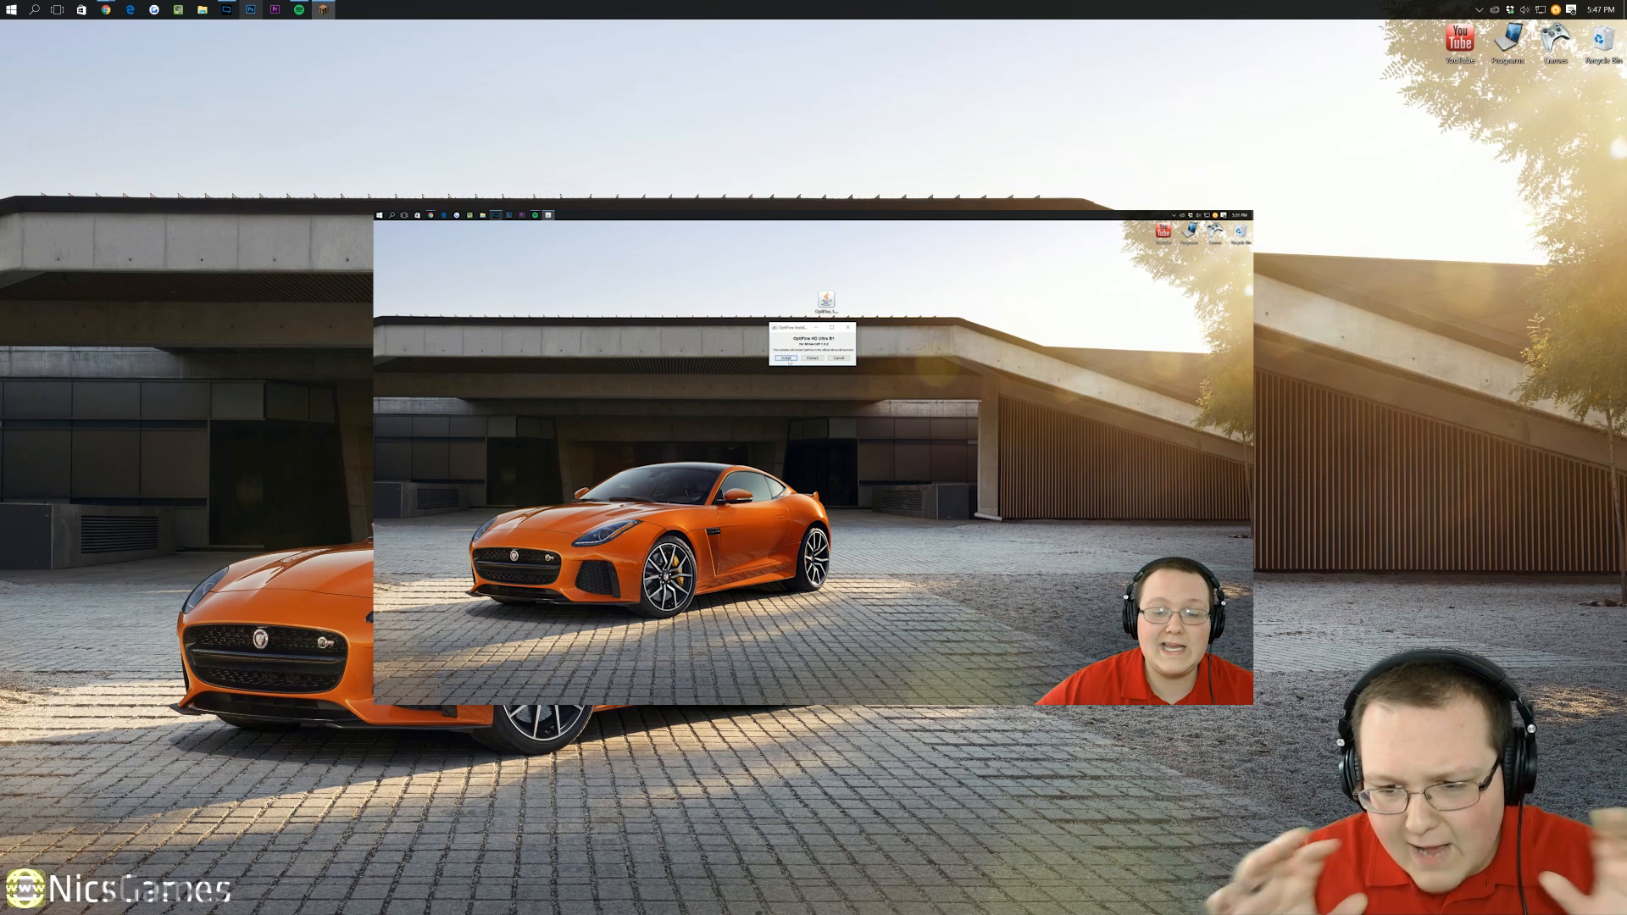
left_click(785, 359)
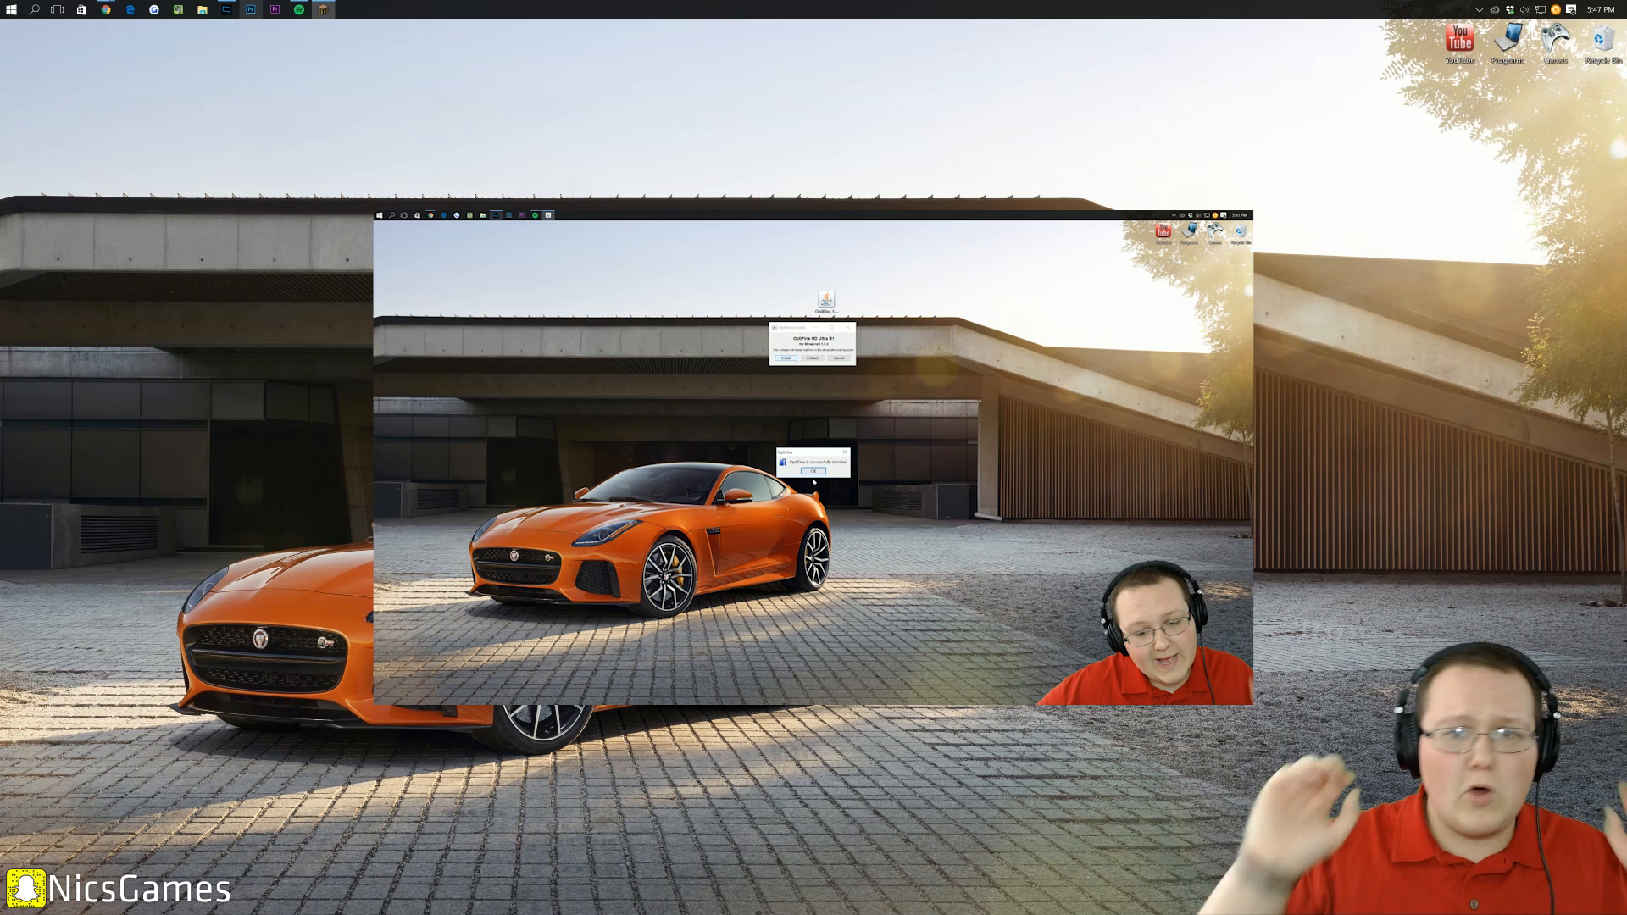